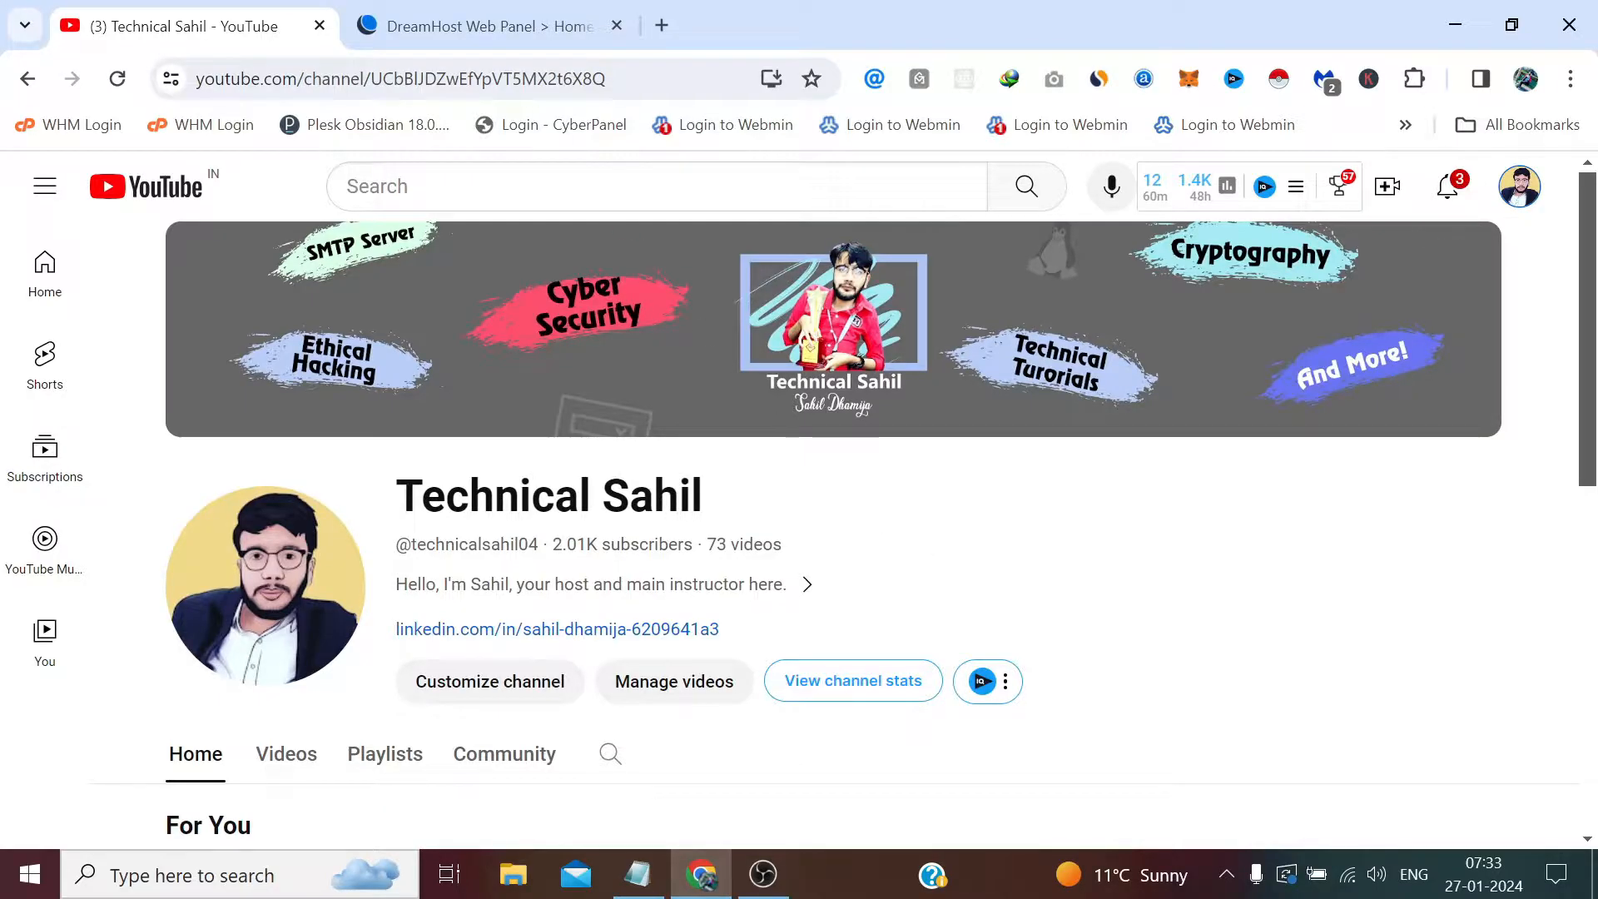
Switch from the YouTube tab to the DreamHost control panel home page.
click(489, 25)
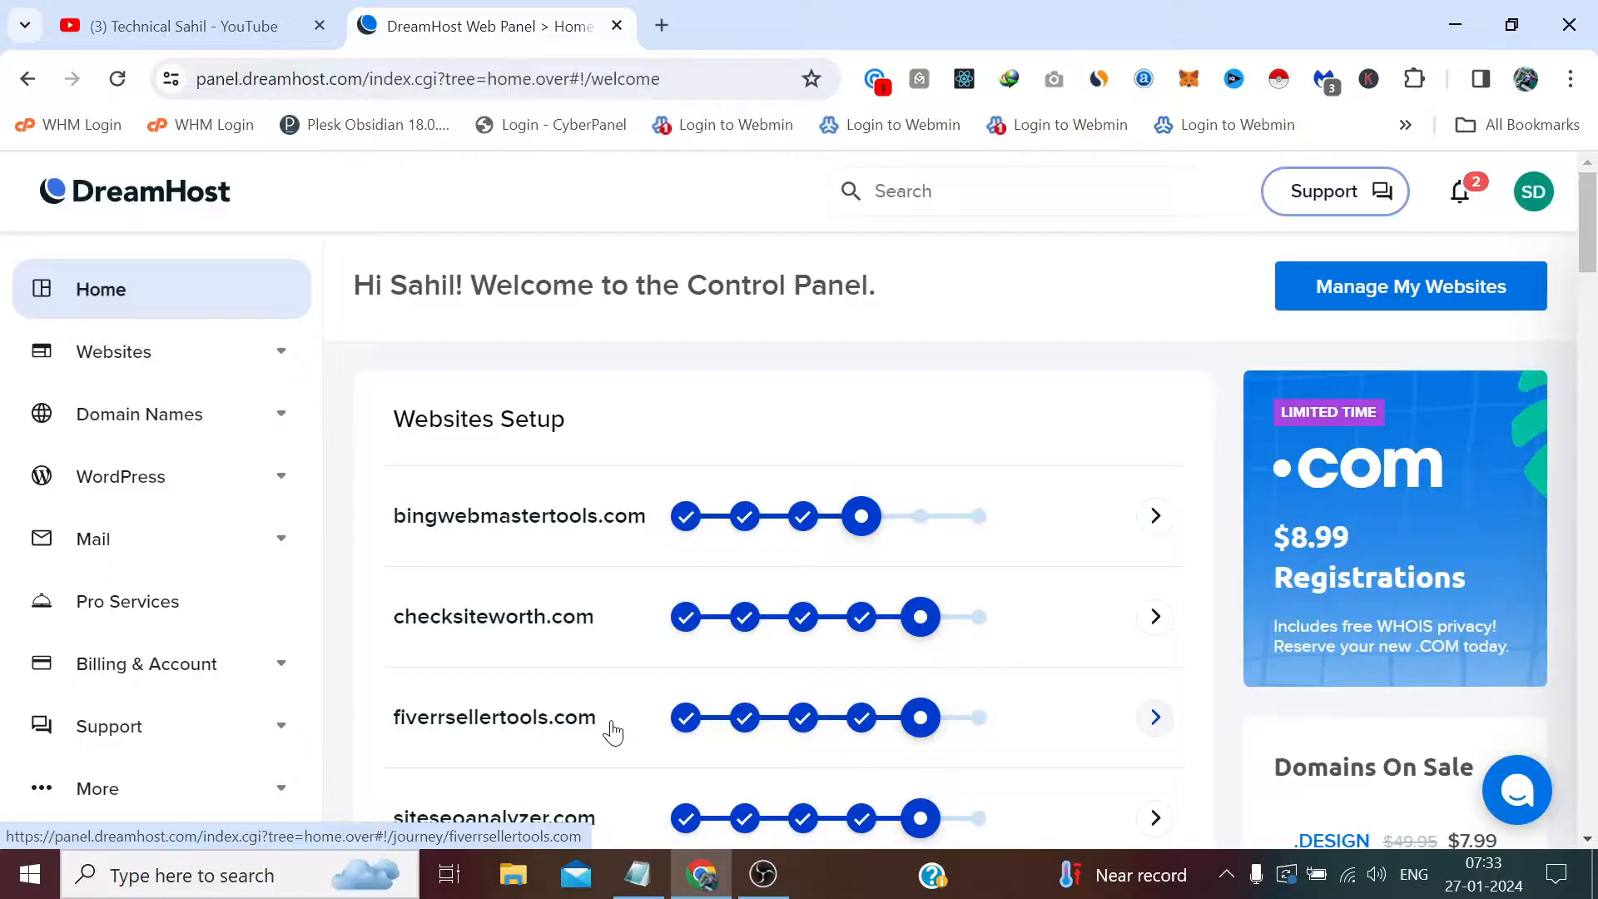
mouse_move(539, 734)
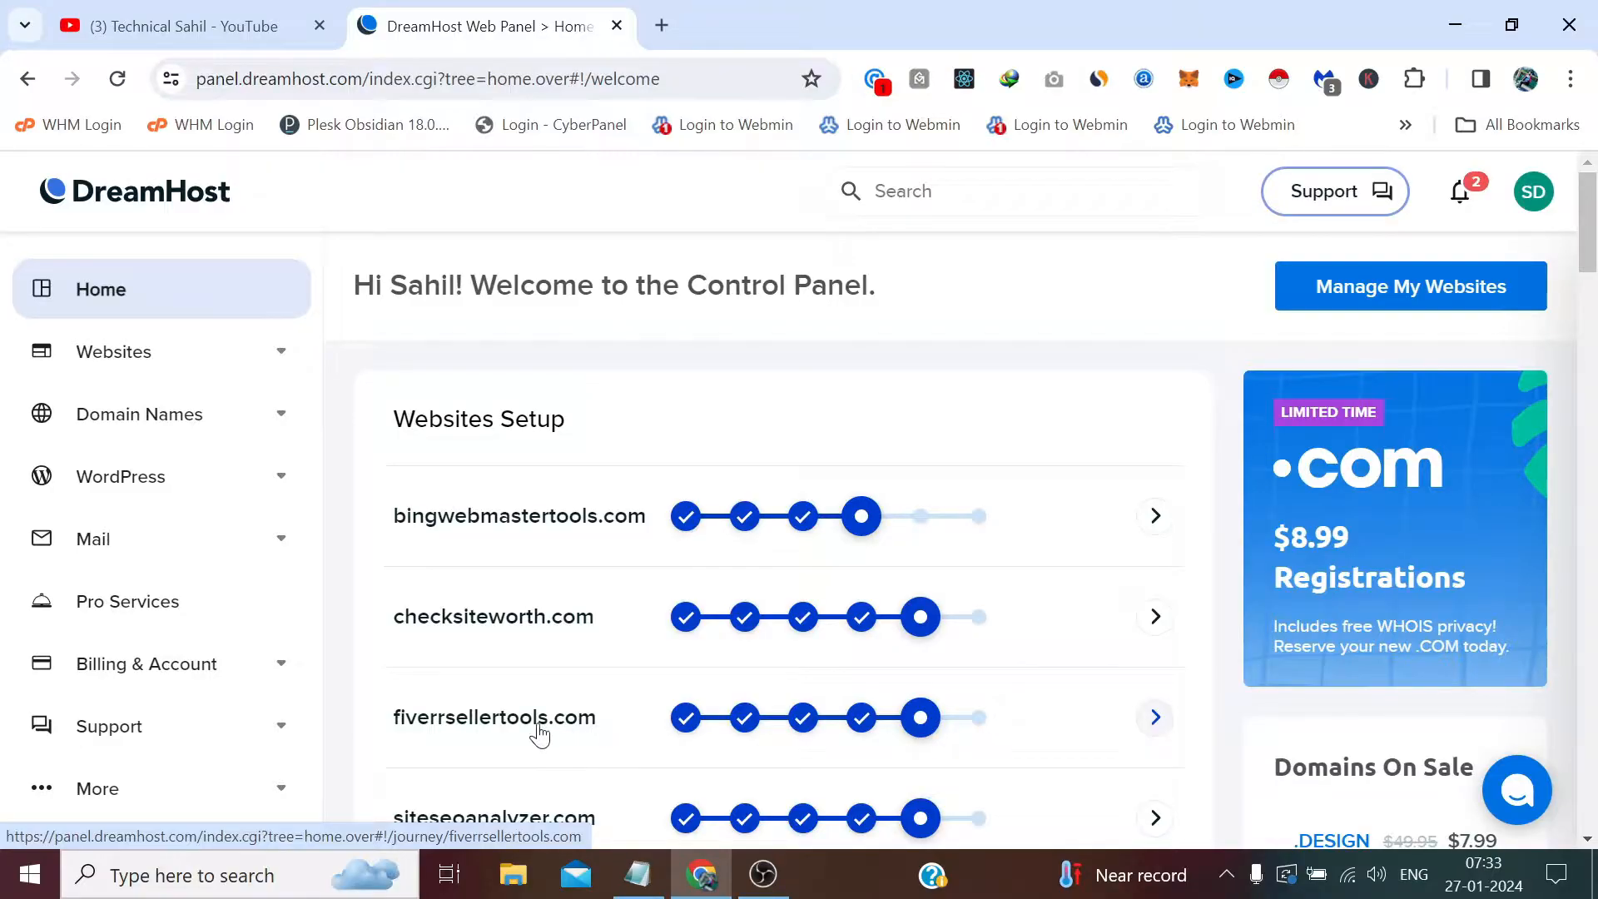
mouse_move(556, 733)
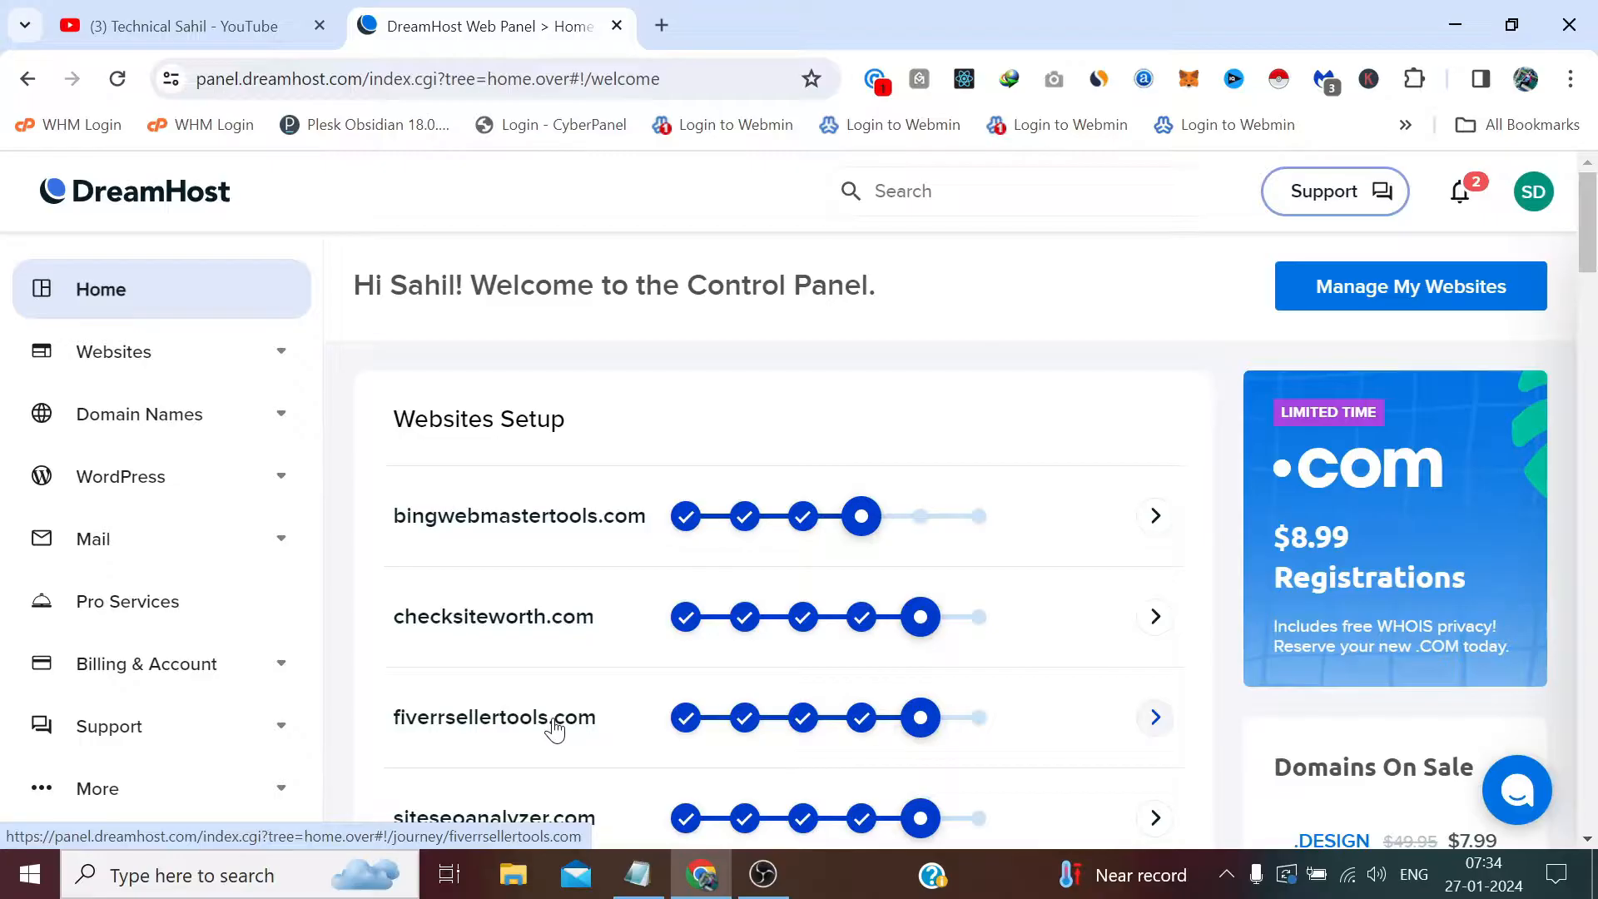
mouse_move(328, 478)
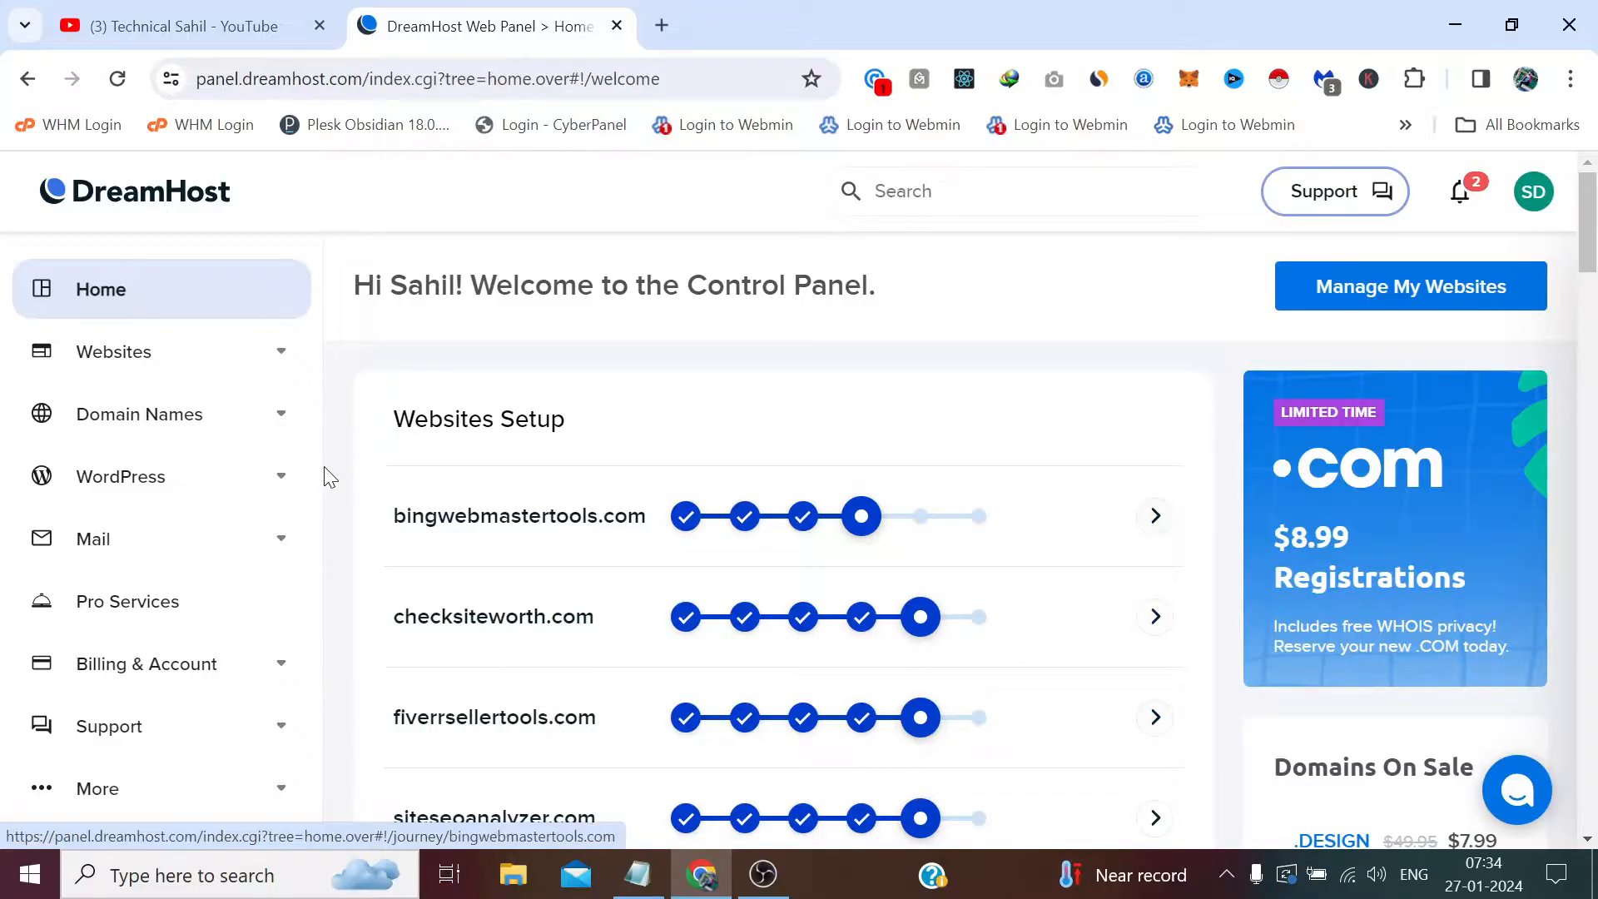
Go to Websites > SFTP Users & Files and dismiss the search autofill suggestions.
click(115, 351)
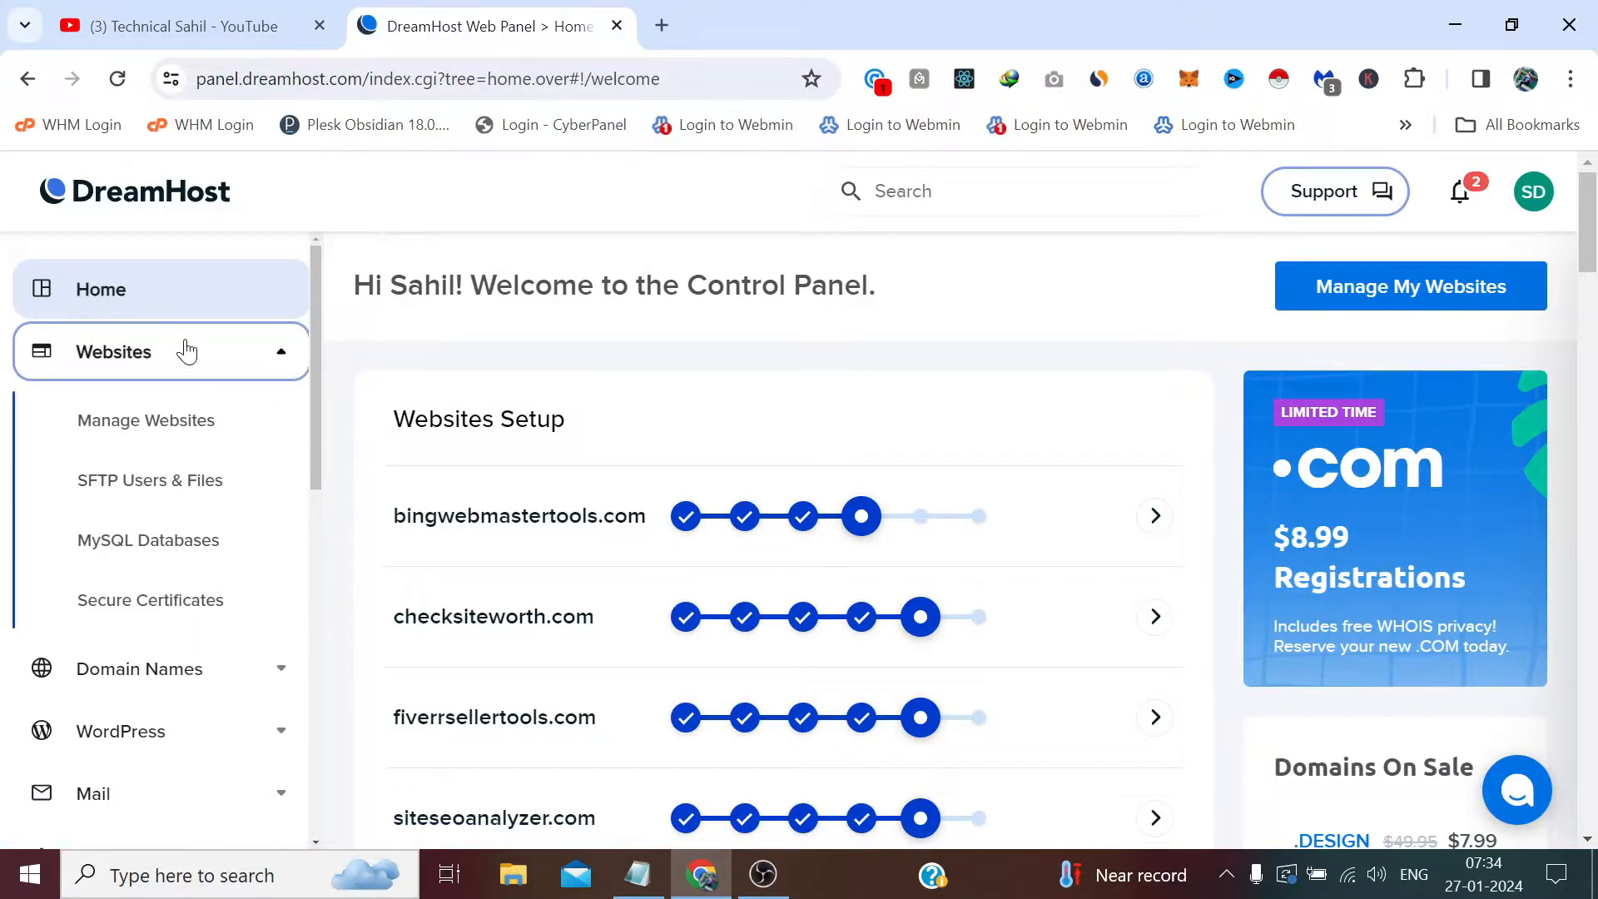
mouse_move(149, 480)
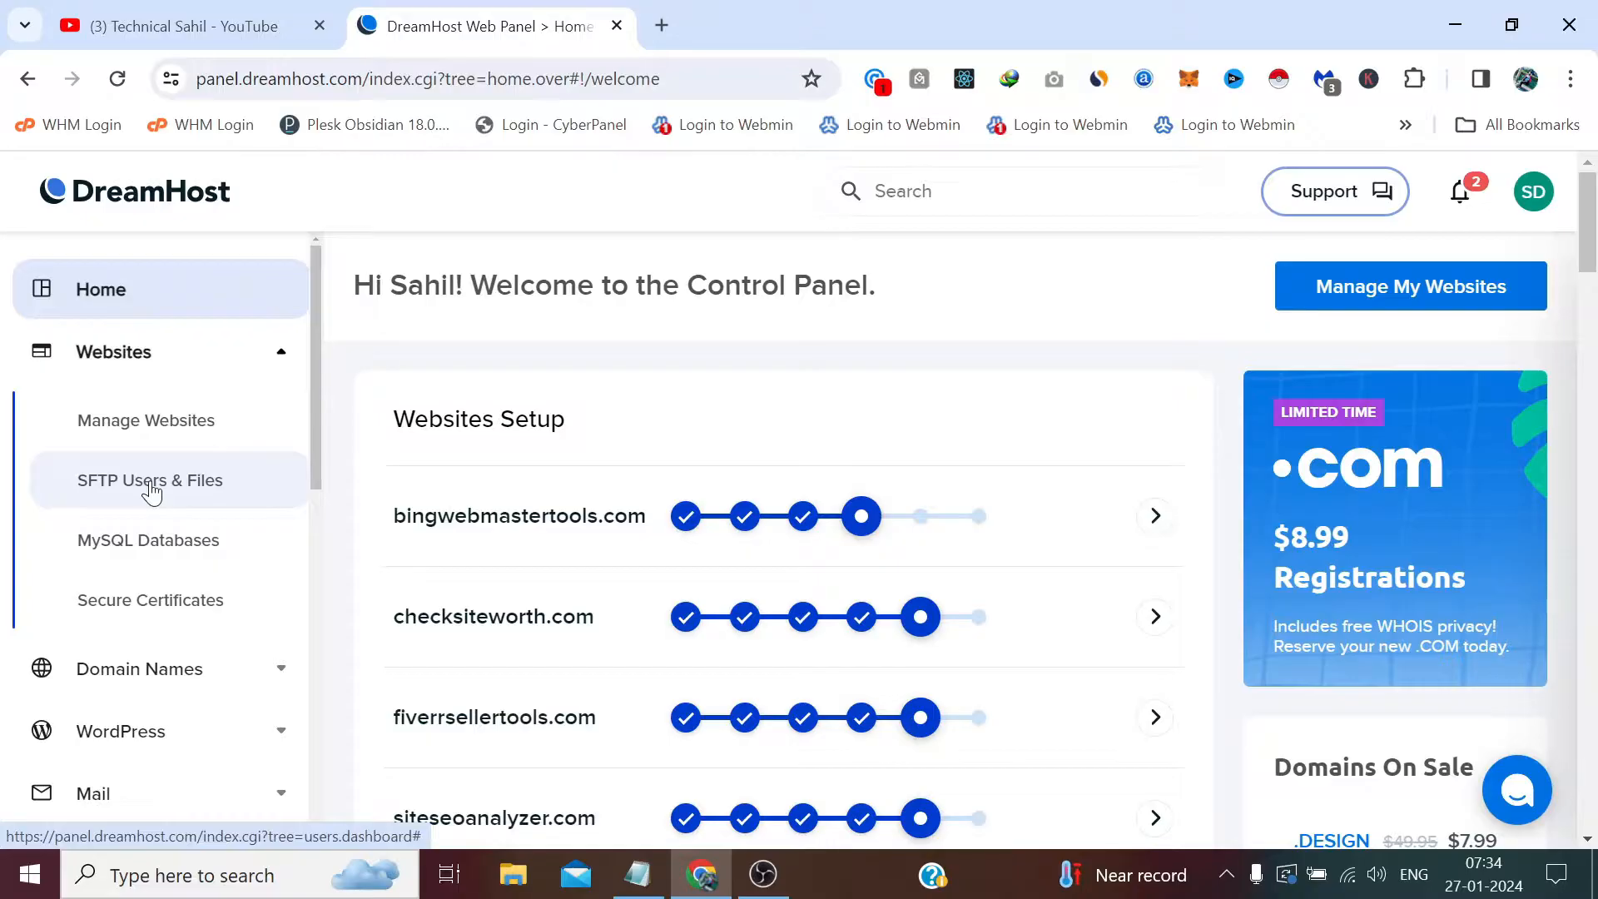
click(148, 479)
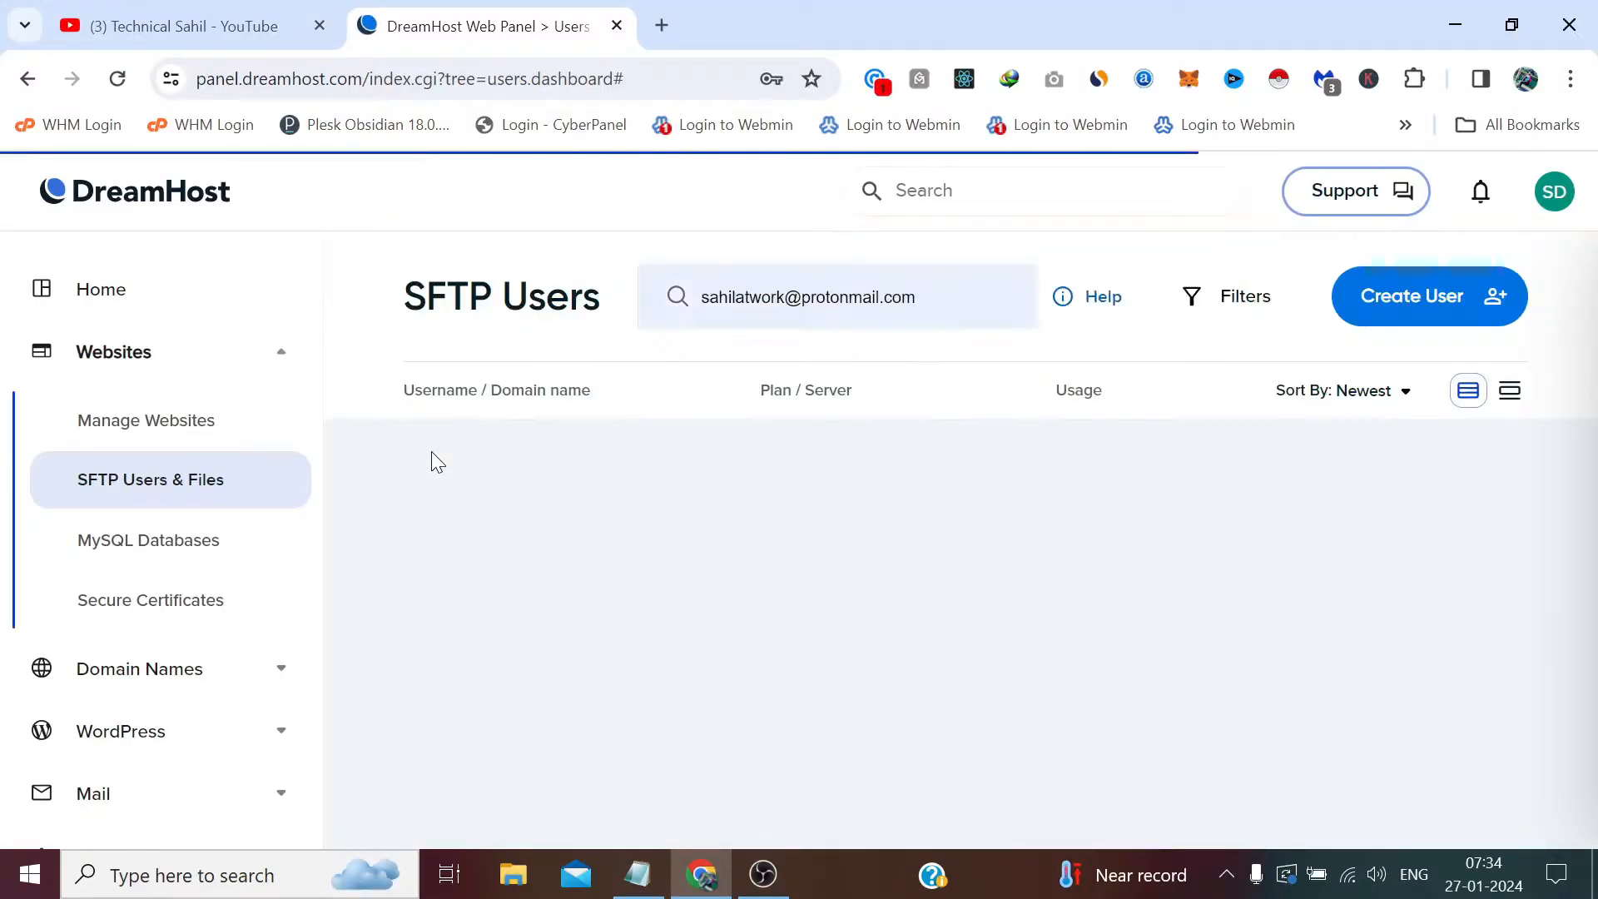
click(836, 297)
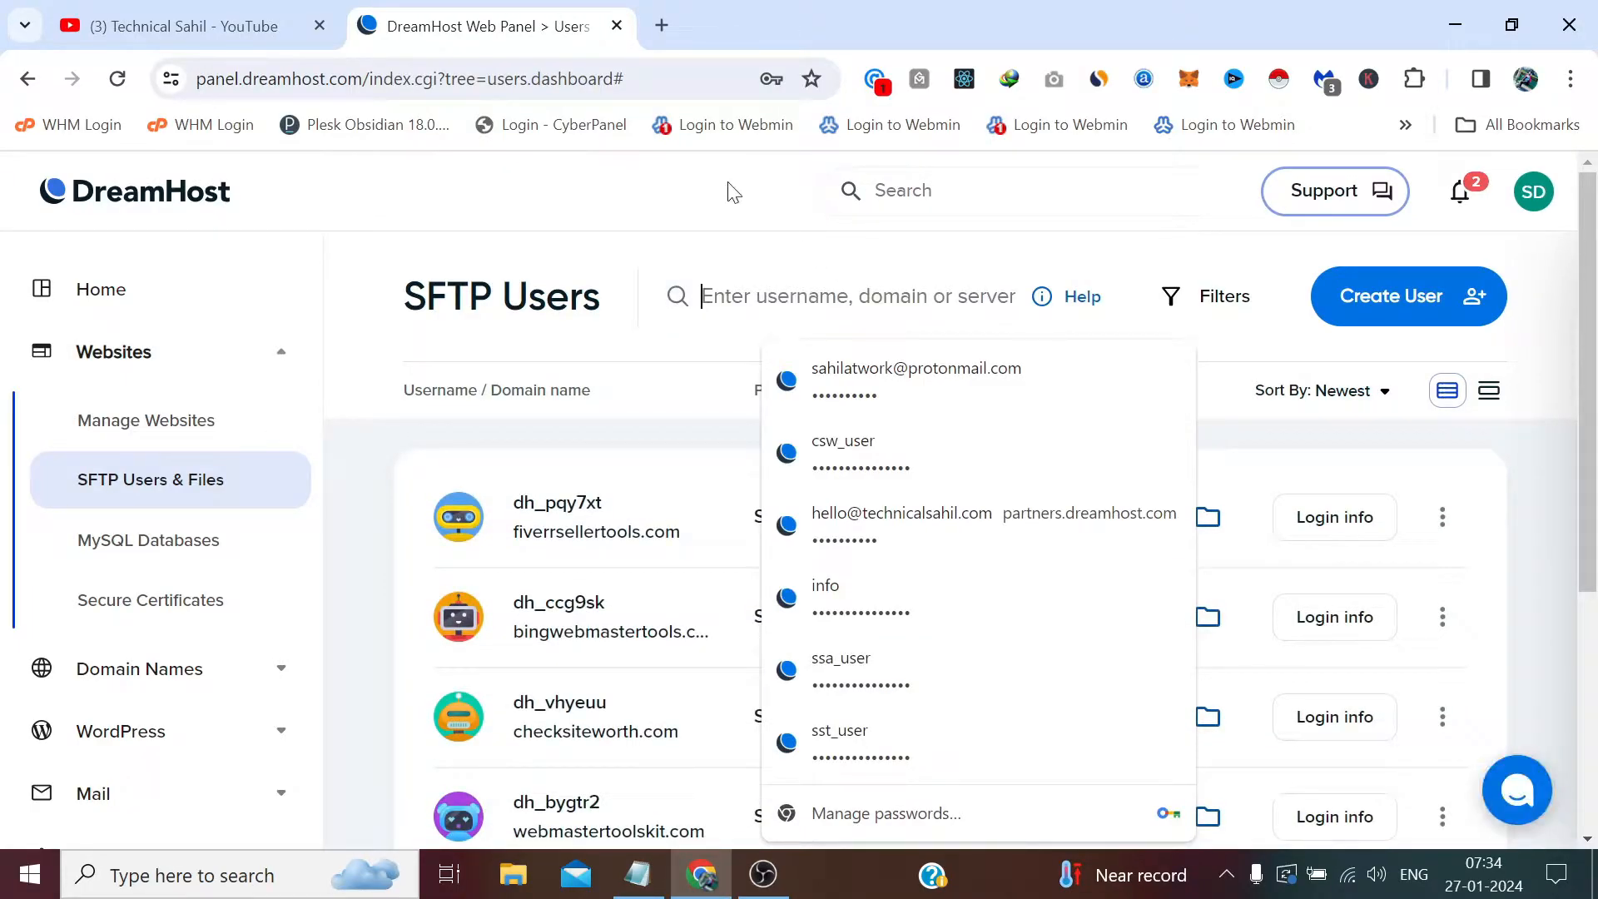
click(1062, 359)
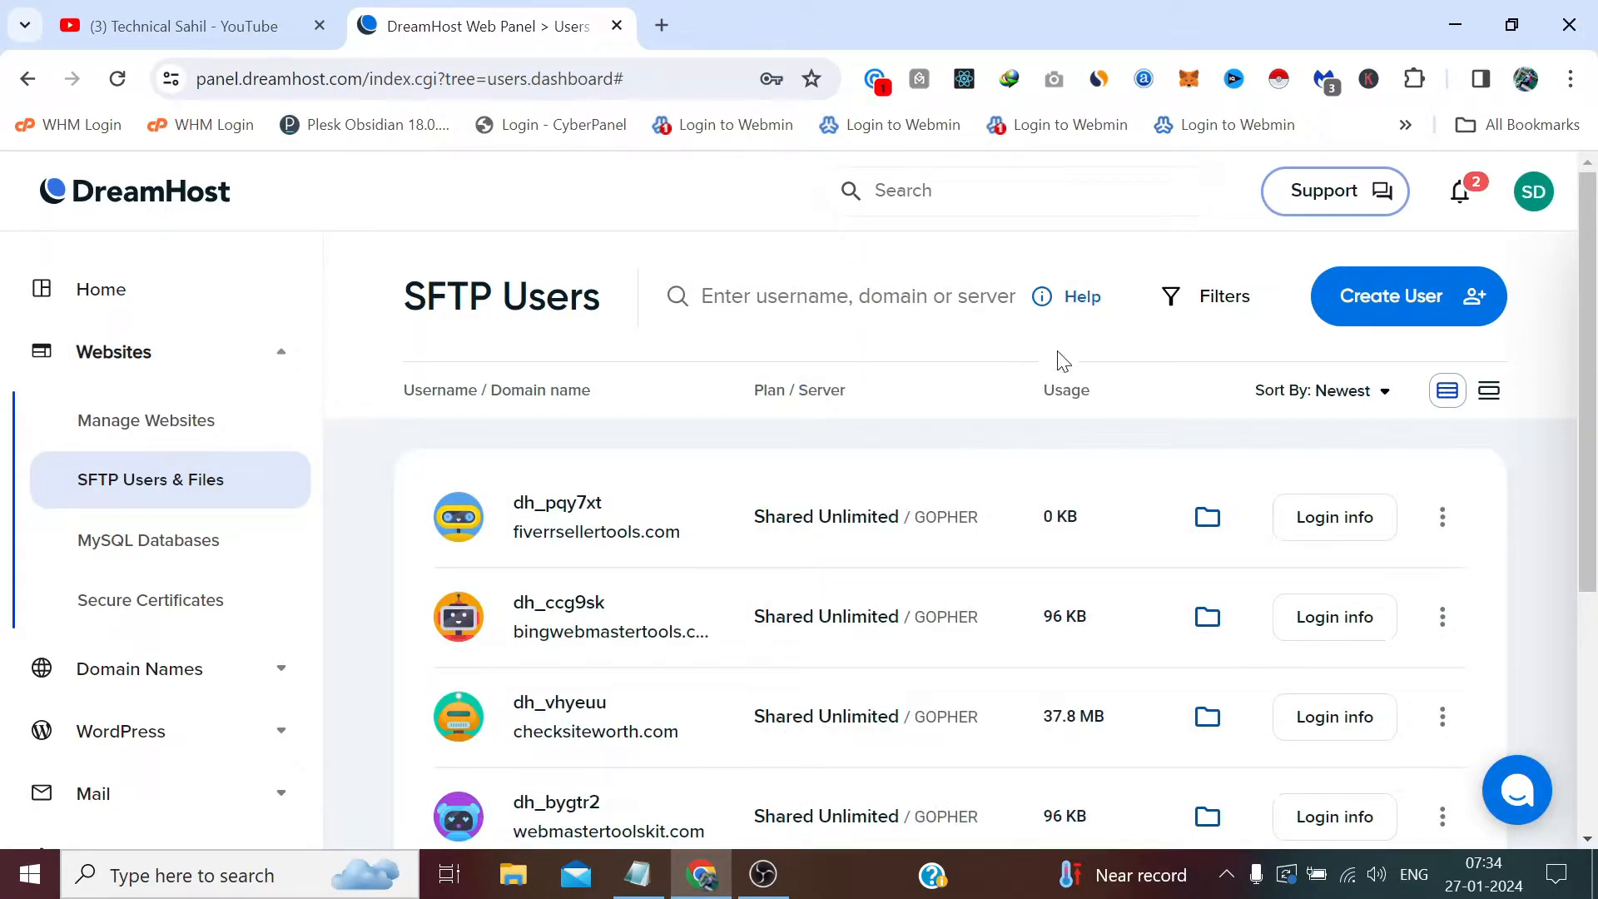
mouse_move(1334, 516)
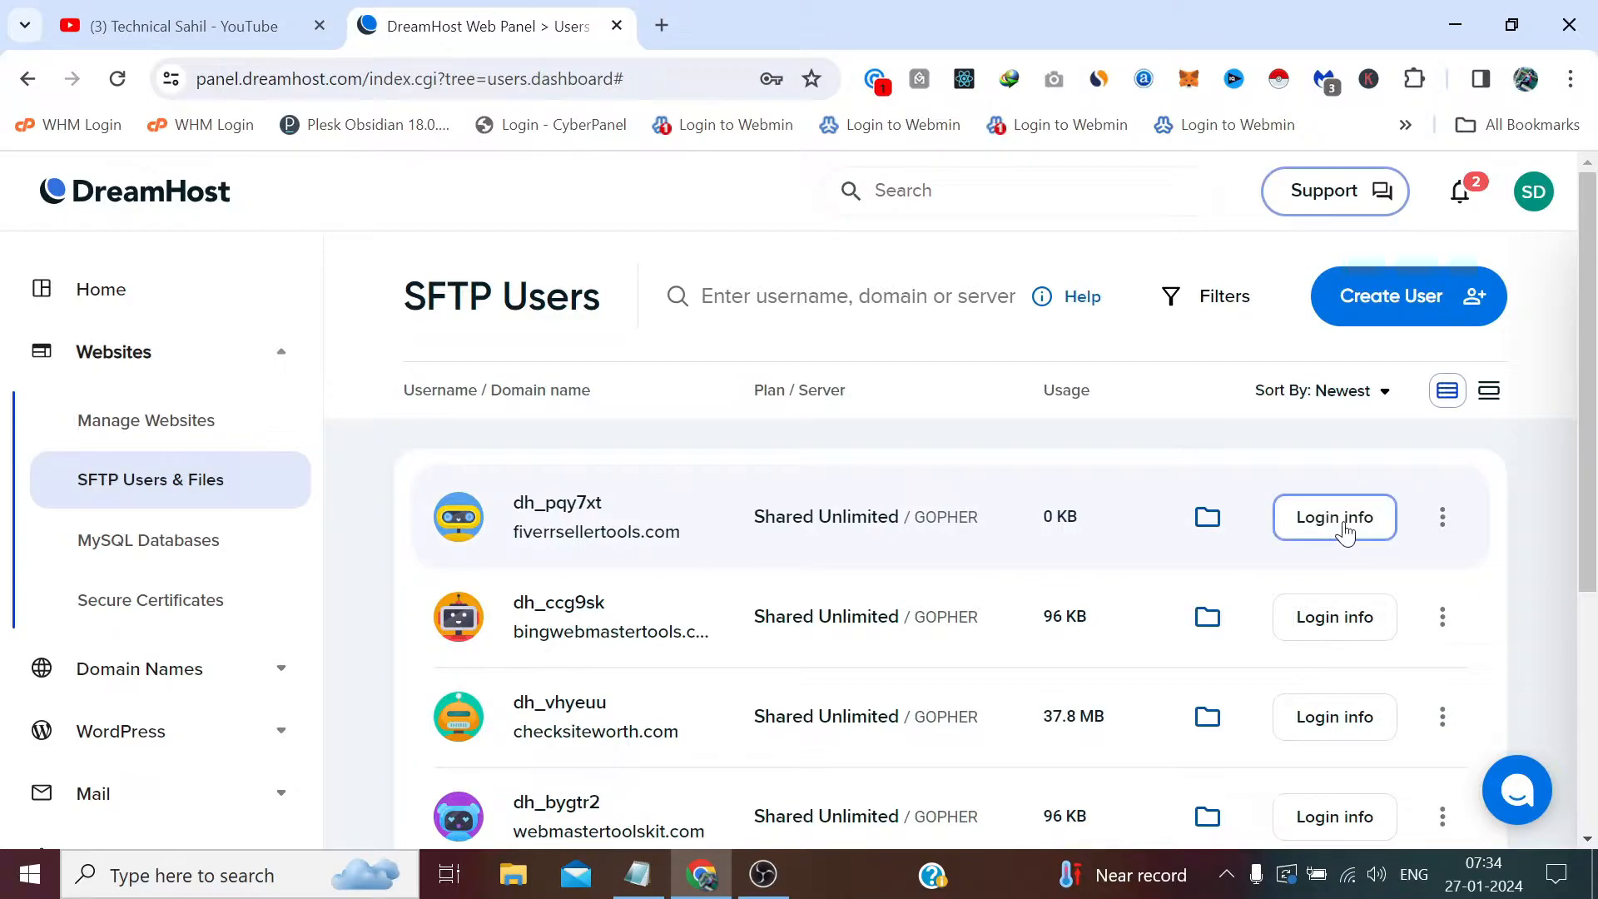
In the fiverrsellertools.com user's Login info, switch Secure Shell Access (SSH) on and confirm.
click(1334, 517)
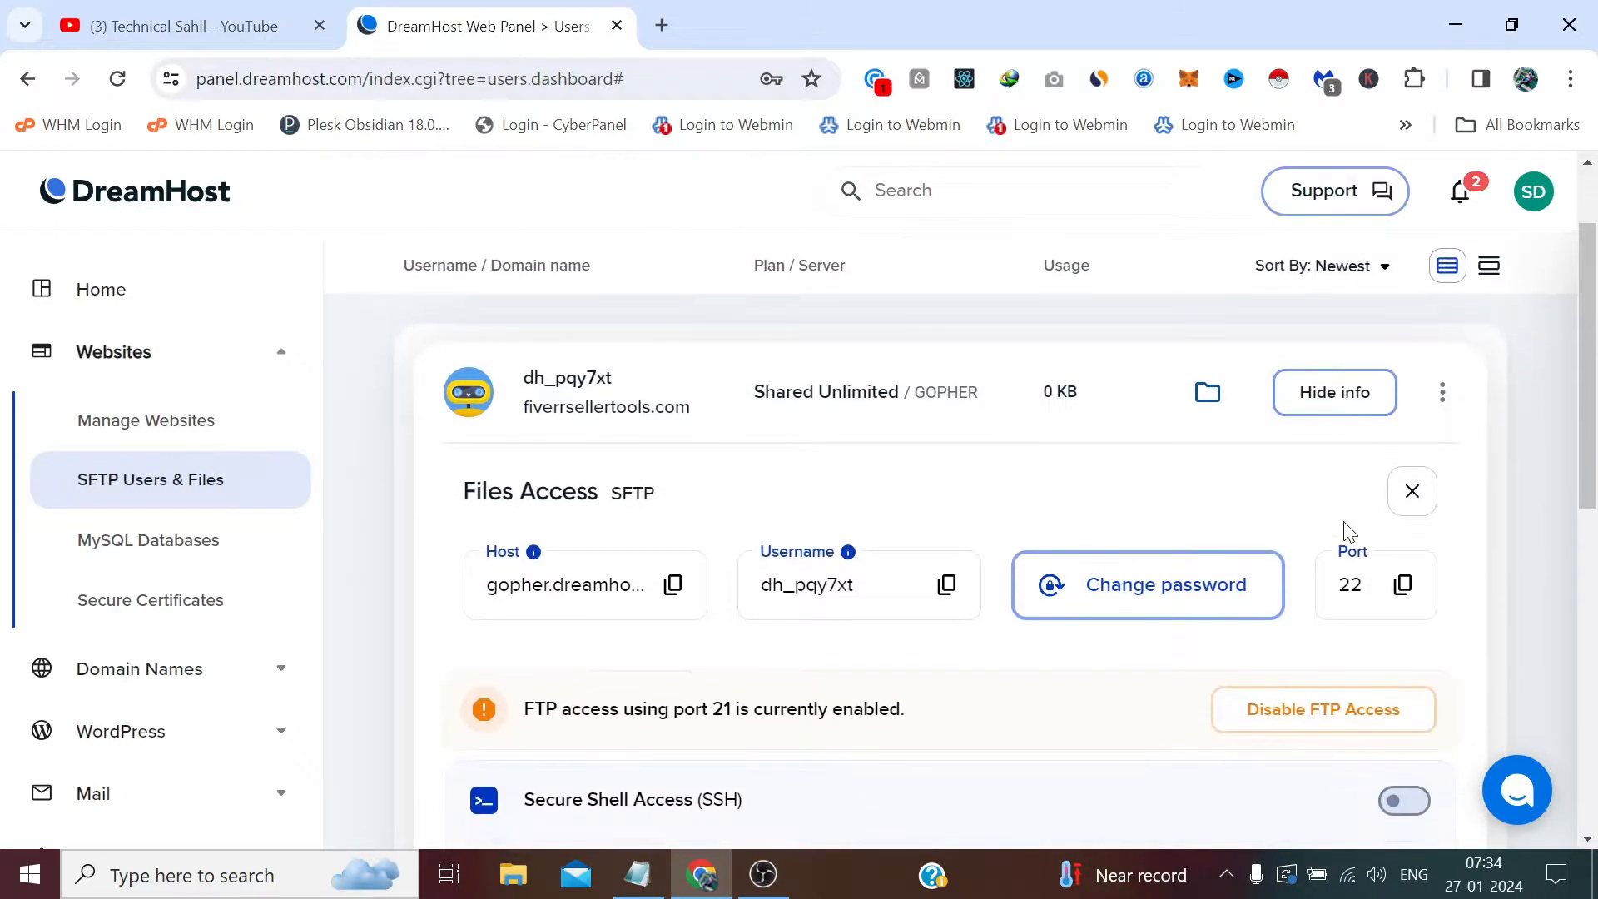
scroll(down, 3)
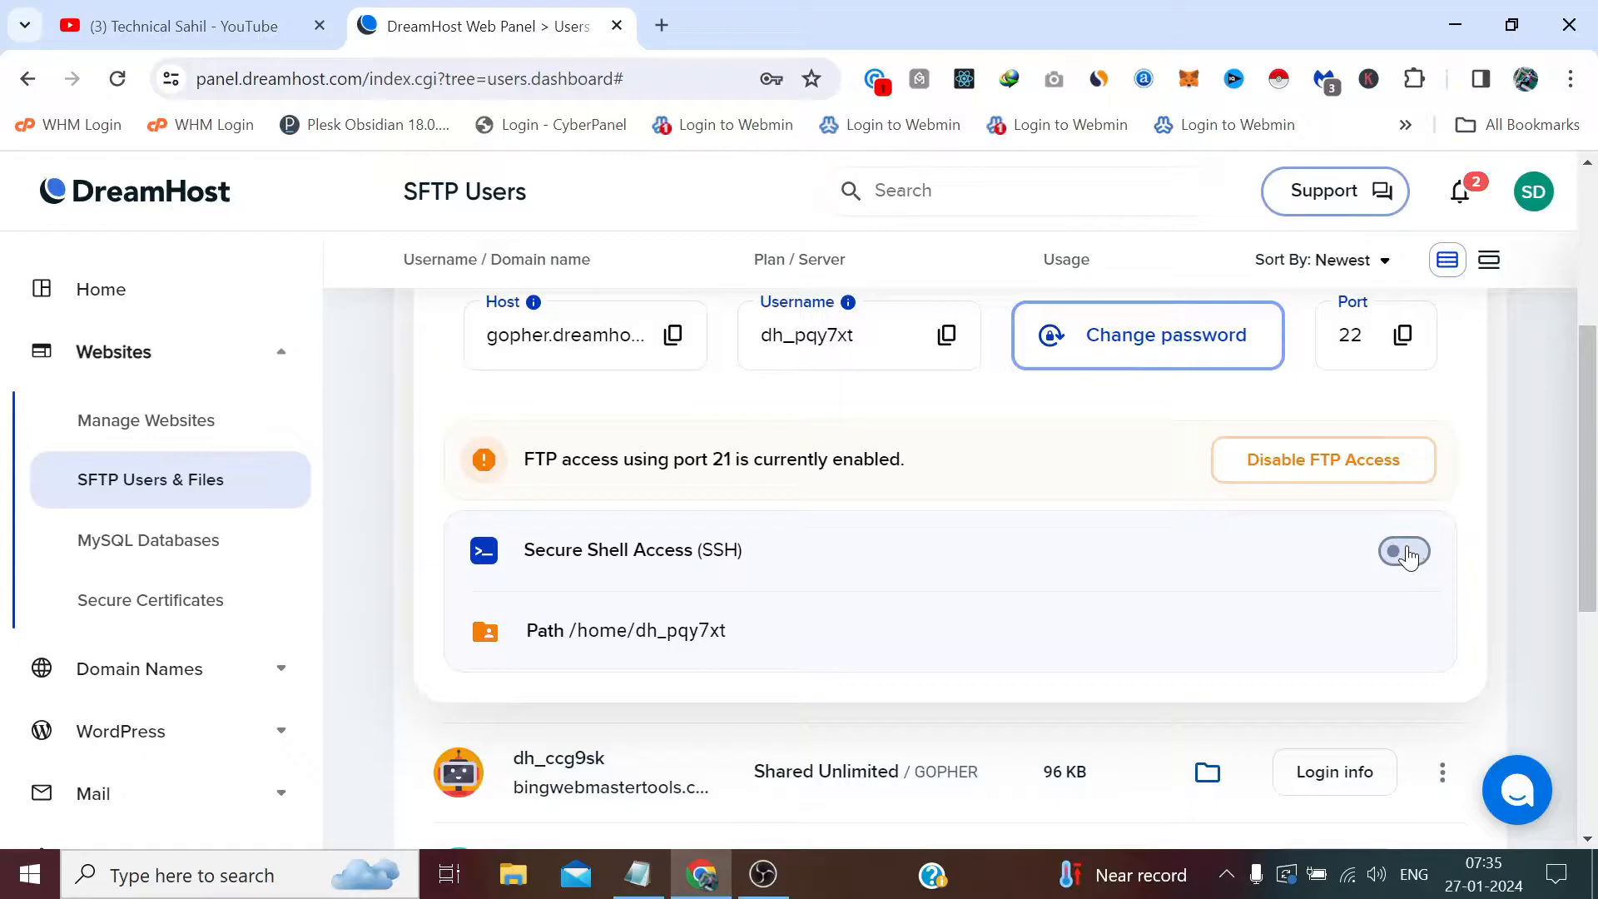
click(1404, 552)
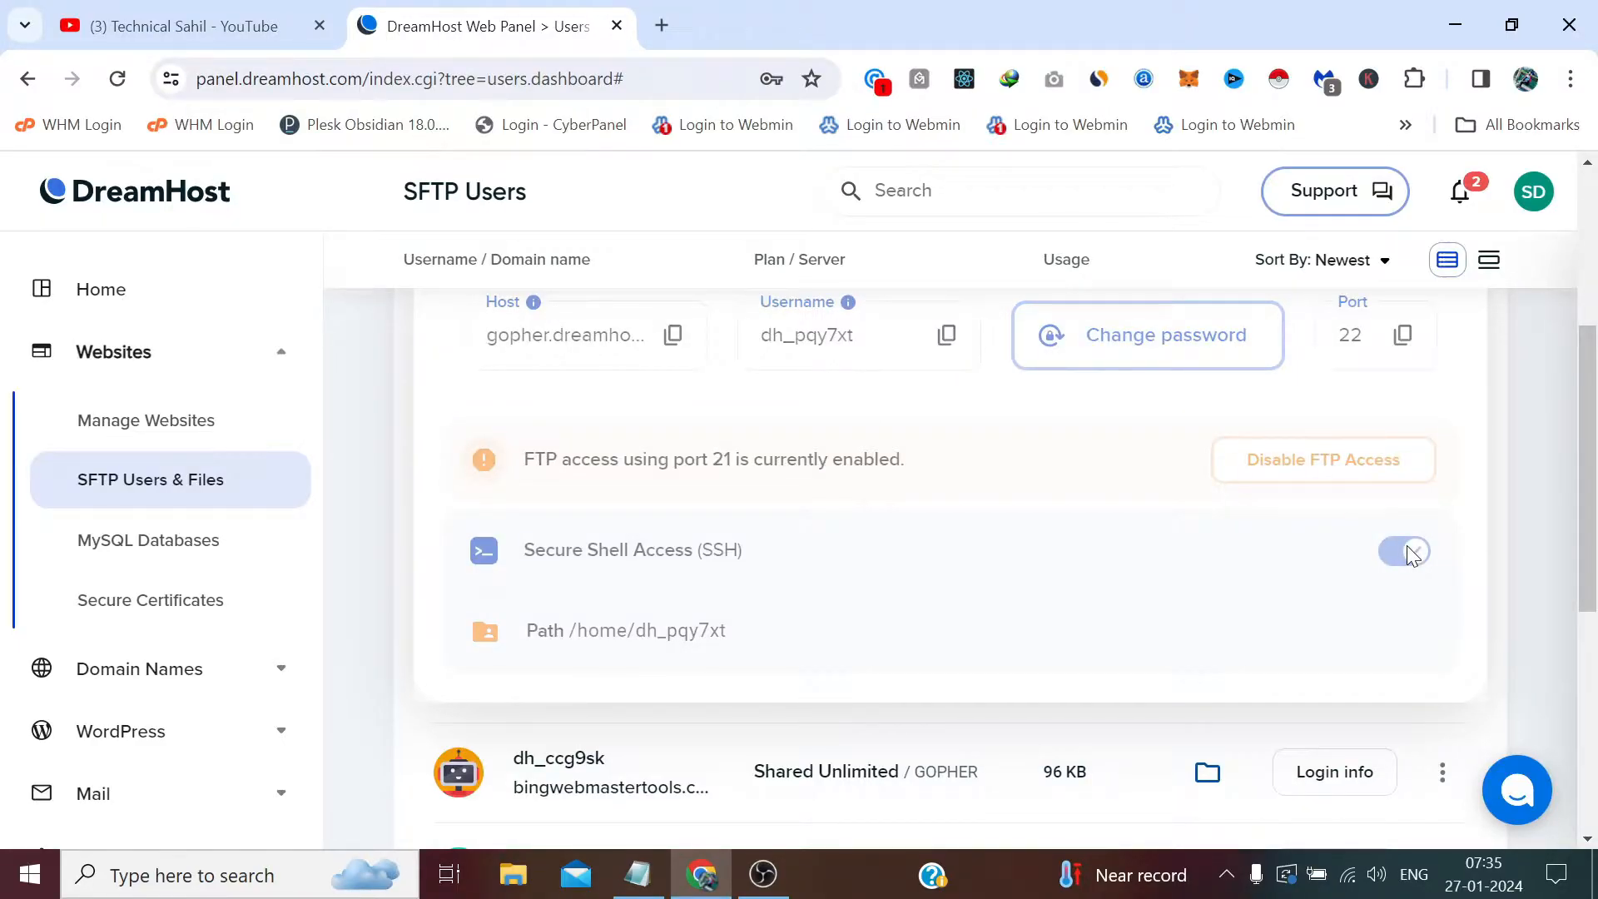
click(1402, 551)
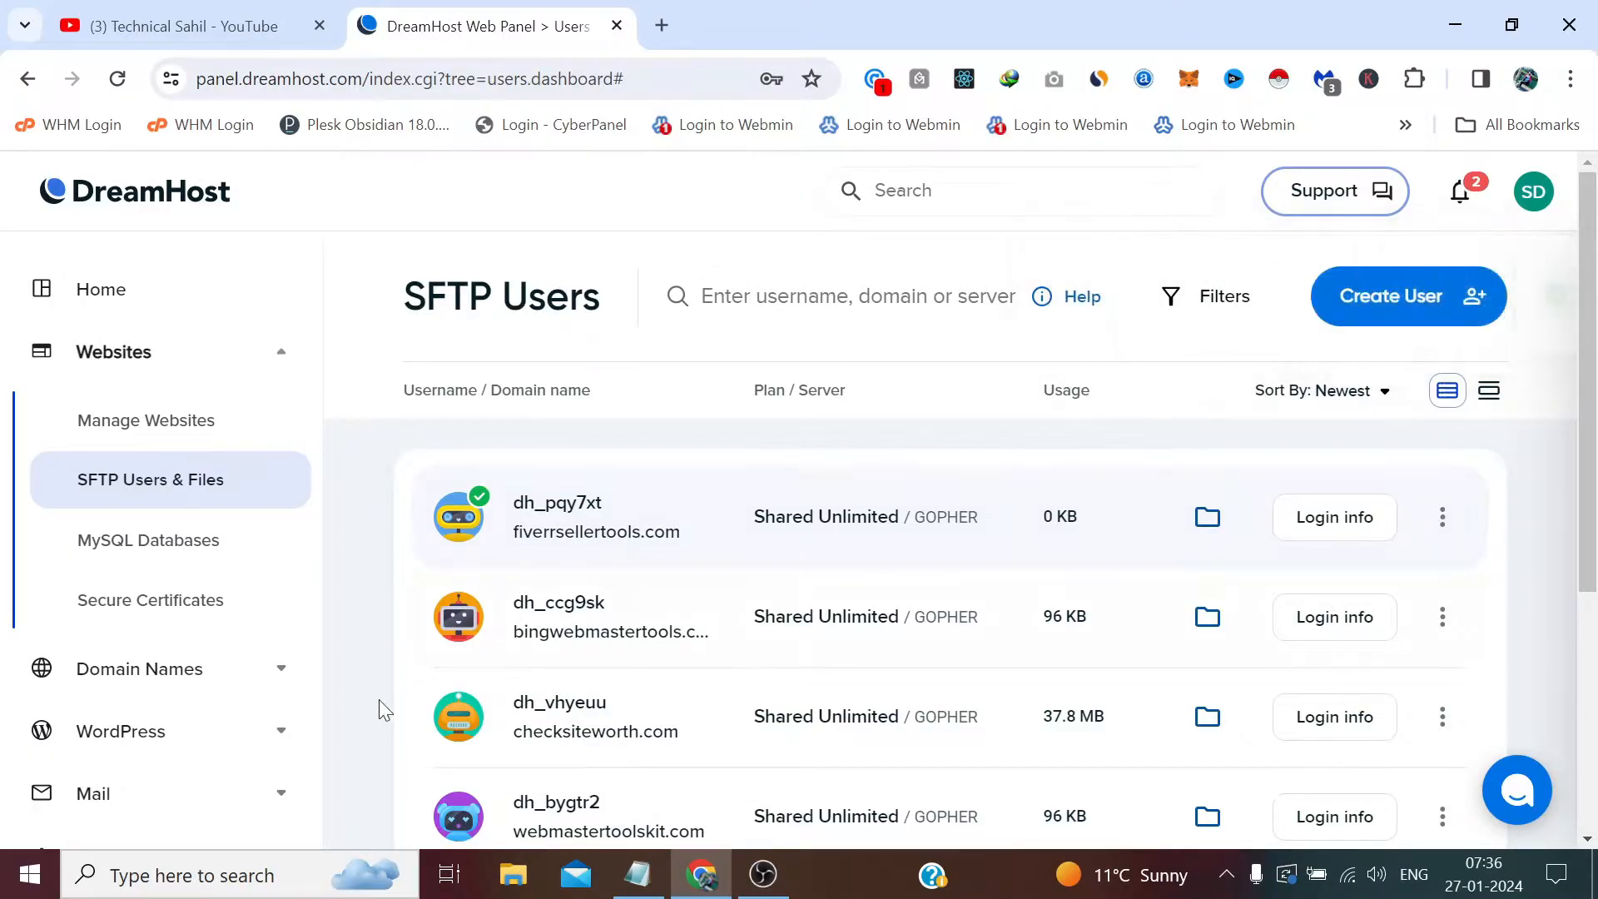
Search Windows for 'putty' and launch the PuTTY app from the results.
click(193, 874)
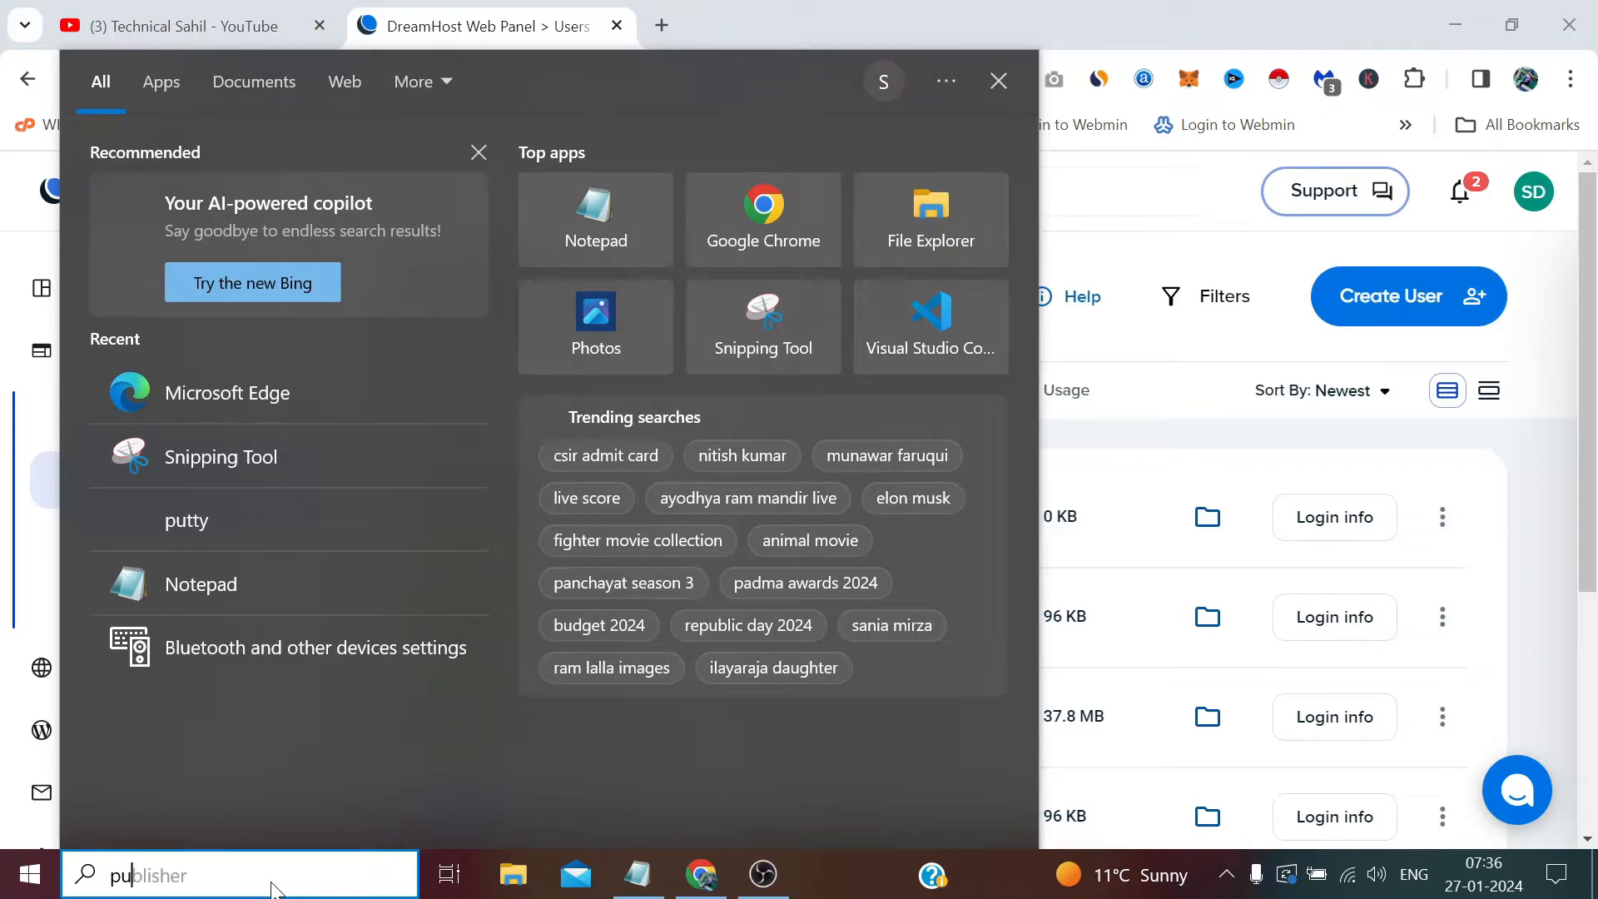
text(putty)
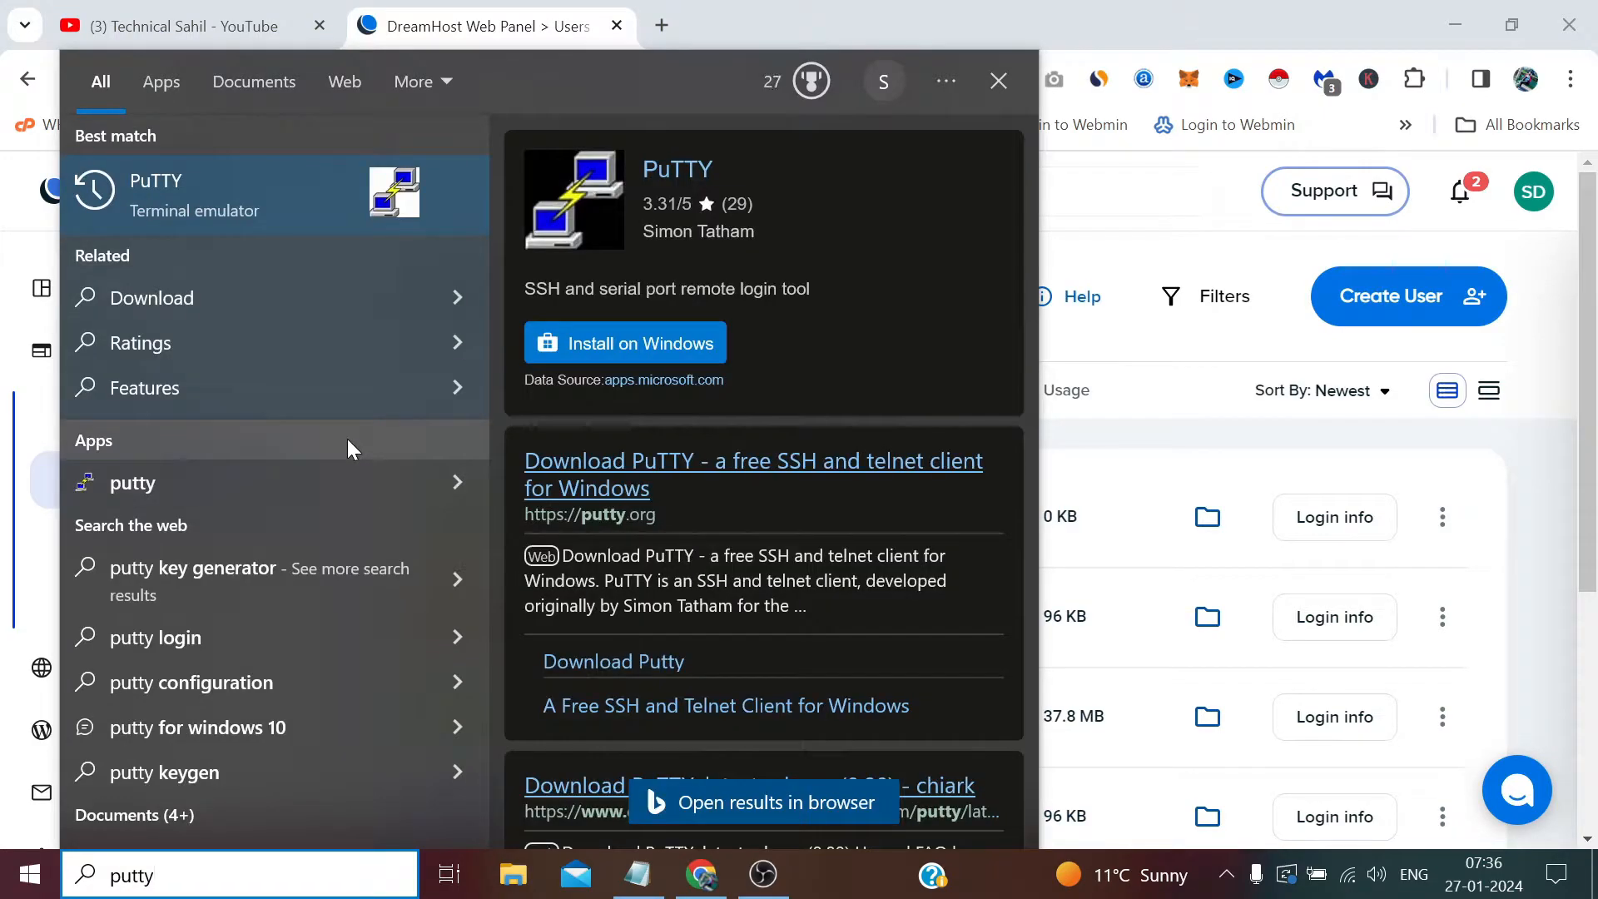
click(140, 343)
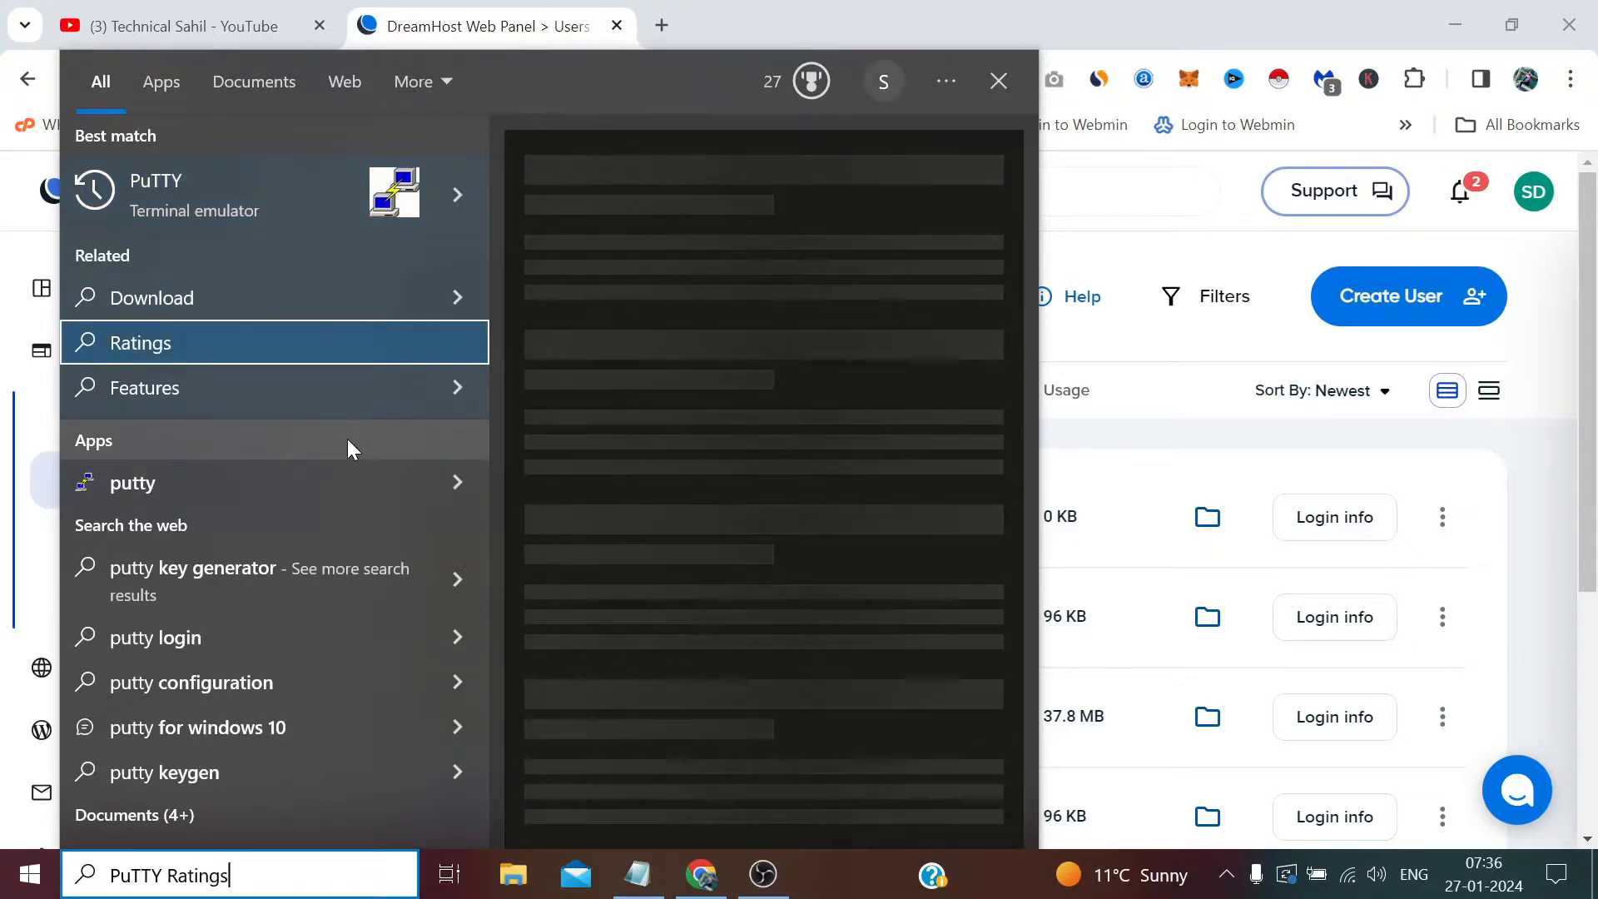
text(putty)
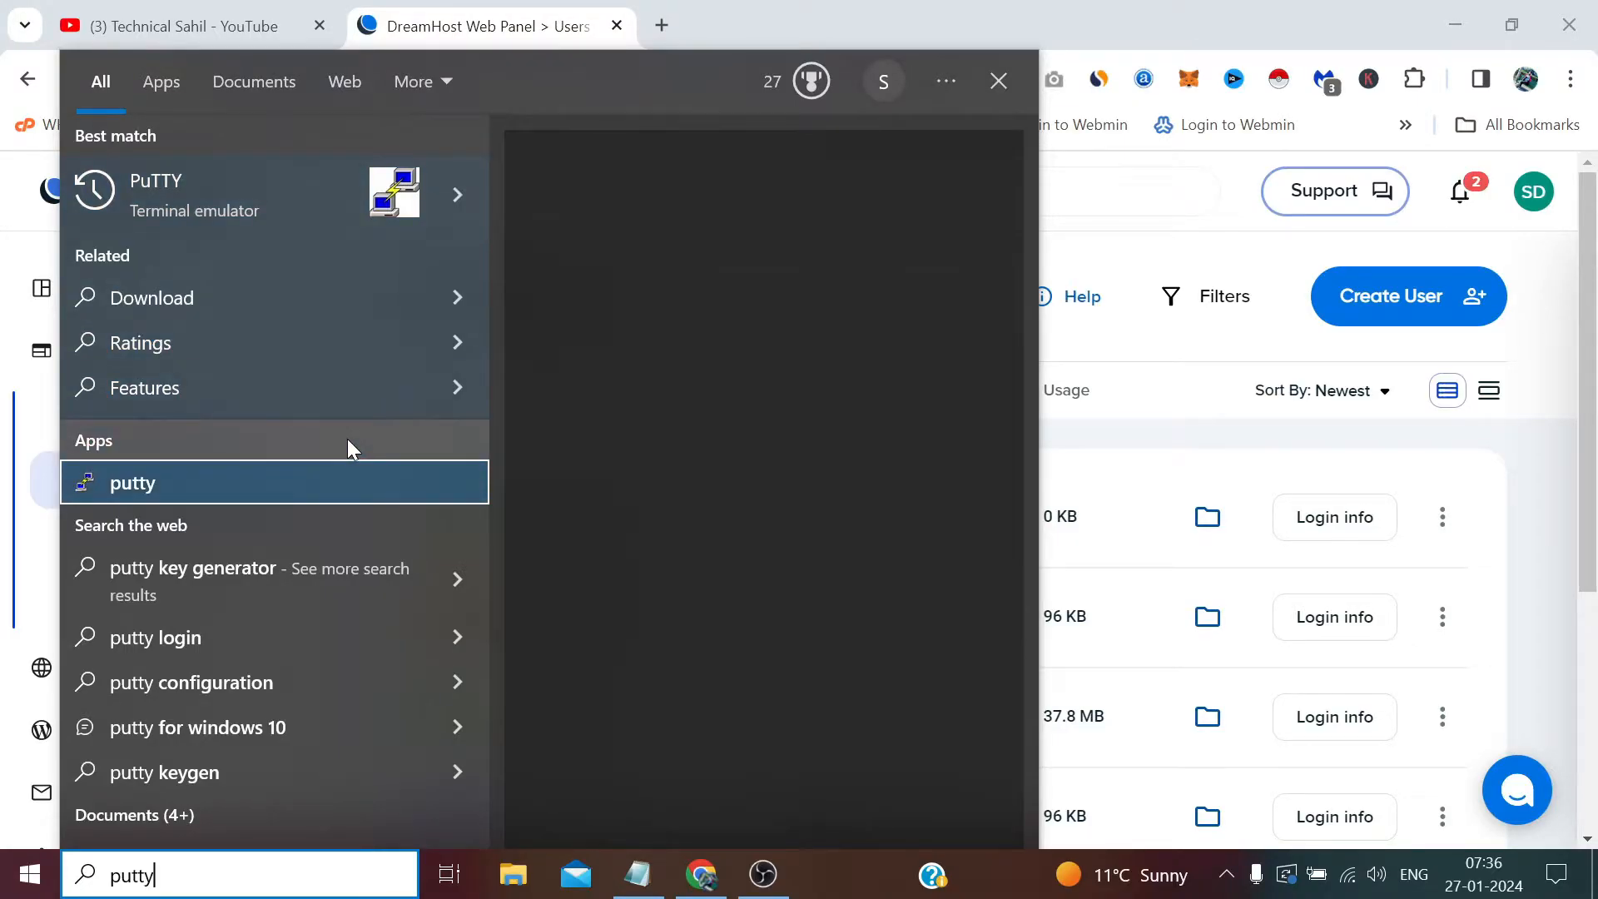
mouse_move(734, 499)
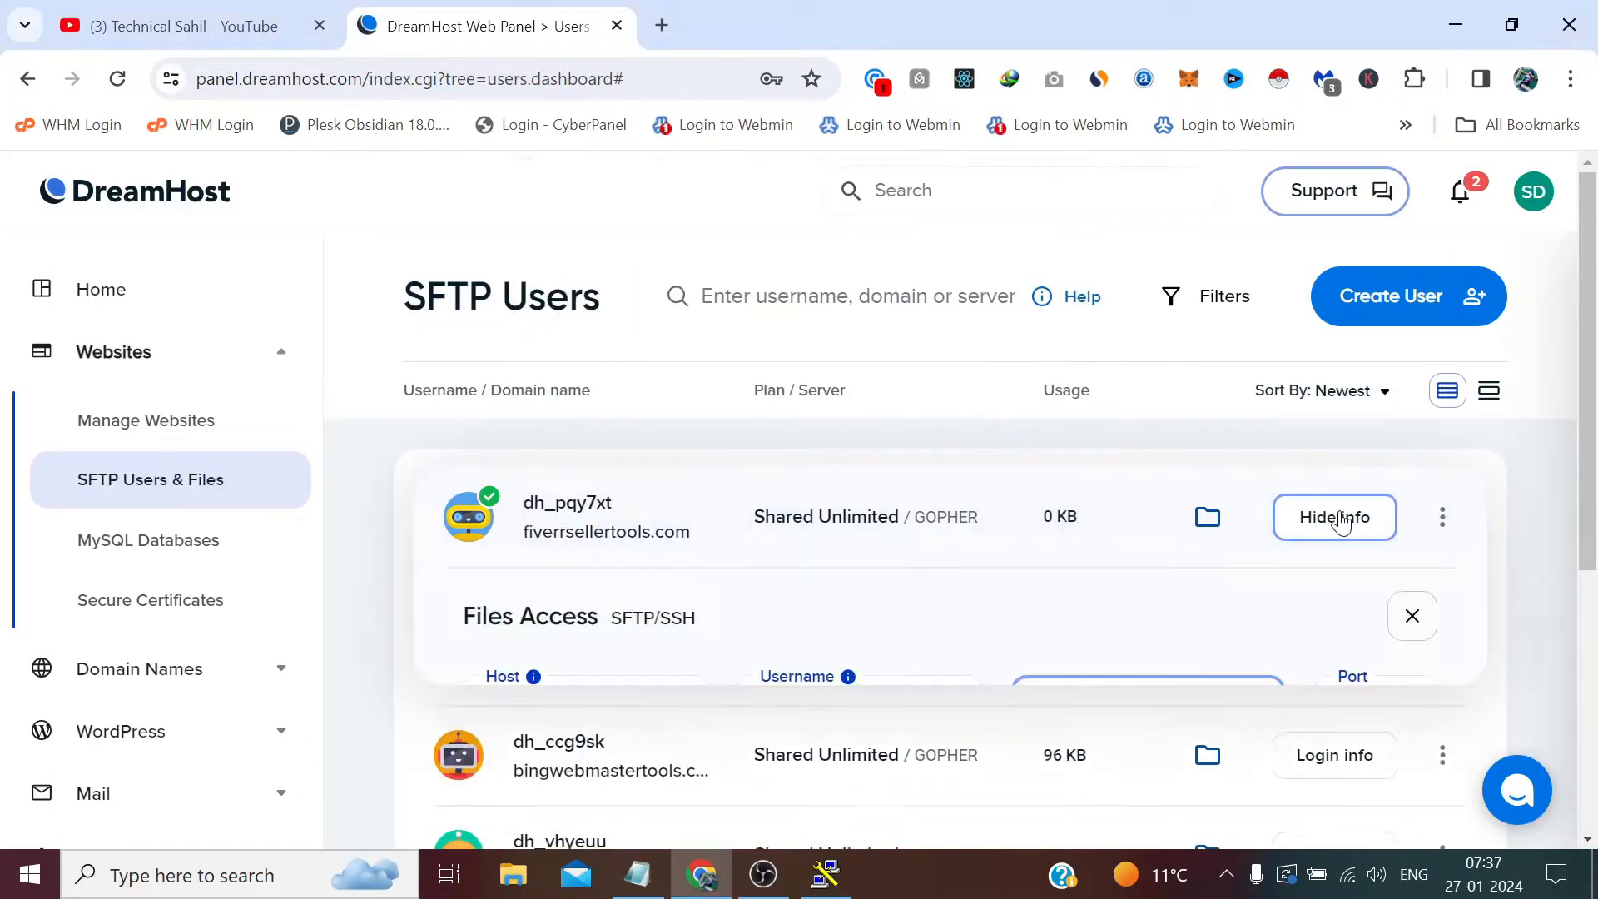
Copy the Host server address from DreamHost and paste it into PuTTY's Host Name field.
scroll(down, 3)
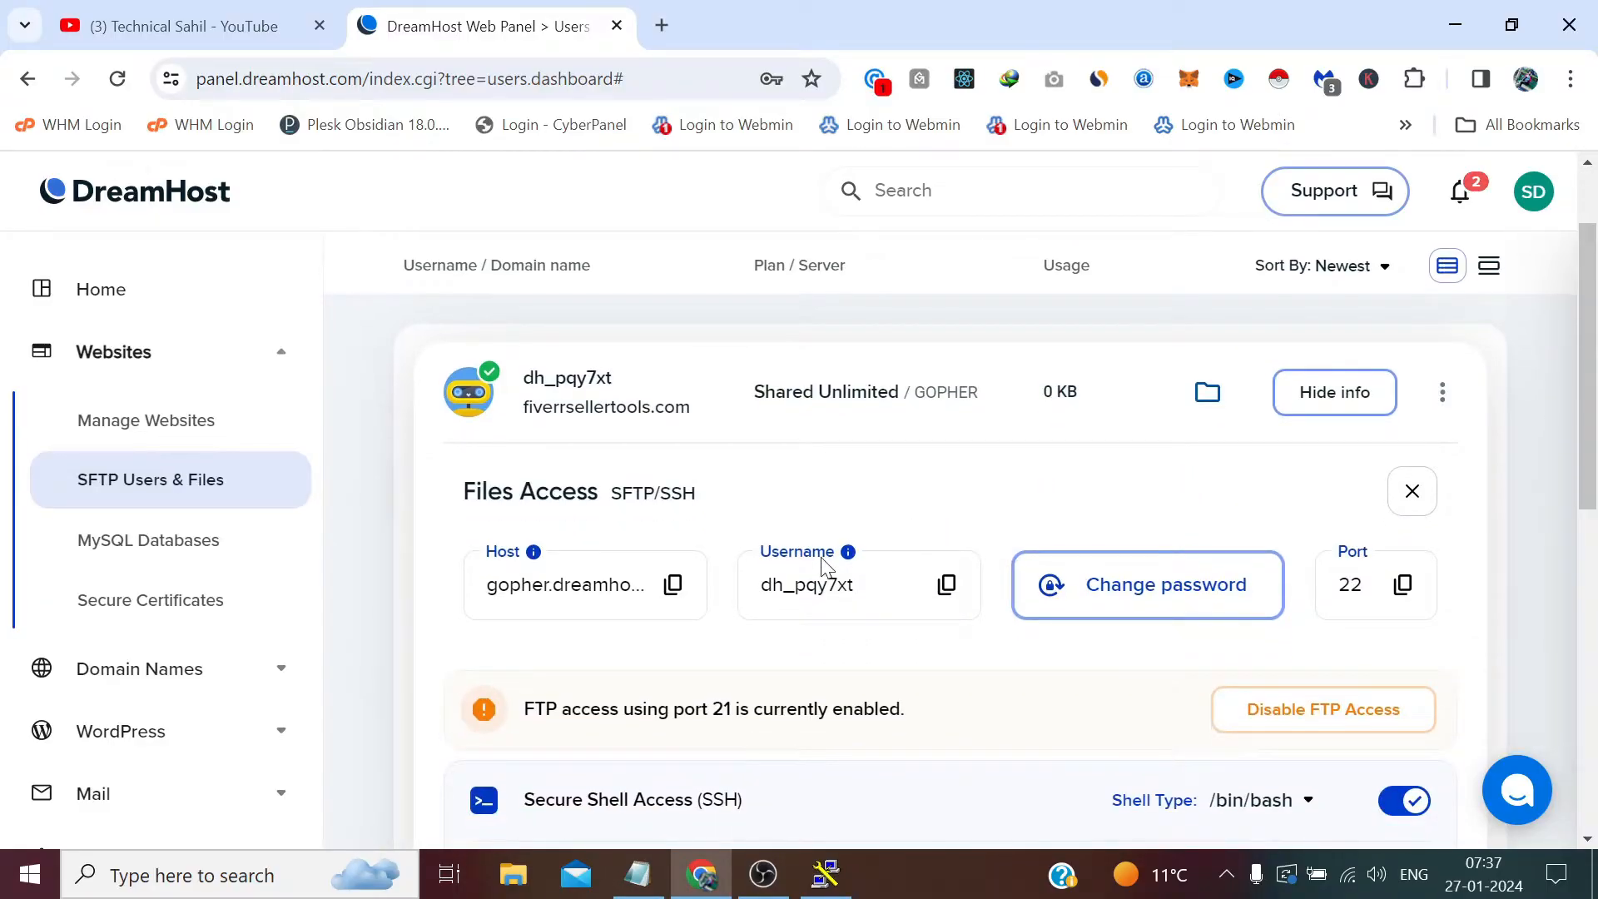
click(671, 584)
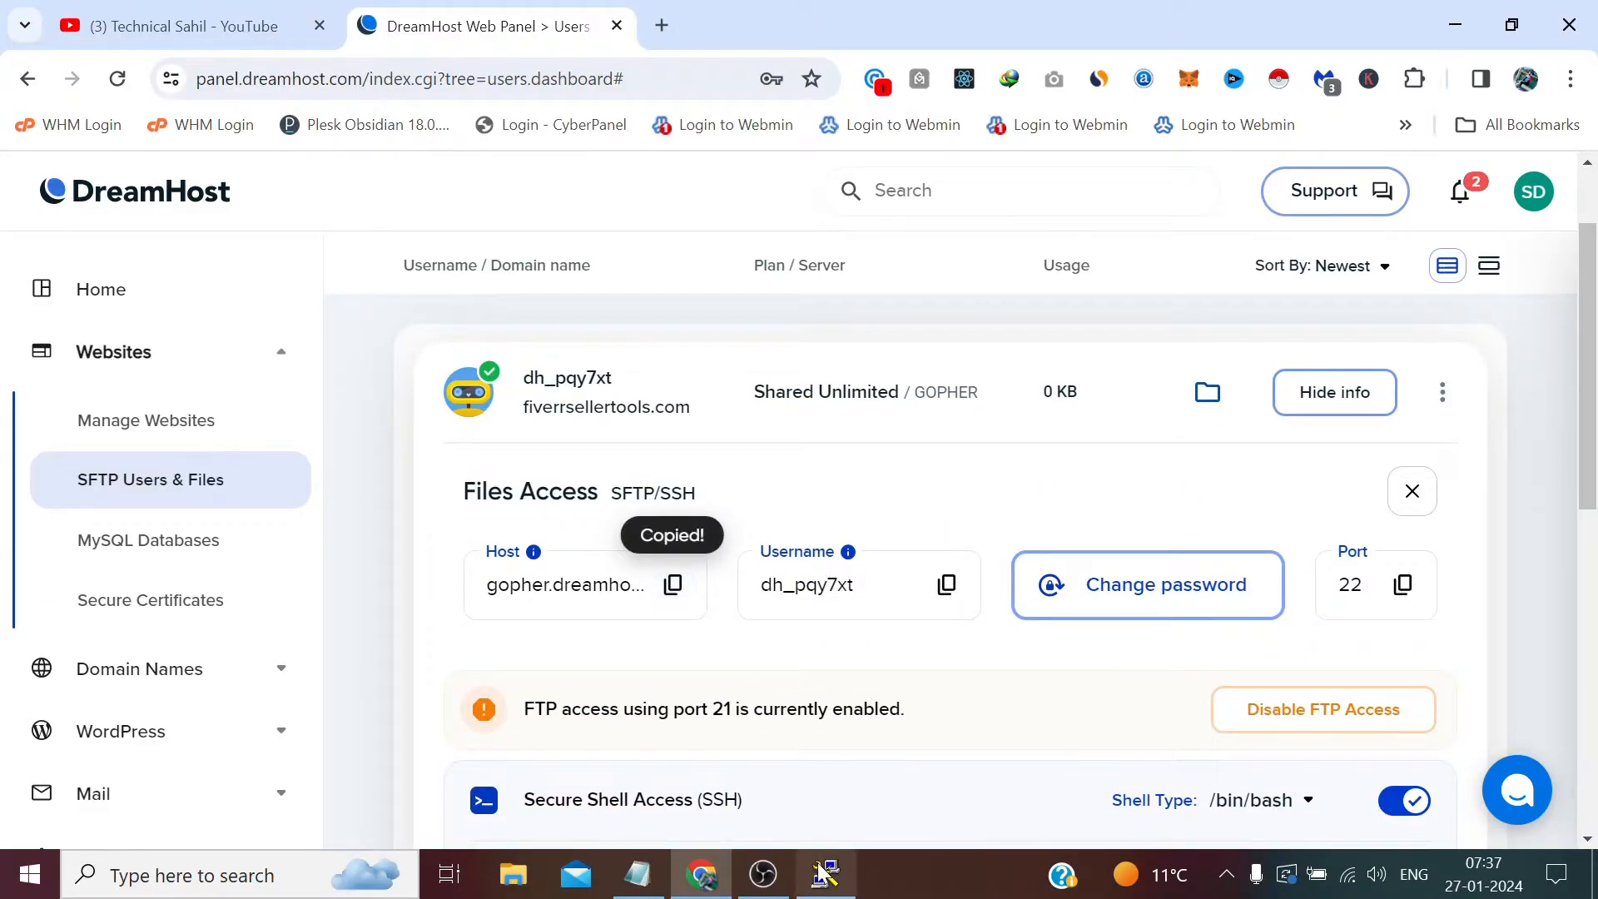
right_click(846, 315)
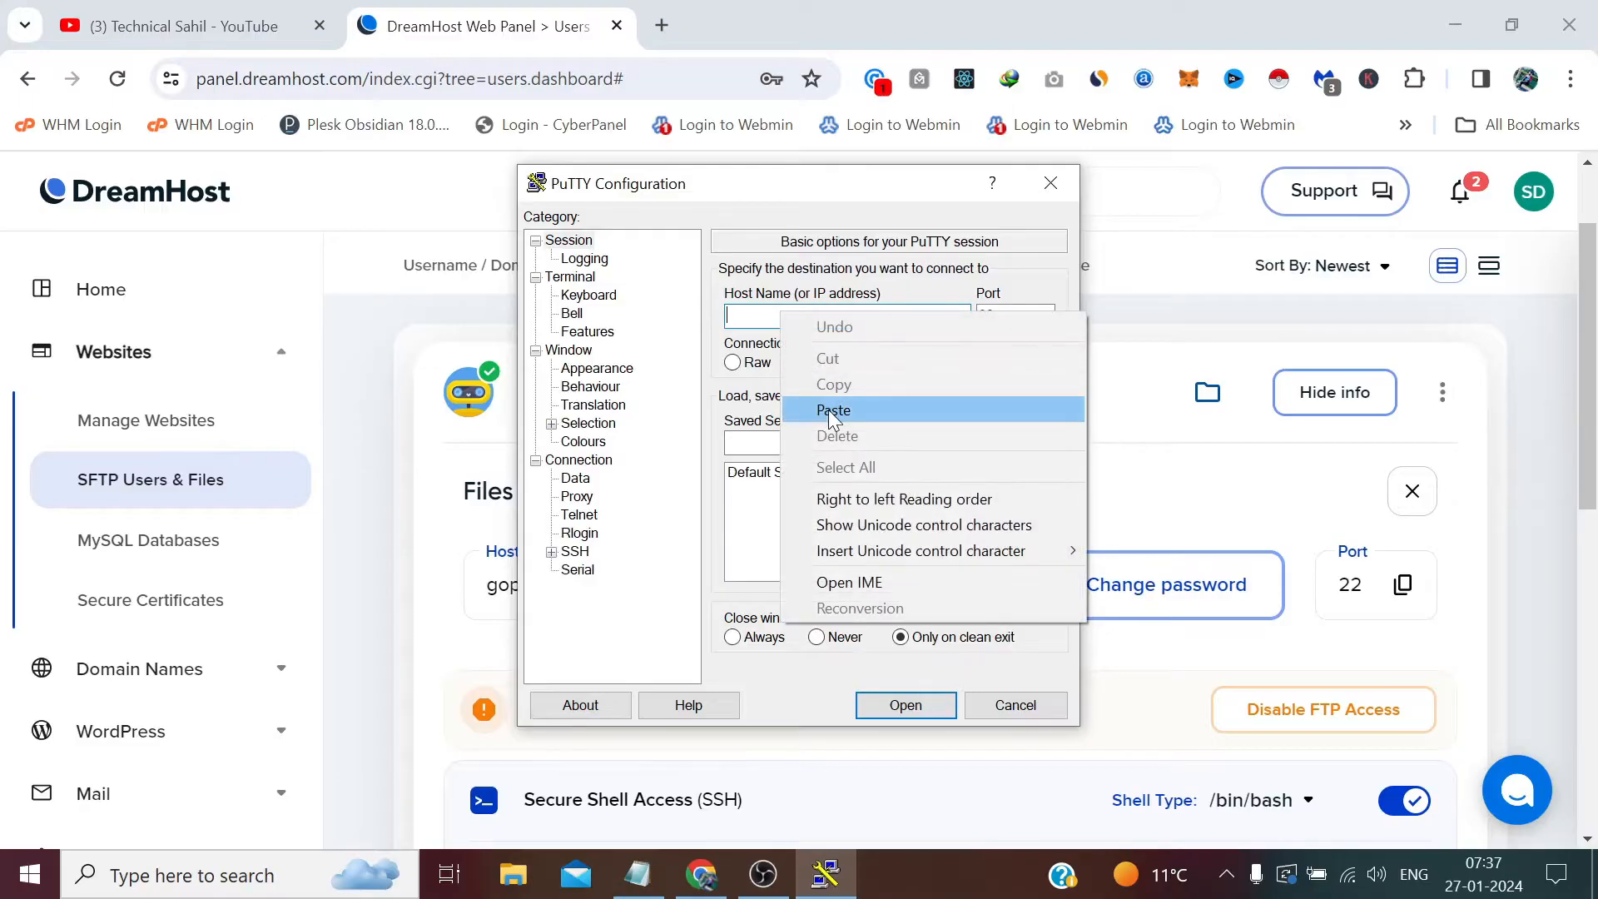
click(833, 410)
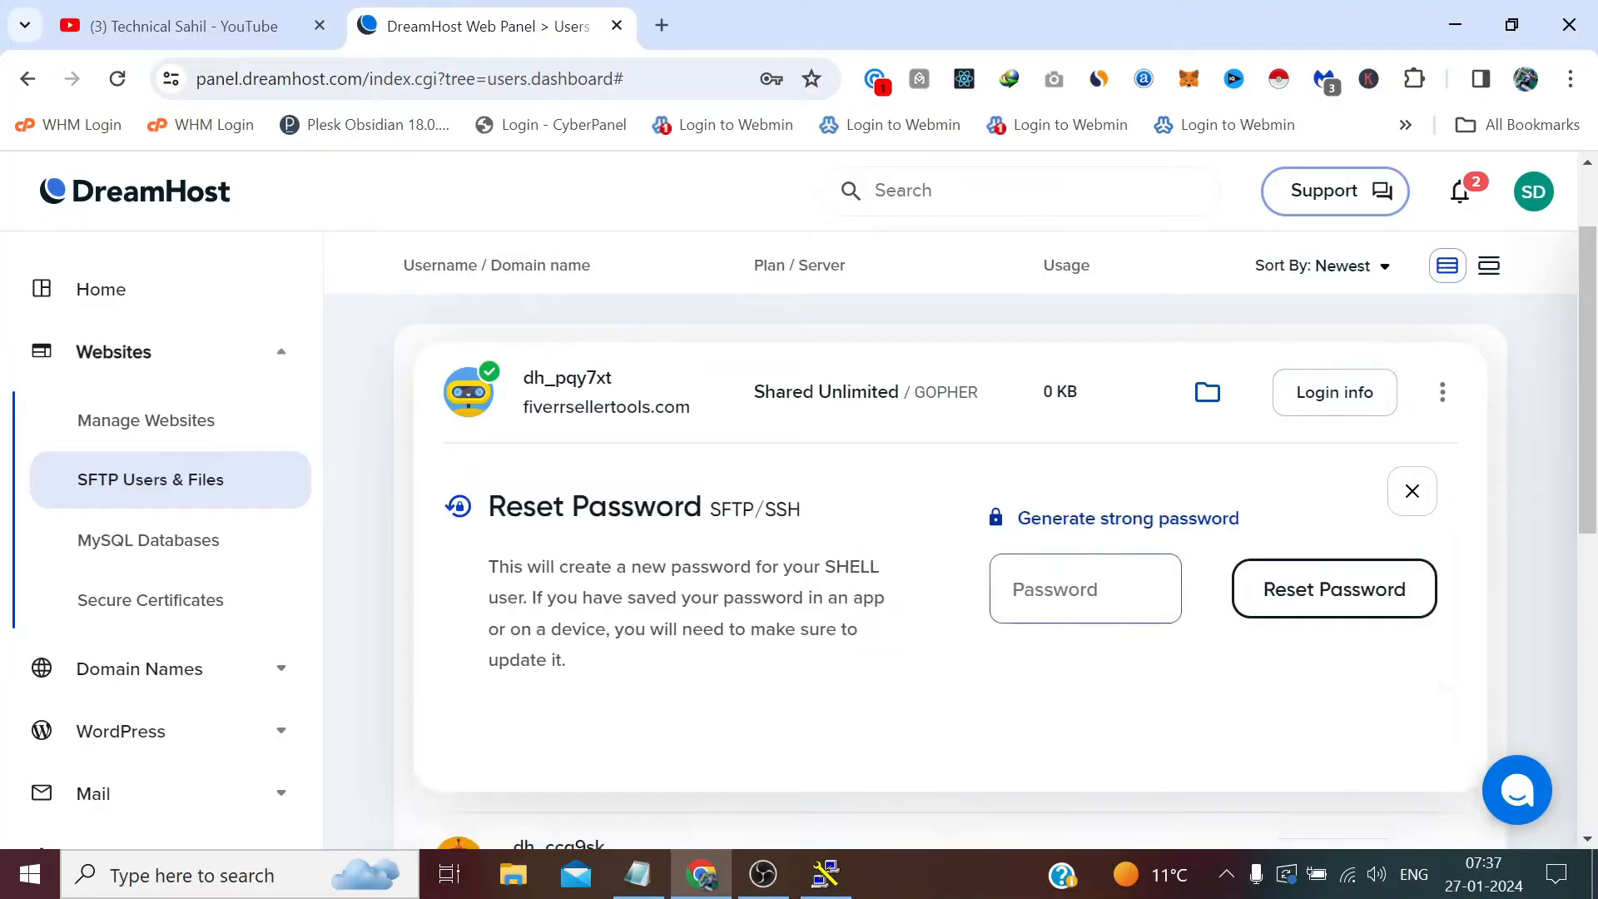
Generate a strong password, reveal it, and reset the user's SFTP/SSH password to it.
click(1127, 518)
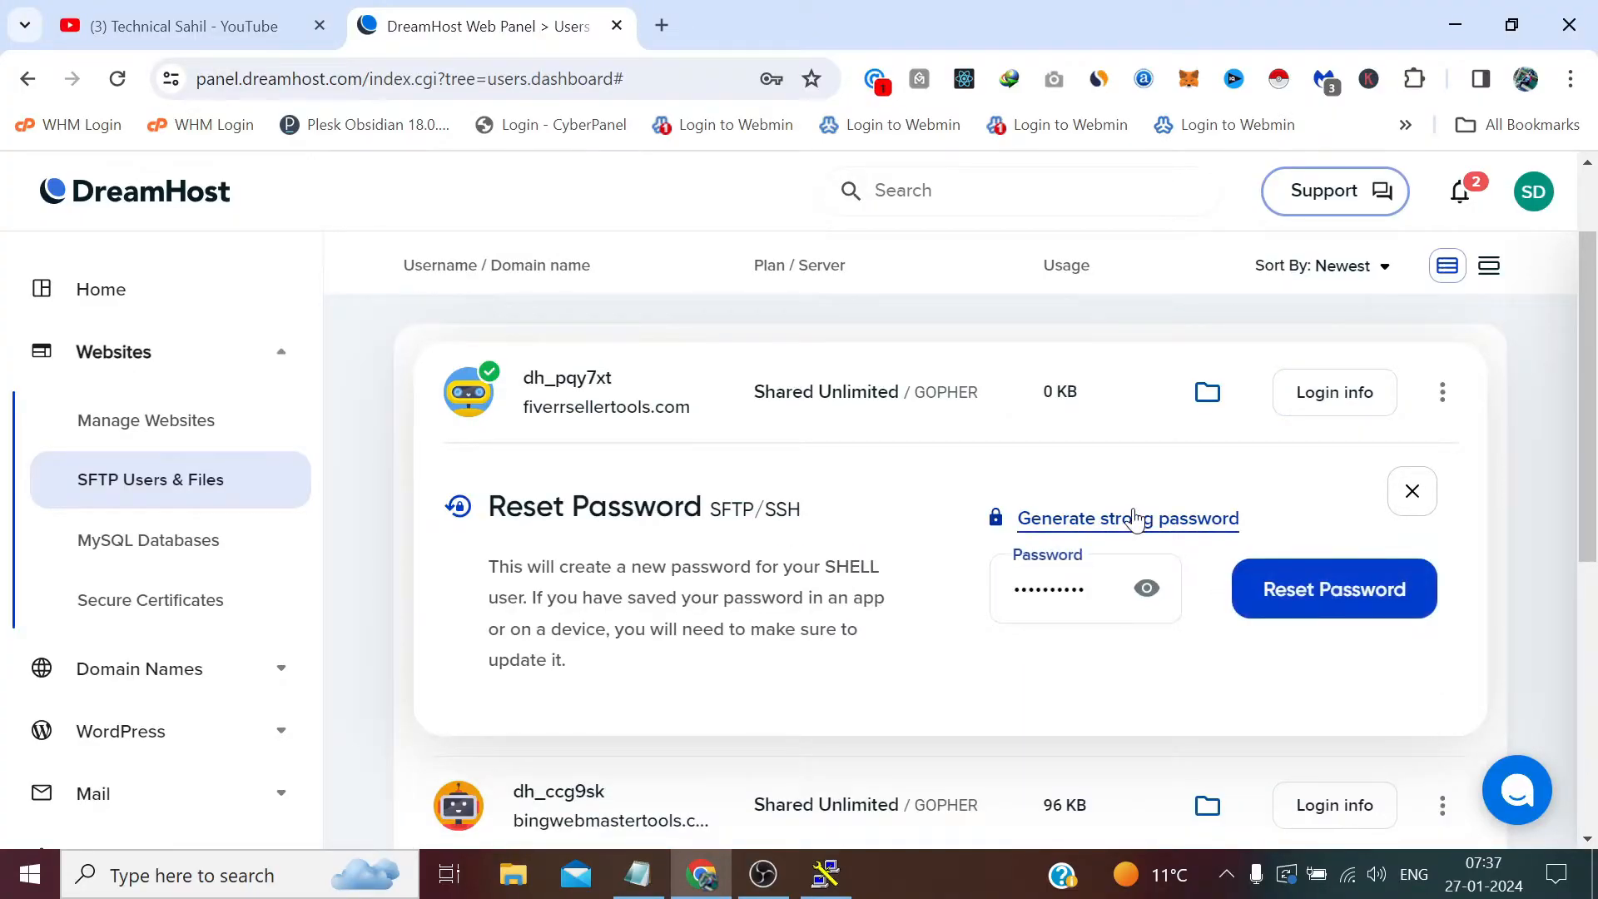
click(1126, 518)
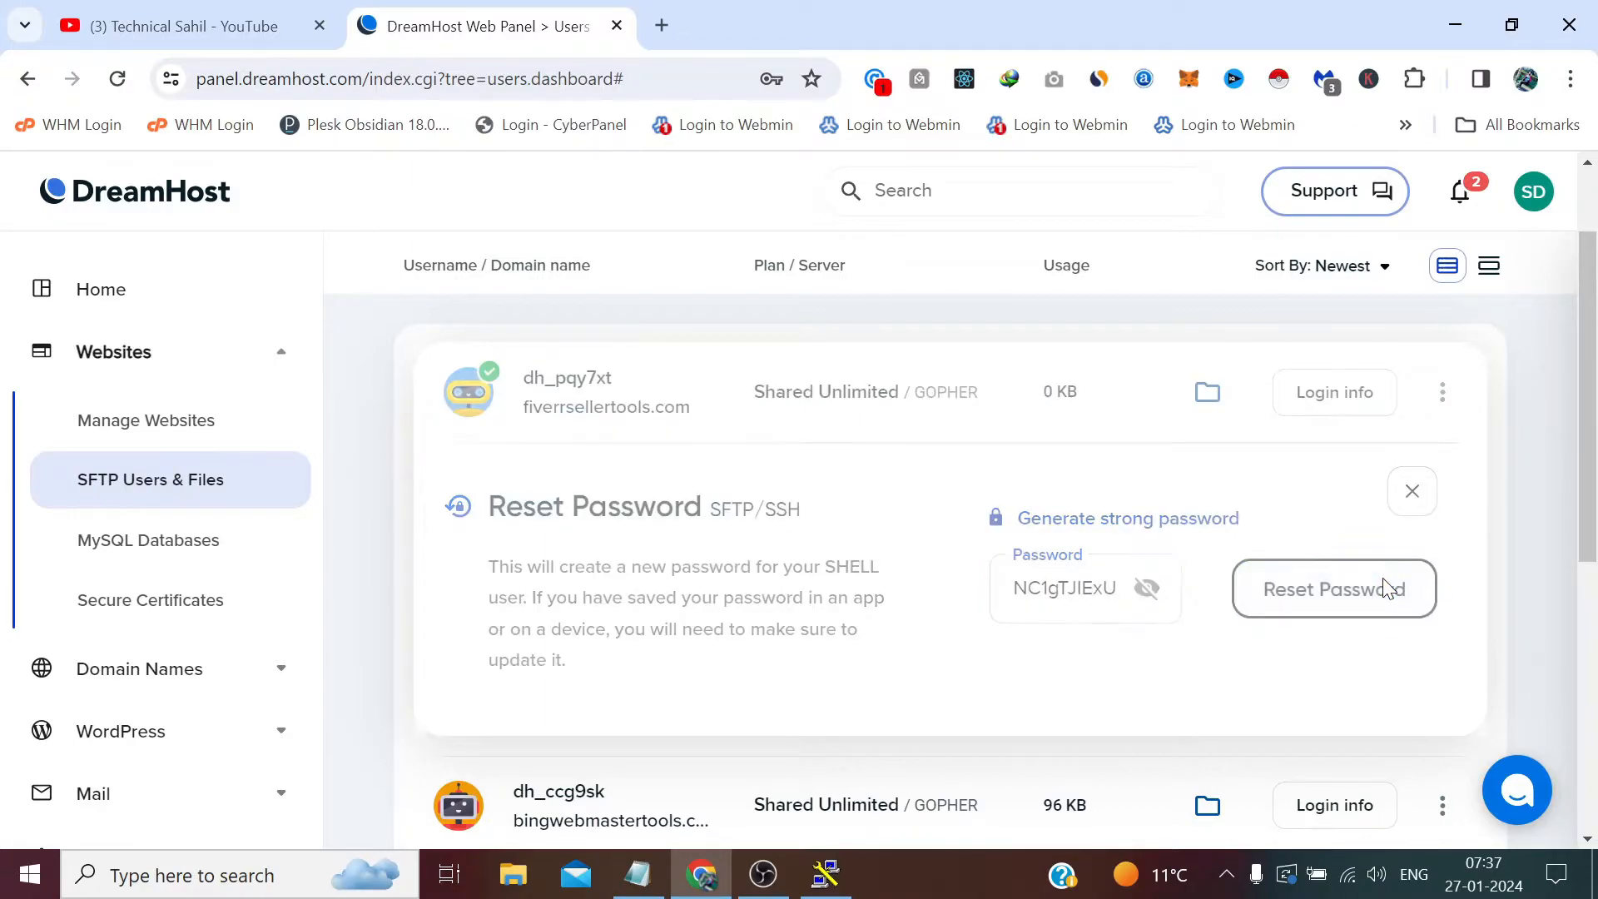
mouse_move(1223, 524)
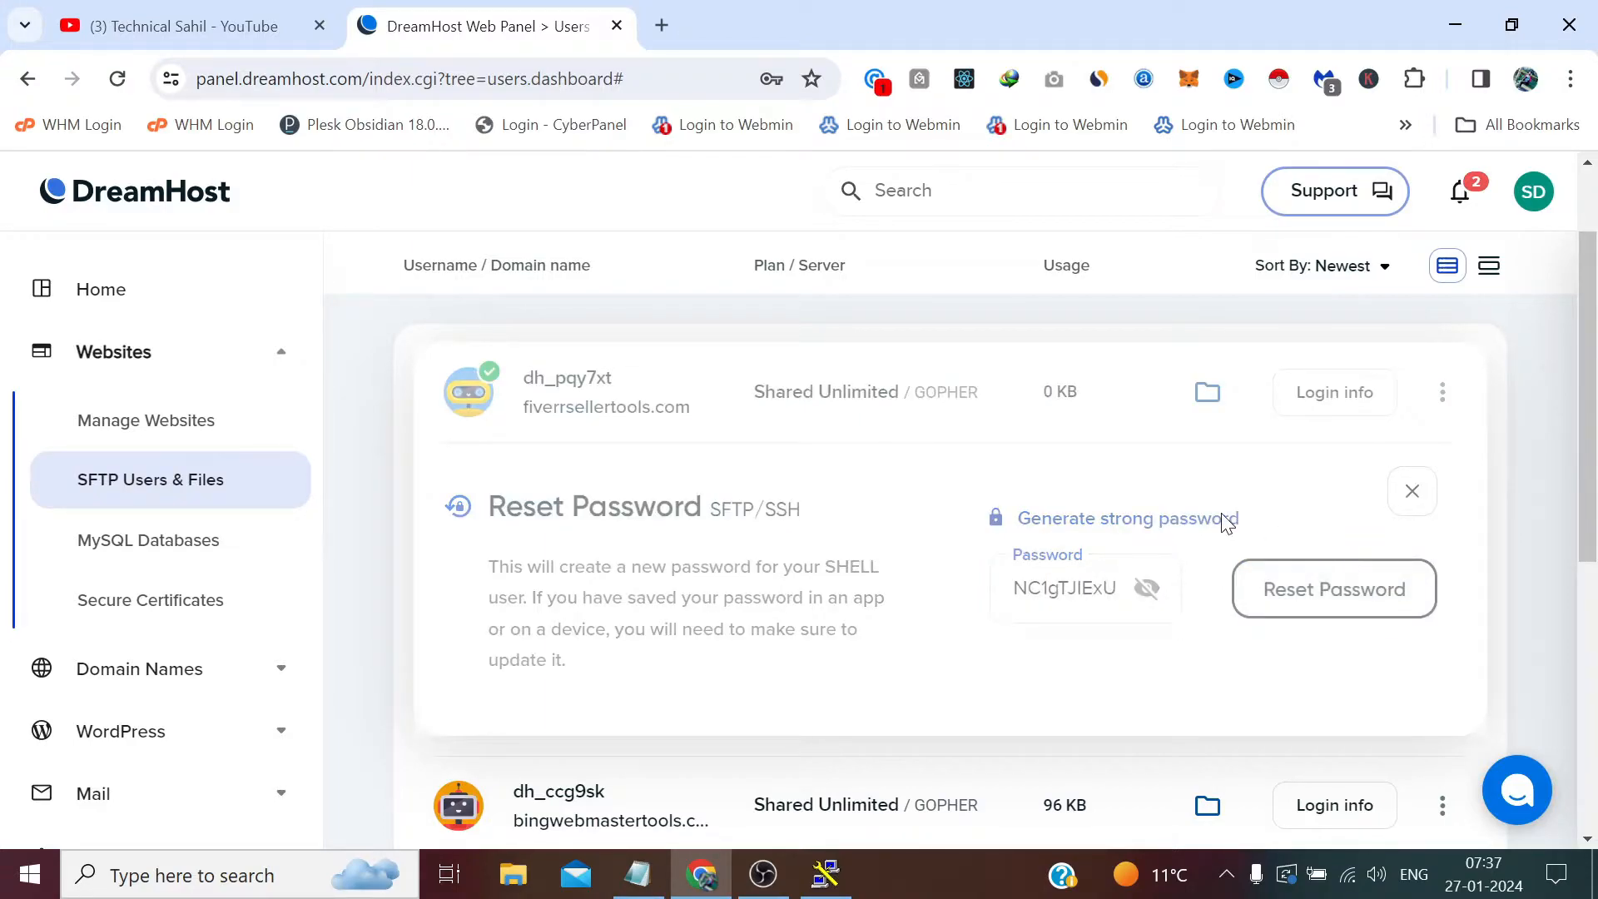
click(1333, 589)
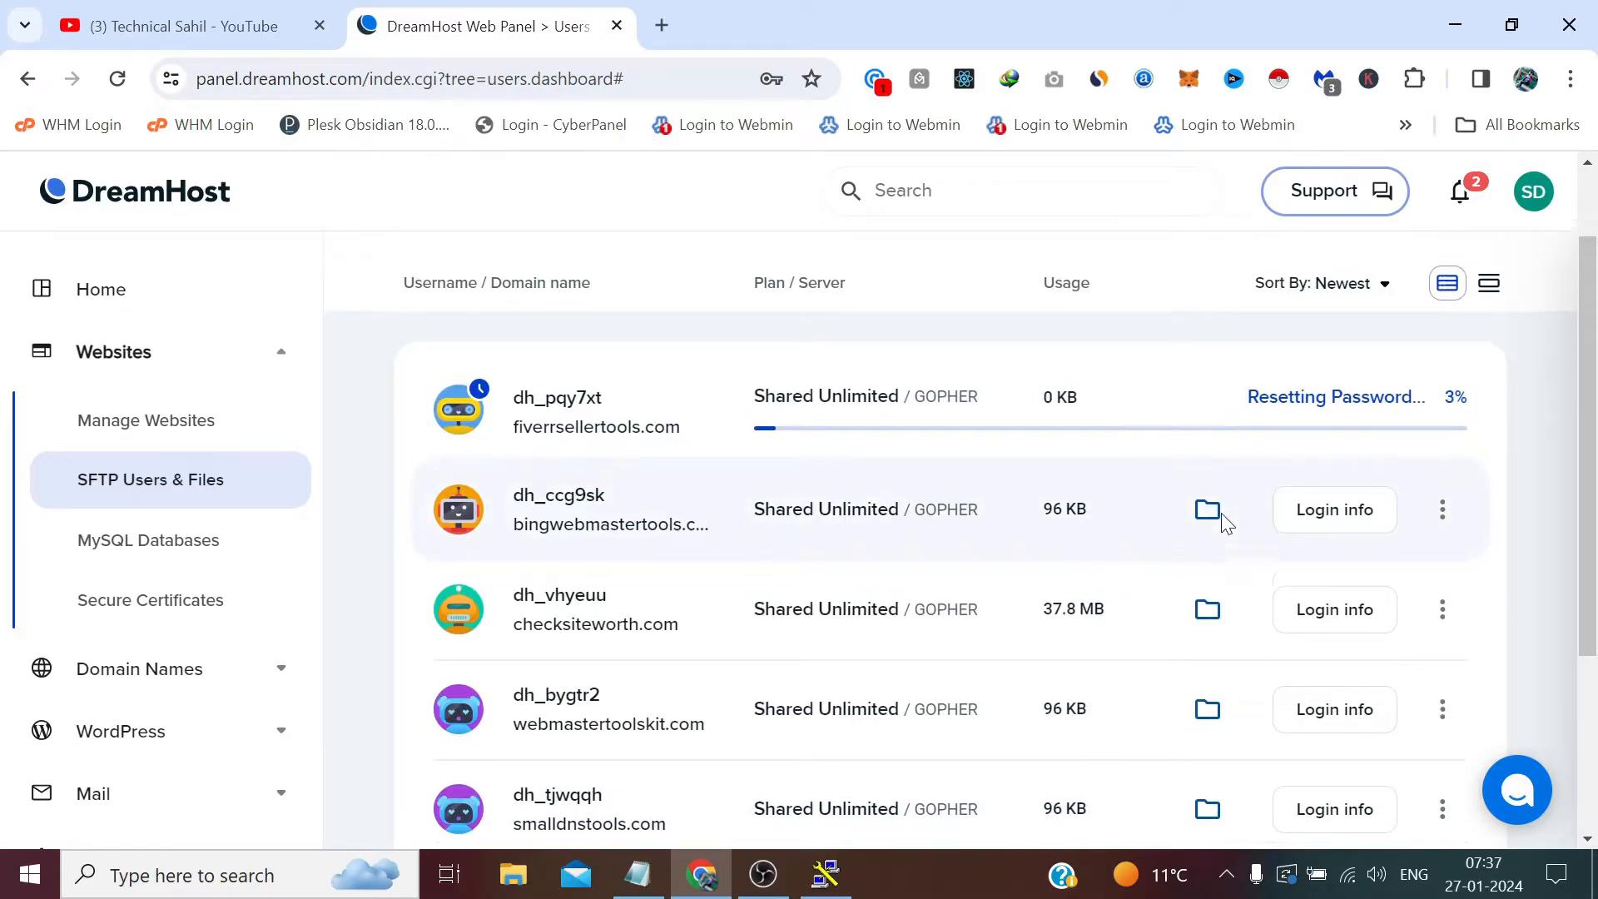
scroll(up, 3)
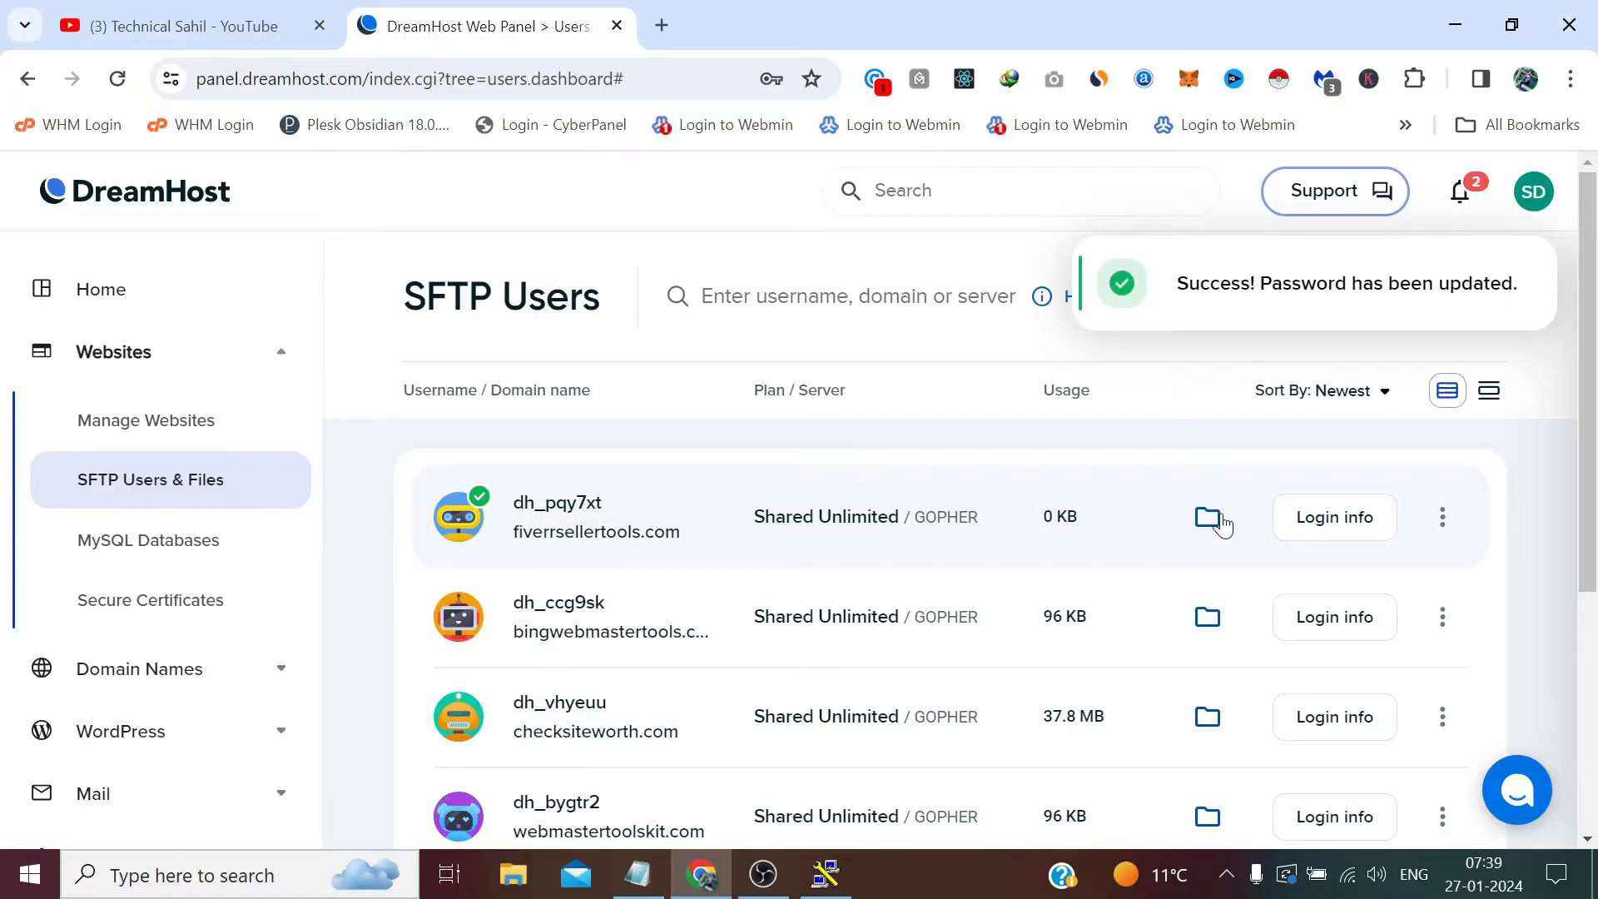
Reopen the user's Login info, return to PuTTY and start the SSH connection to gopher.dreamhost.com.
click(1334, 516)
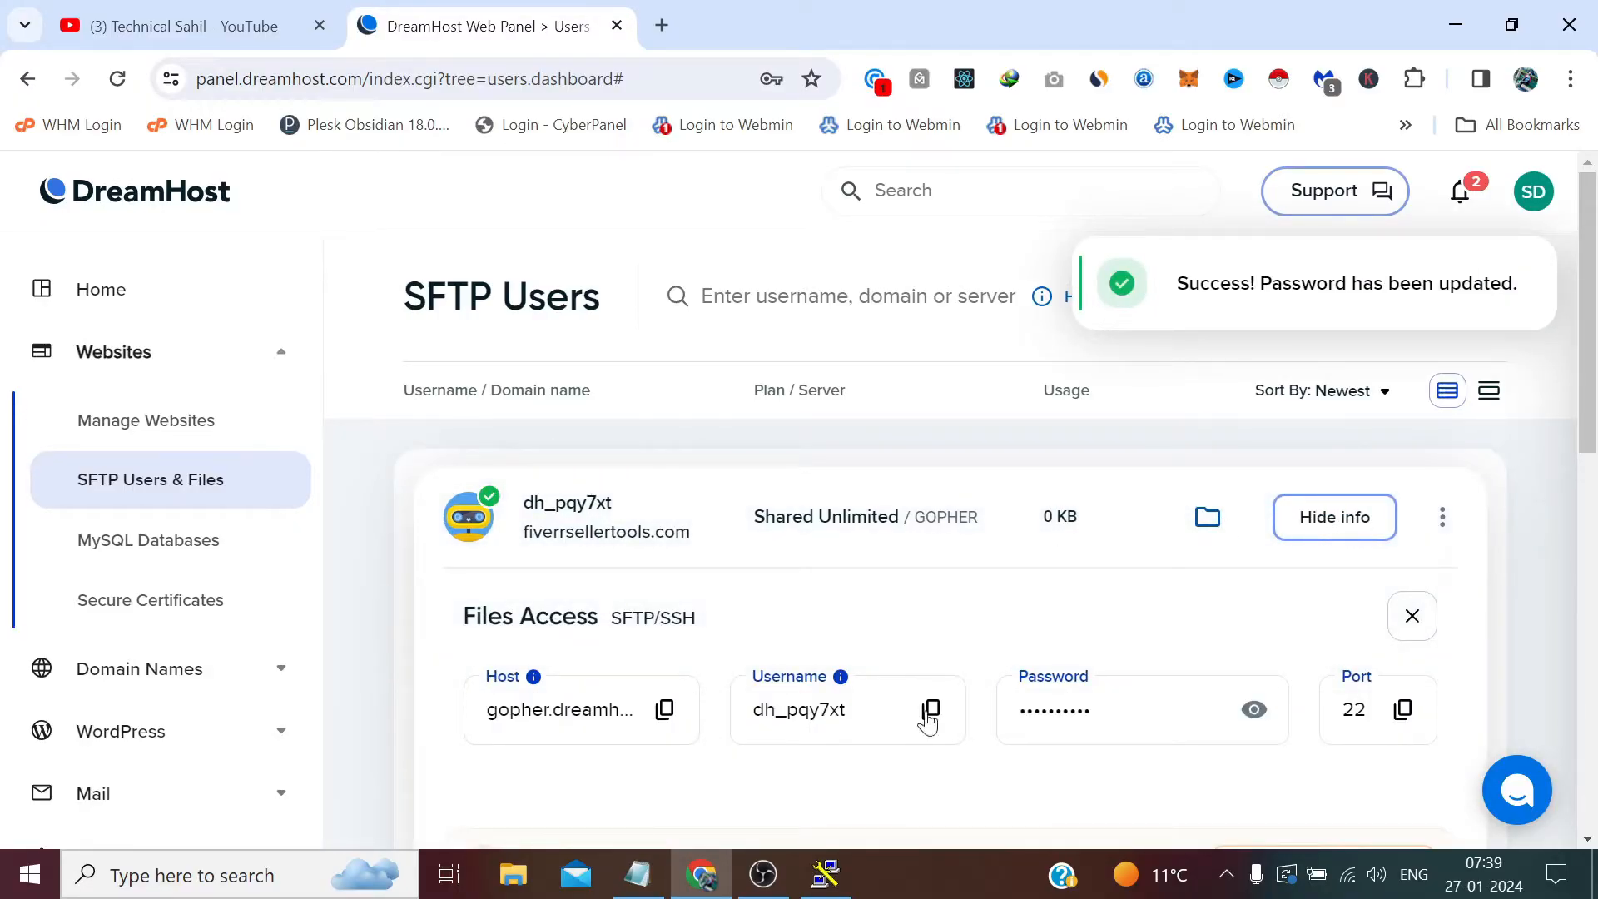
click(824, 874)
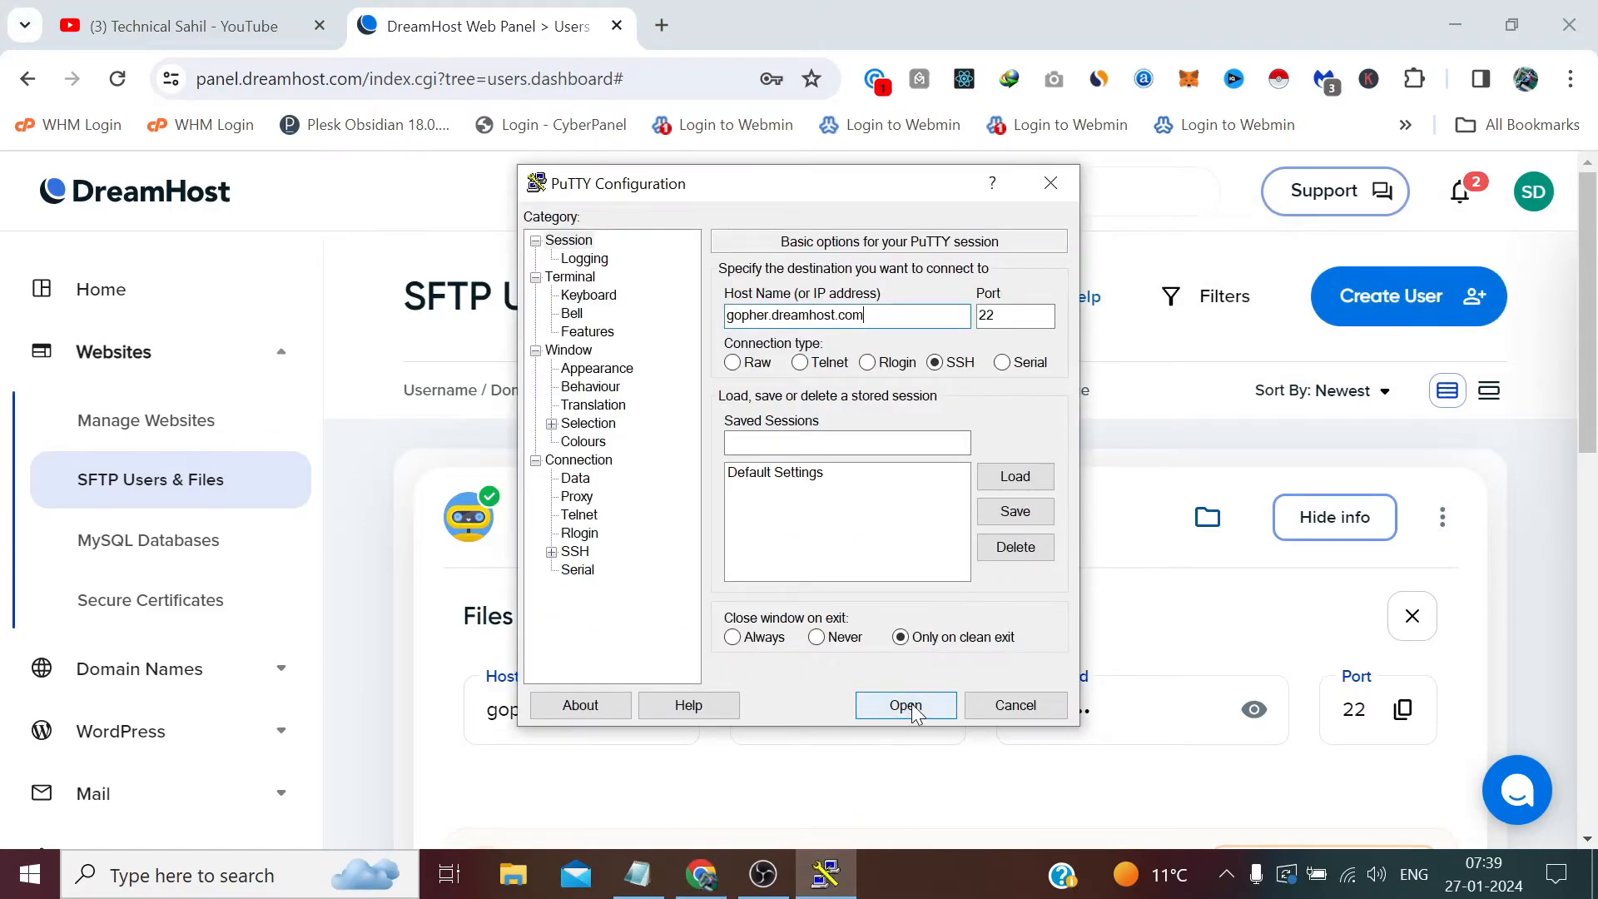
click(904, 706)
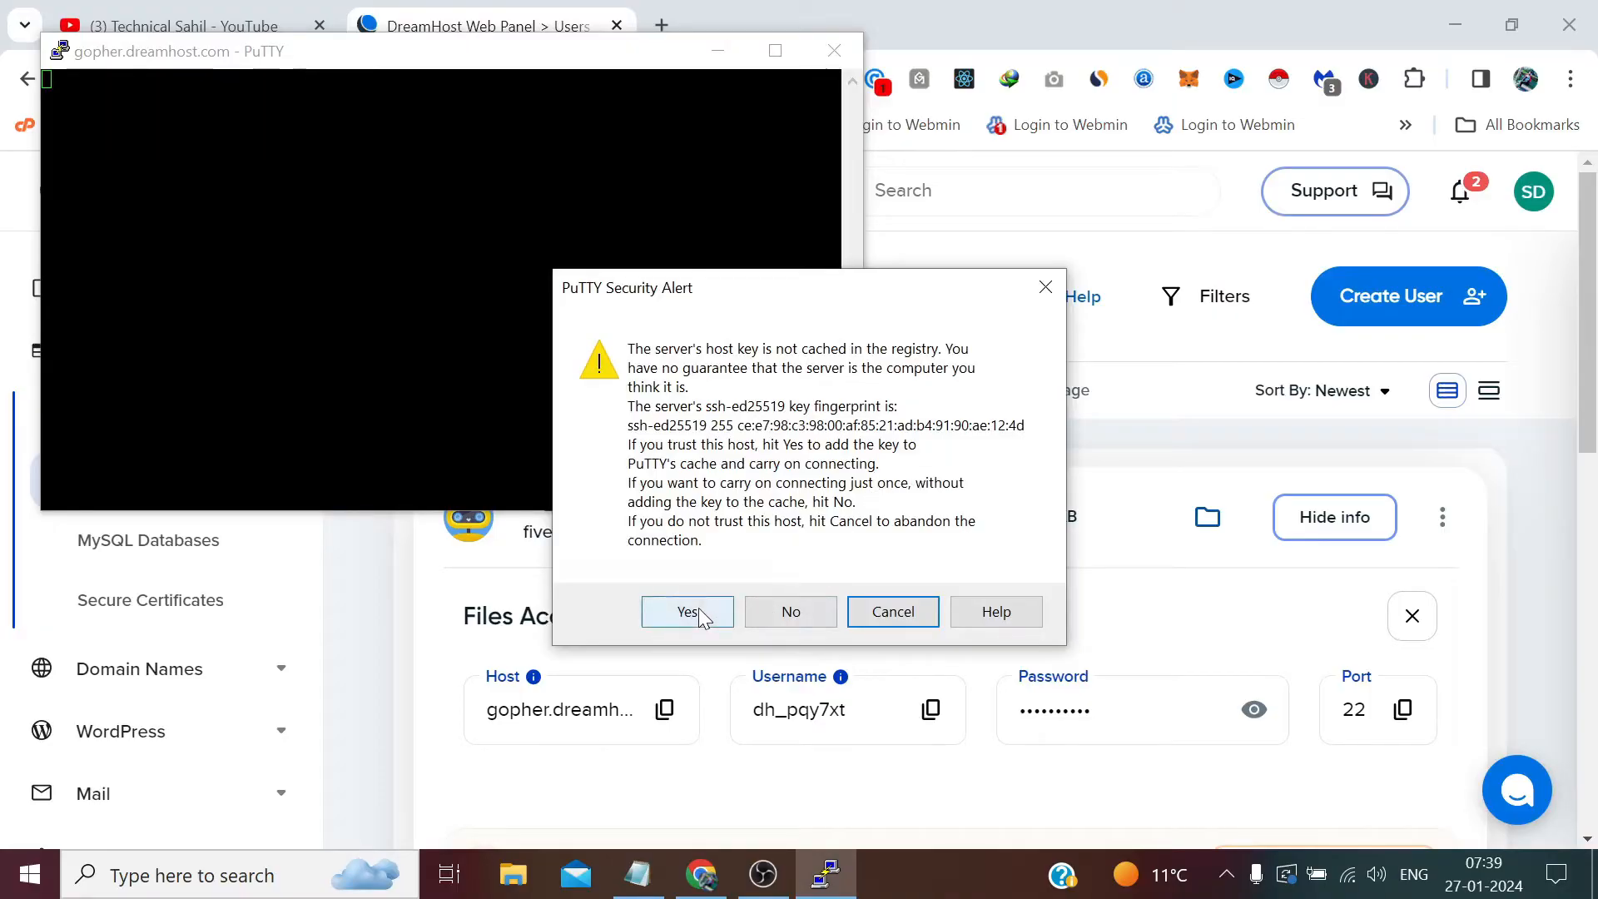
click(686, 611)
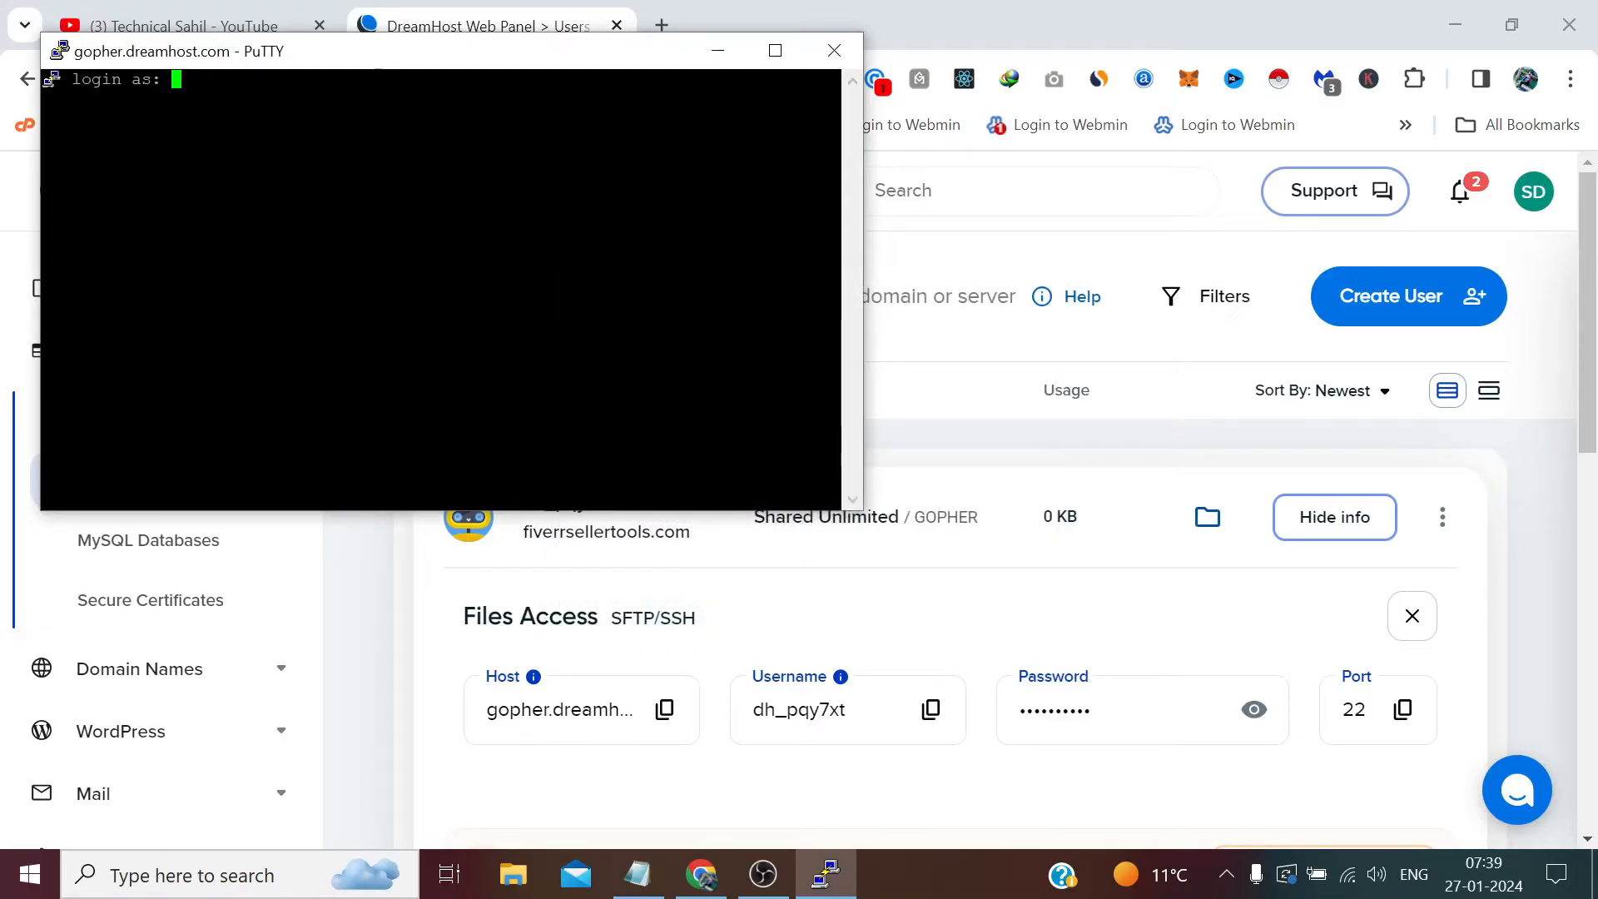
text(dh)
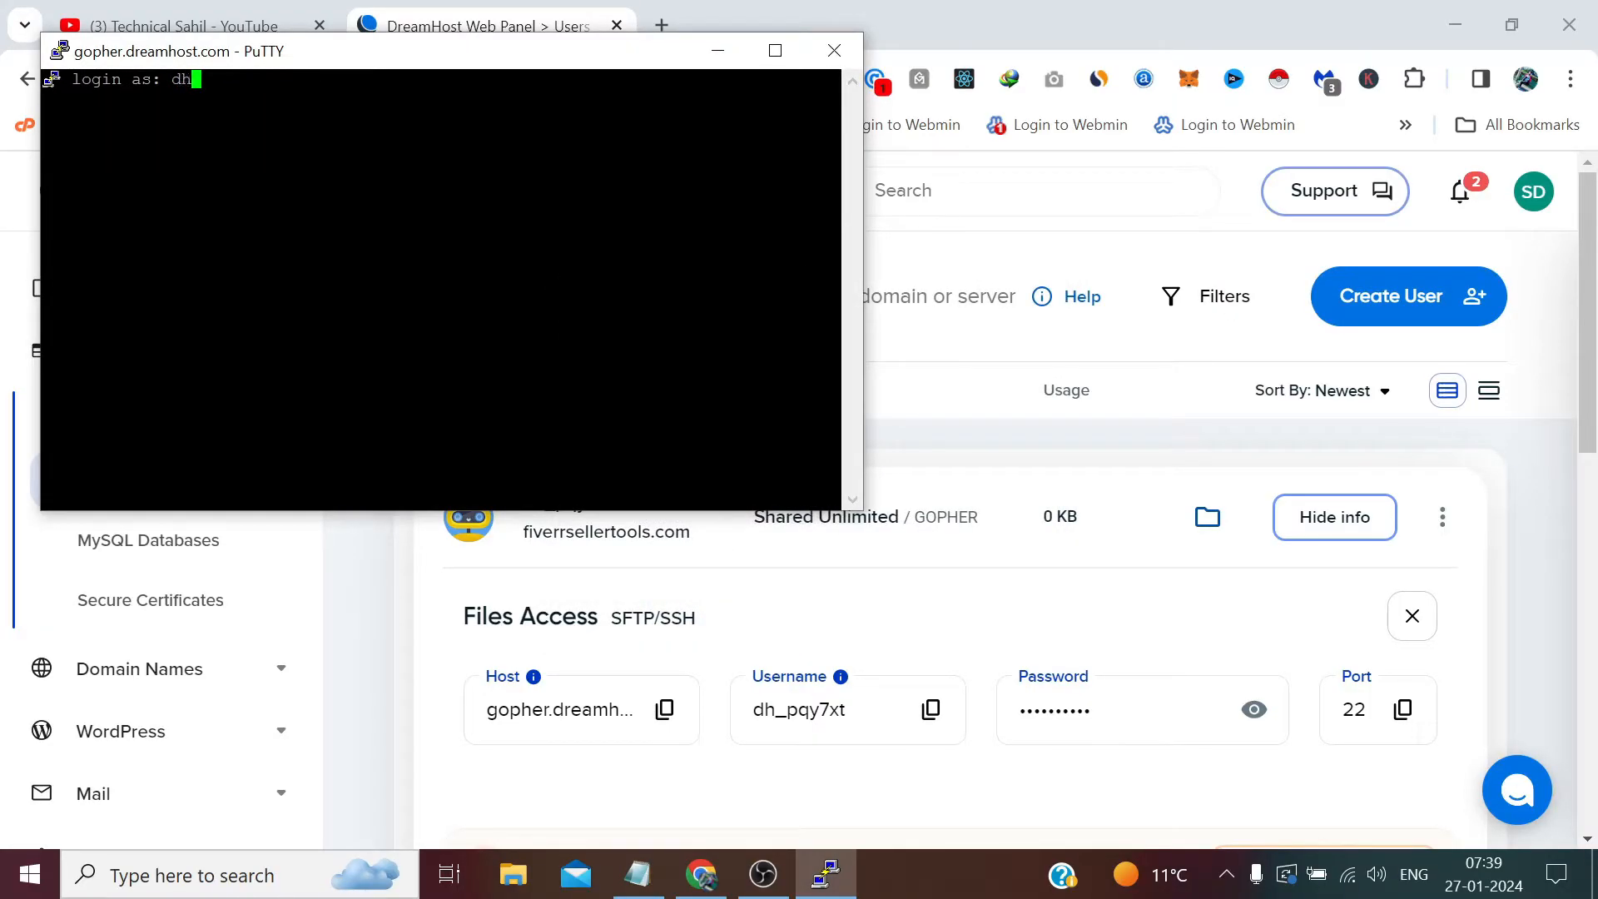
text(_)
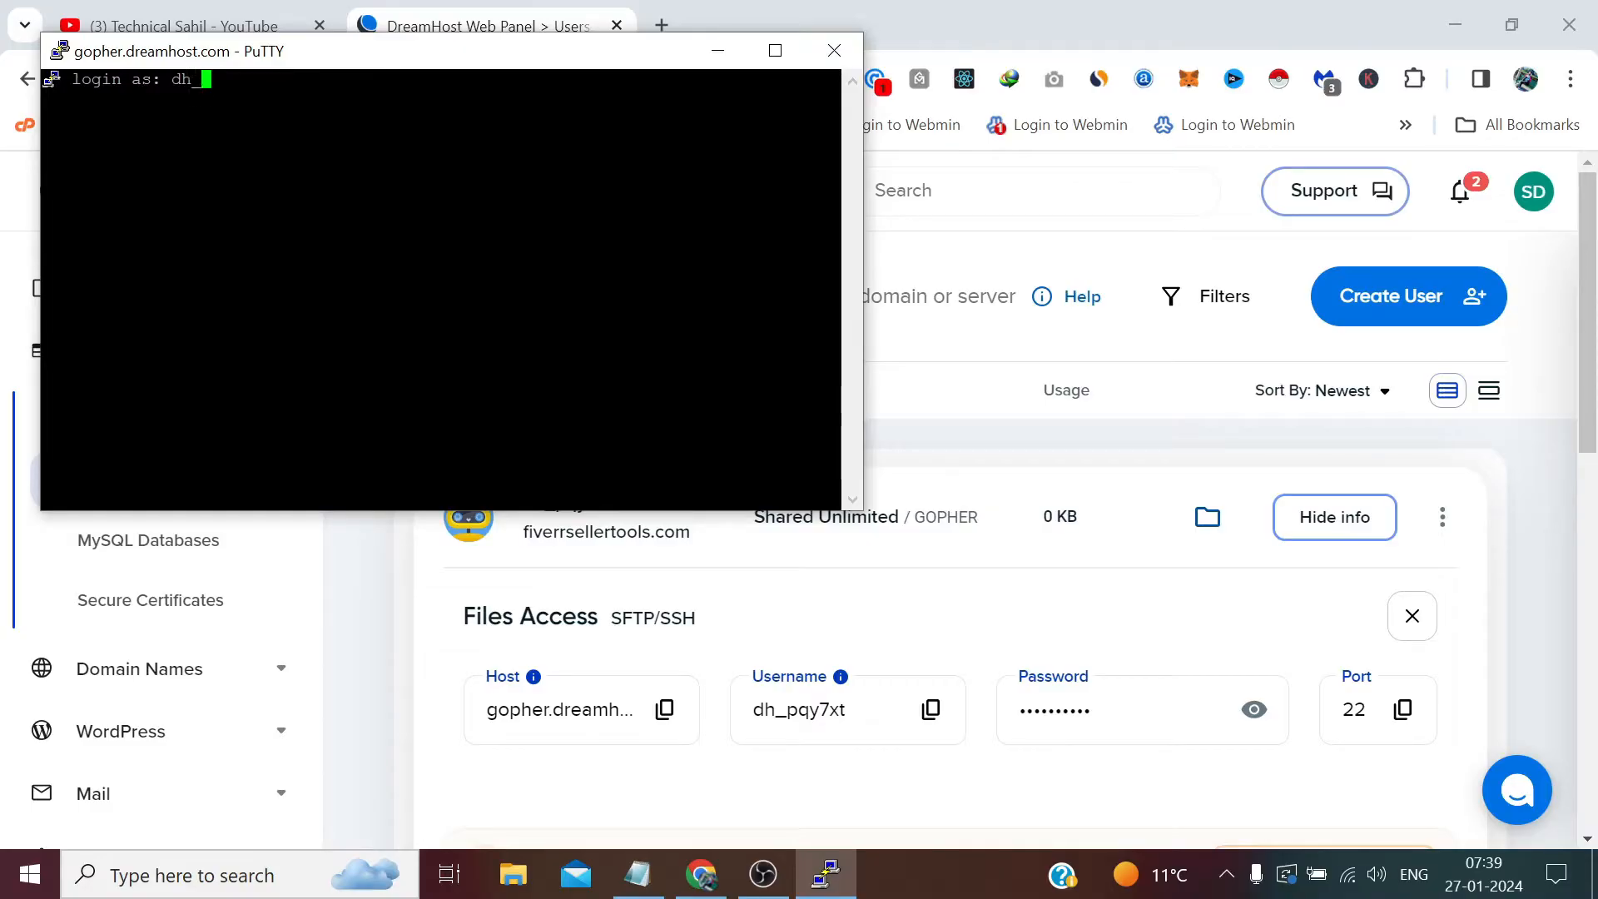
text(pqy)
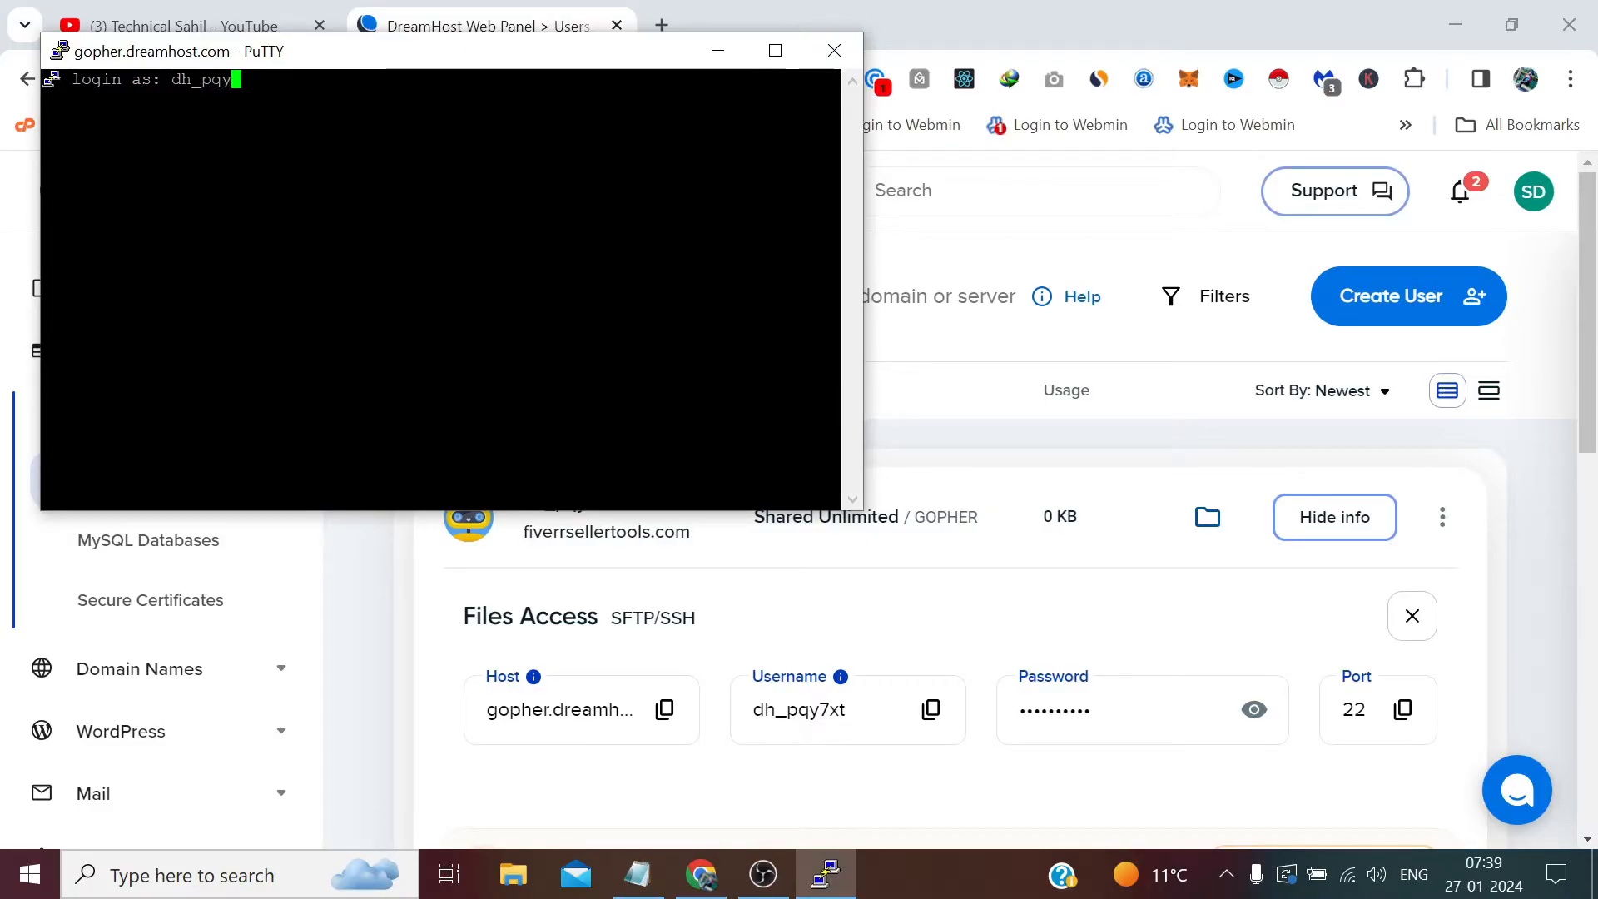
text(7xt)
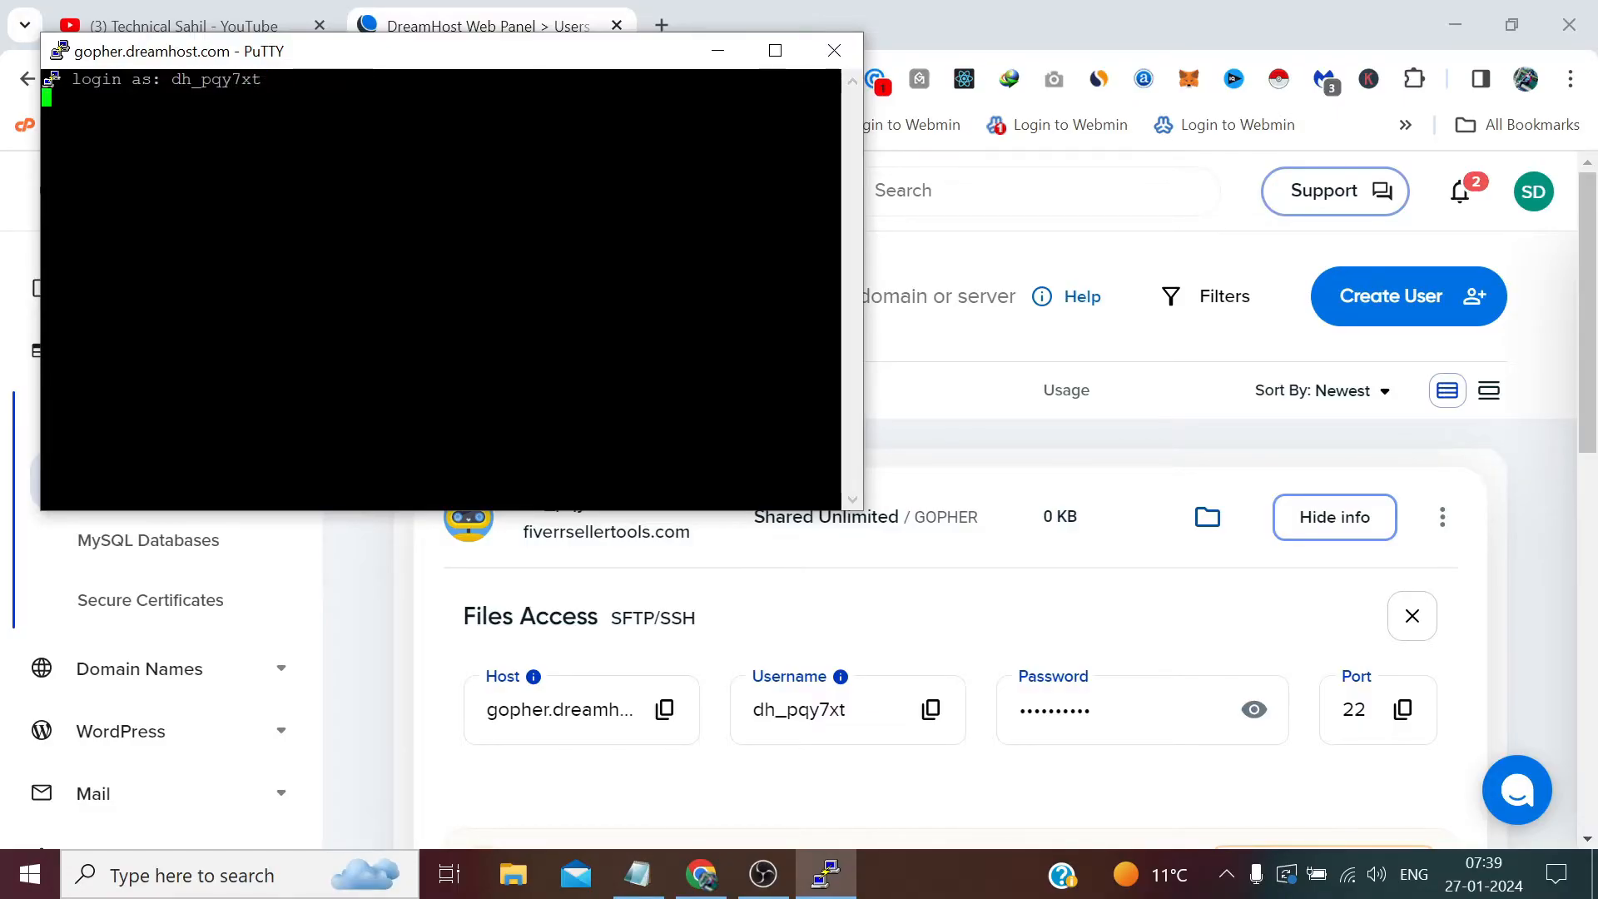
key(Return)
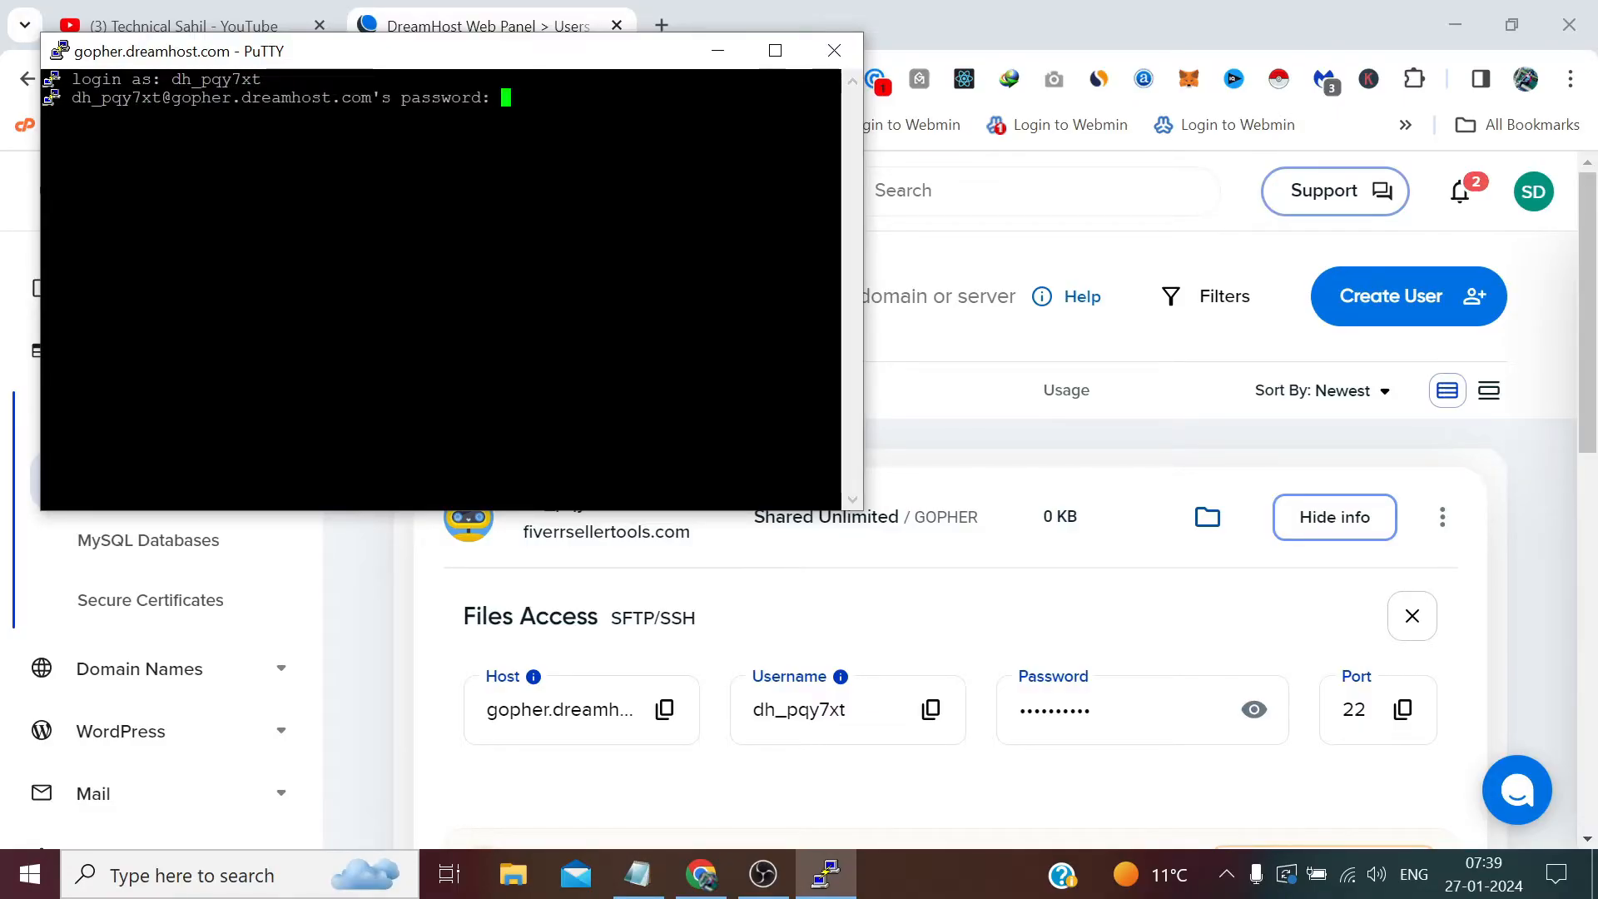
key(Return)
text(ls)
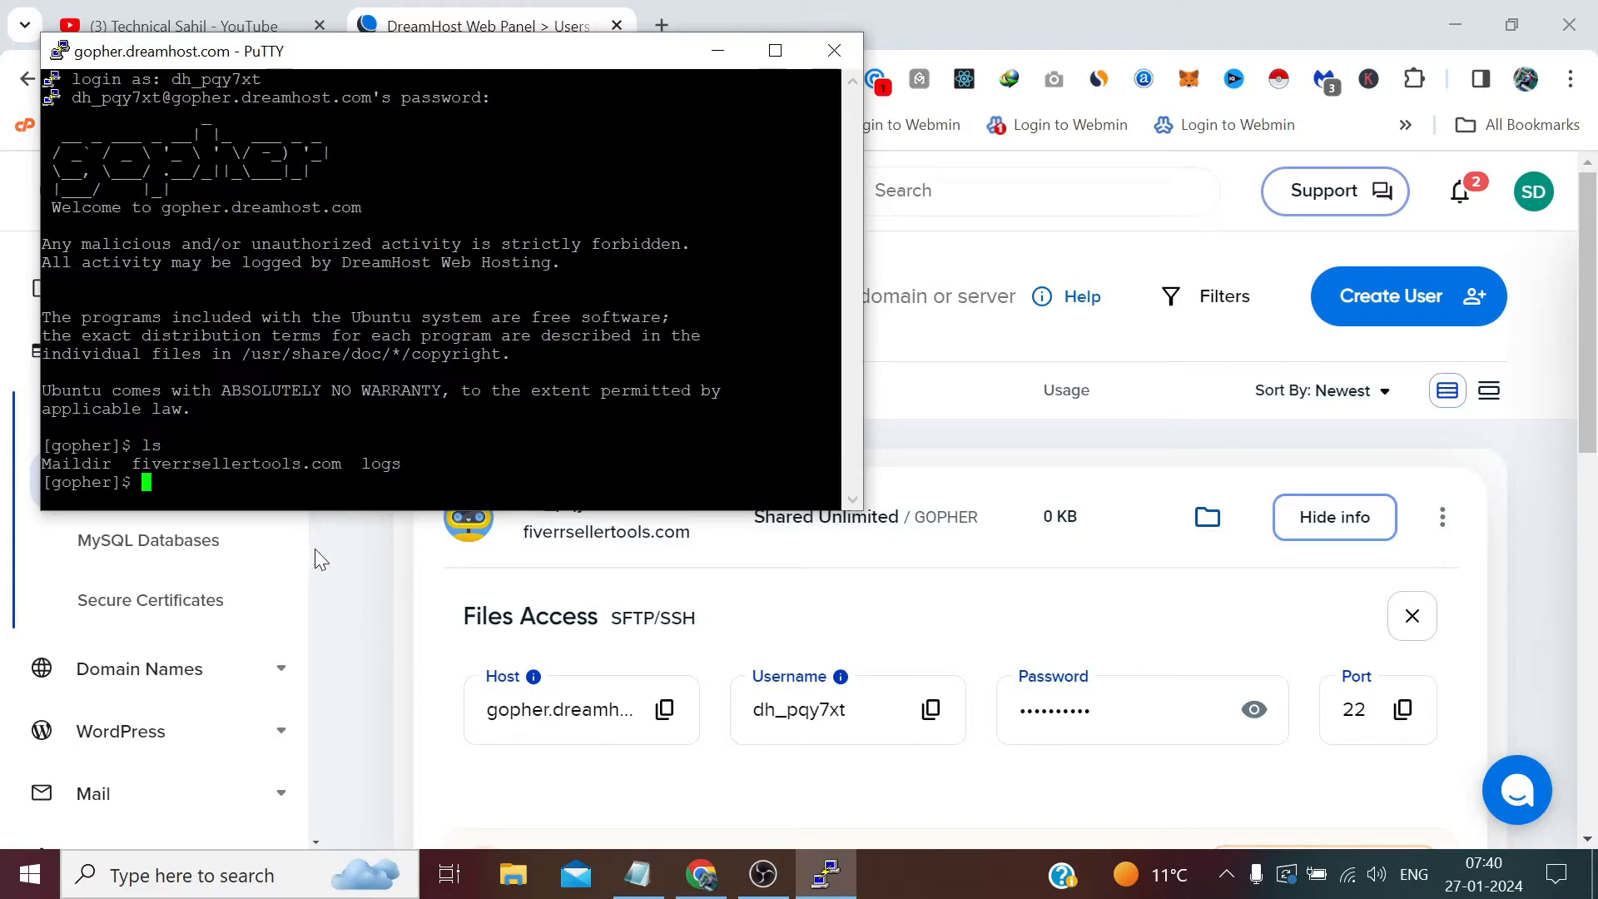
mouse_move(475, 621)
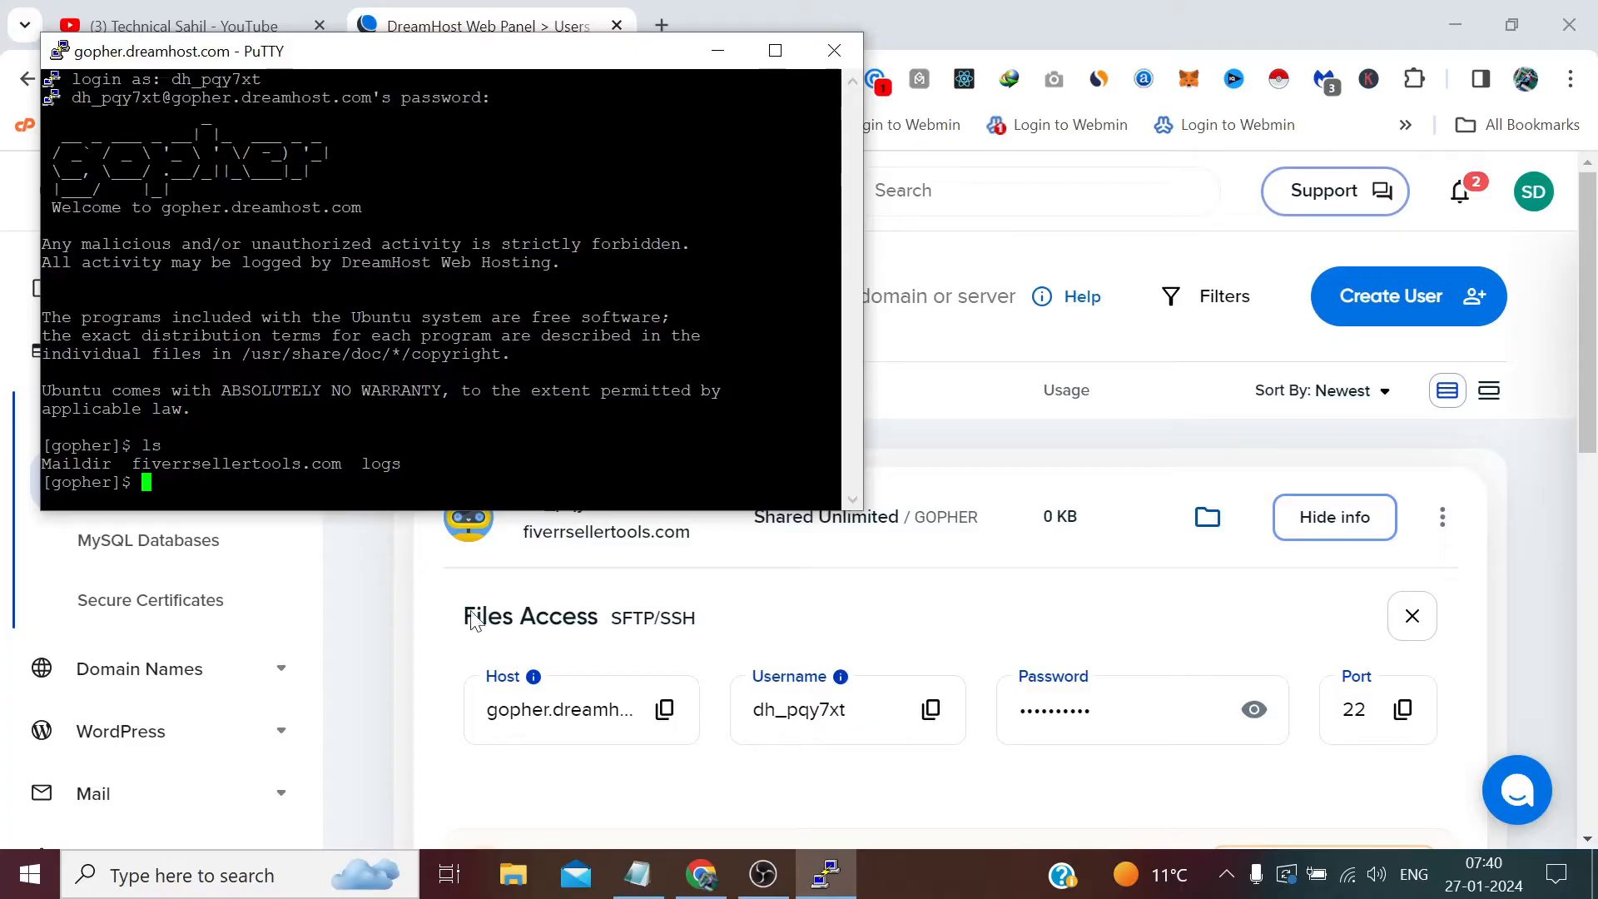
scroll(down, 3)
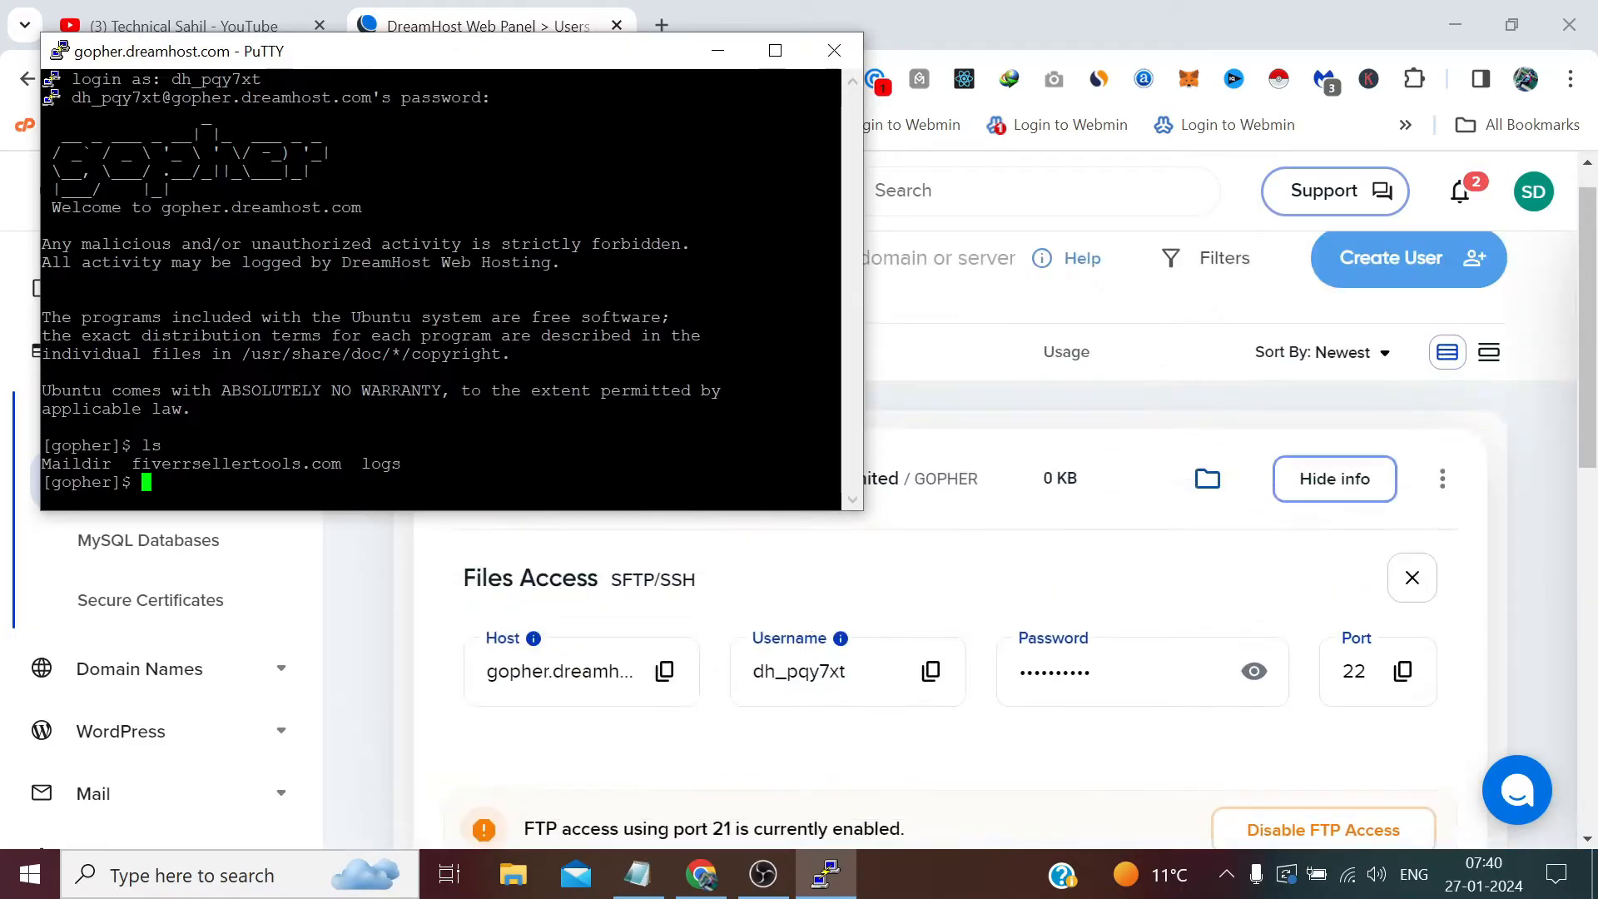
scroll(down, 3)
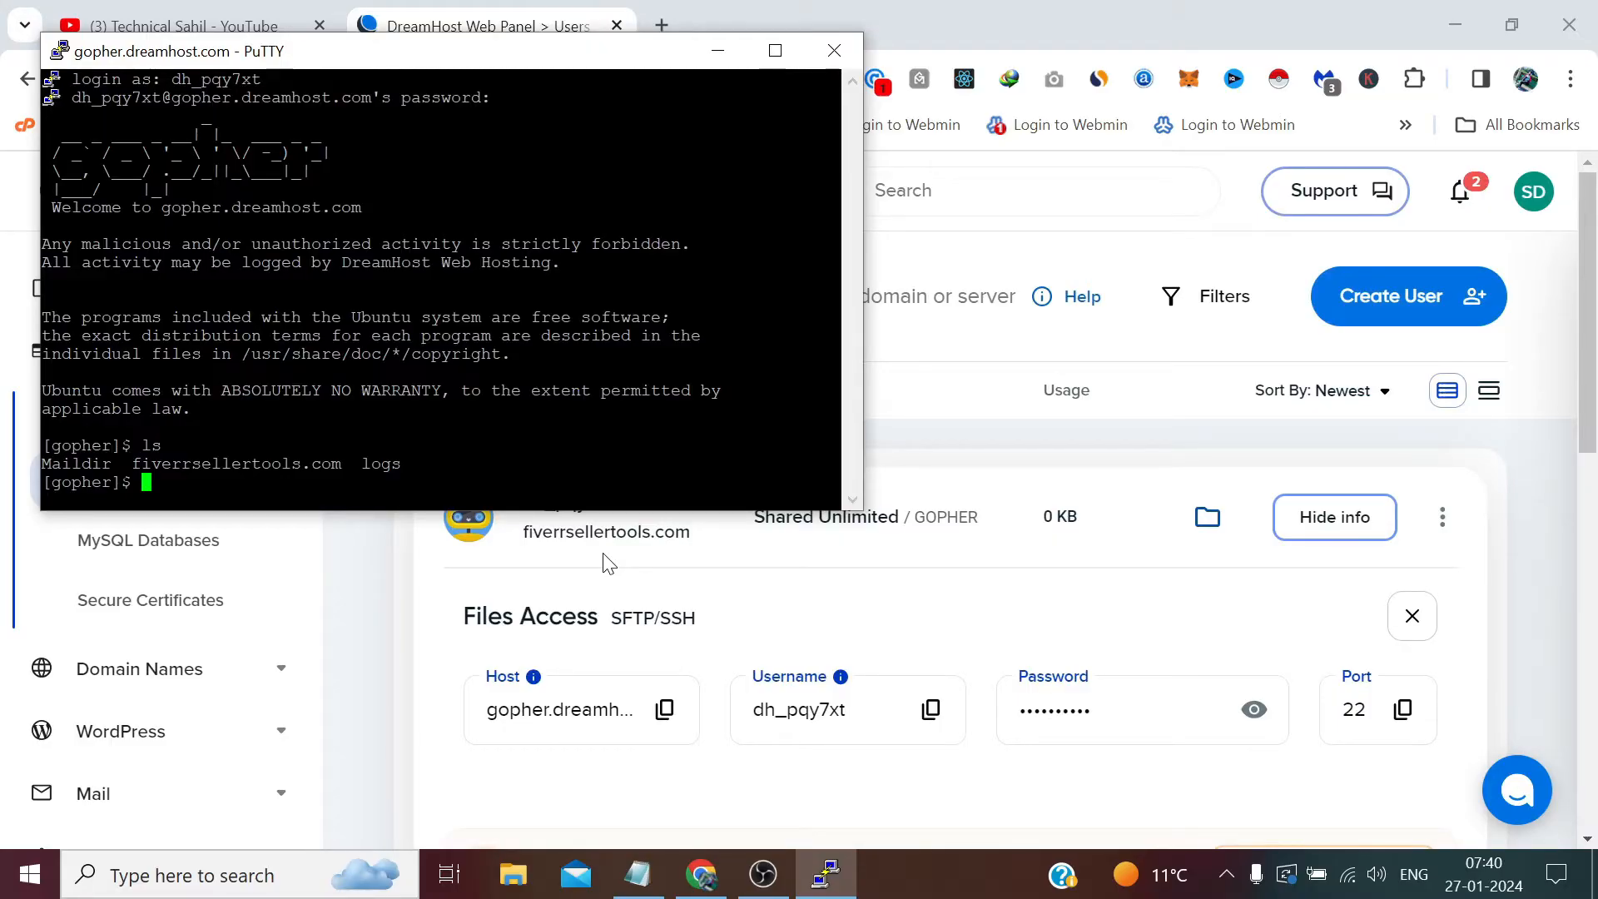
mouse_move(1224, 406)
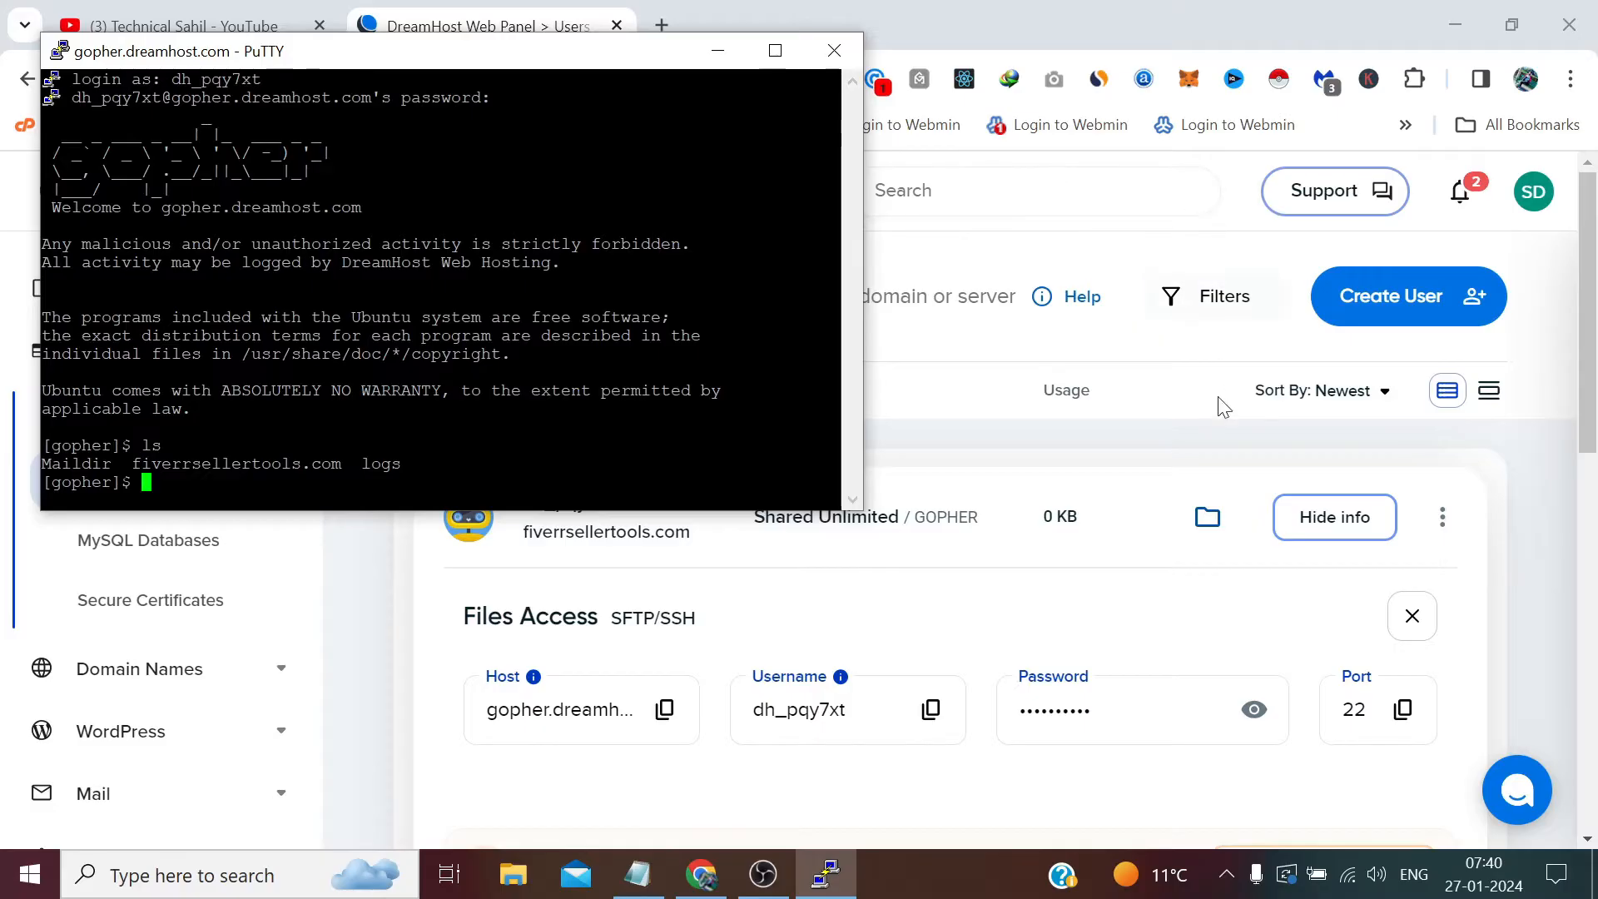
mouse_move(1166, 338)
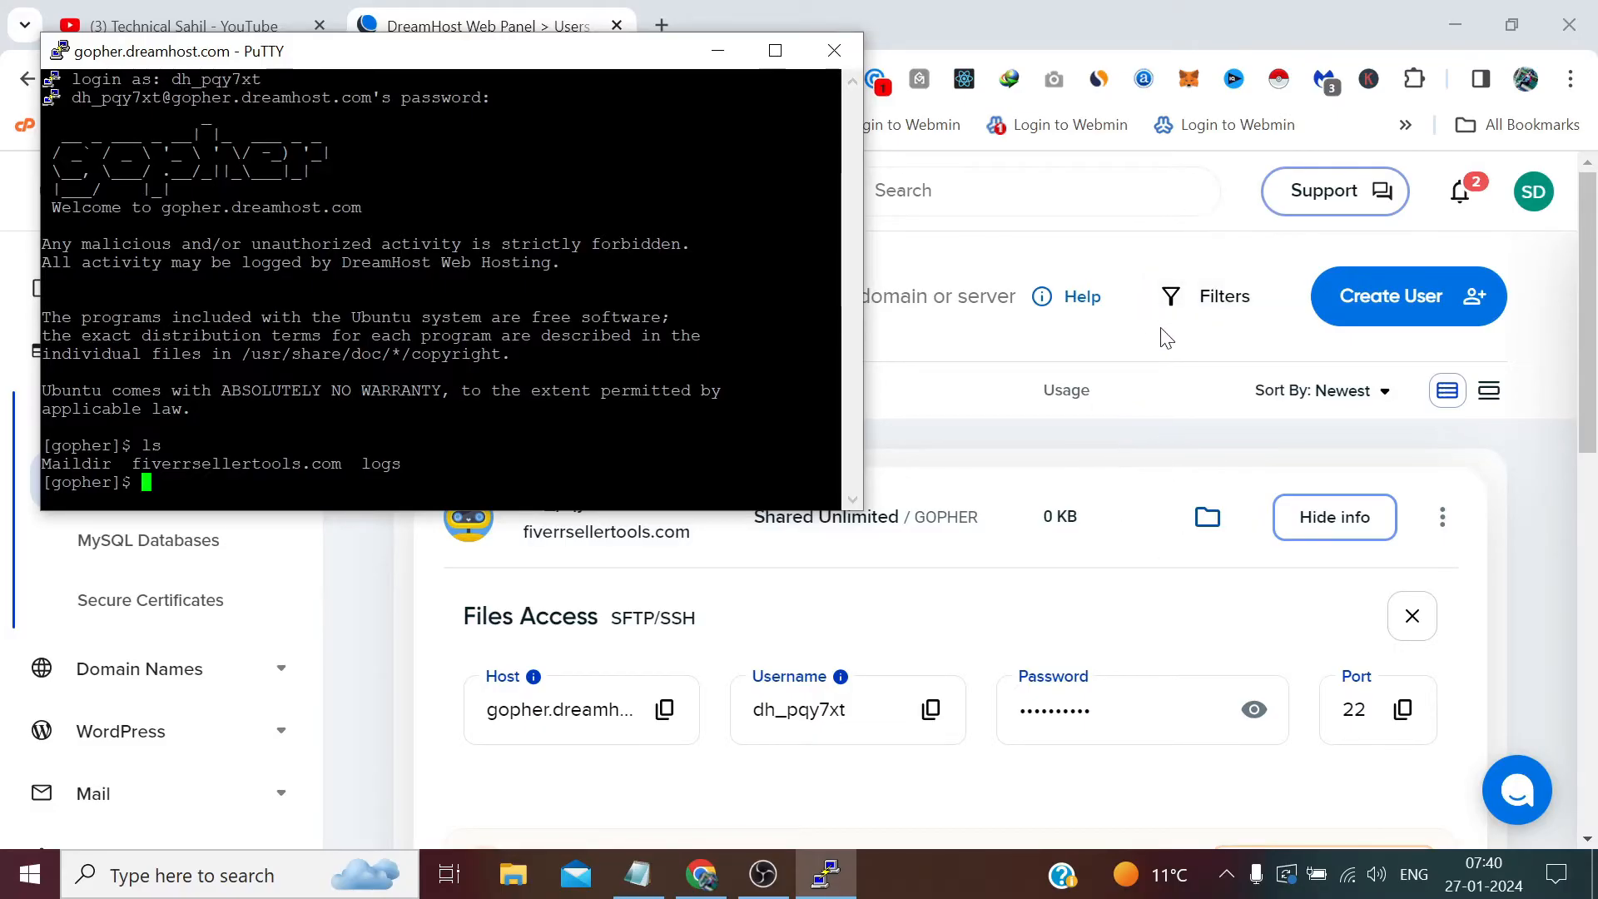
scroll(down, 3)
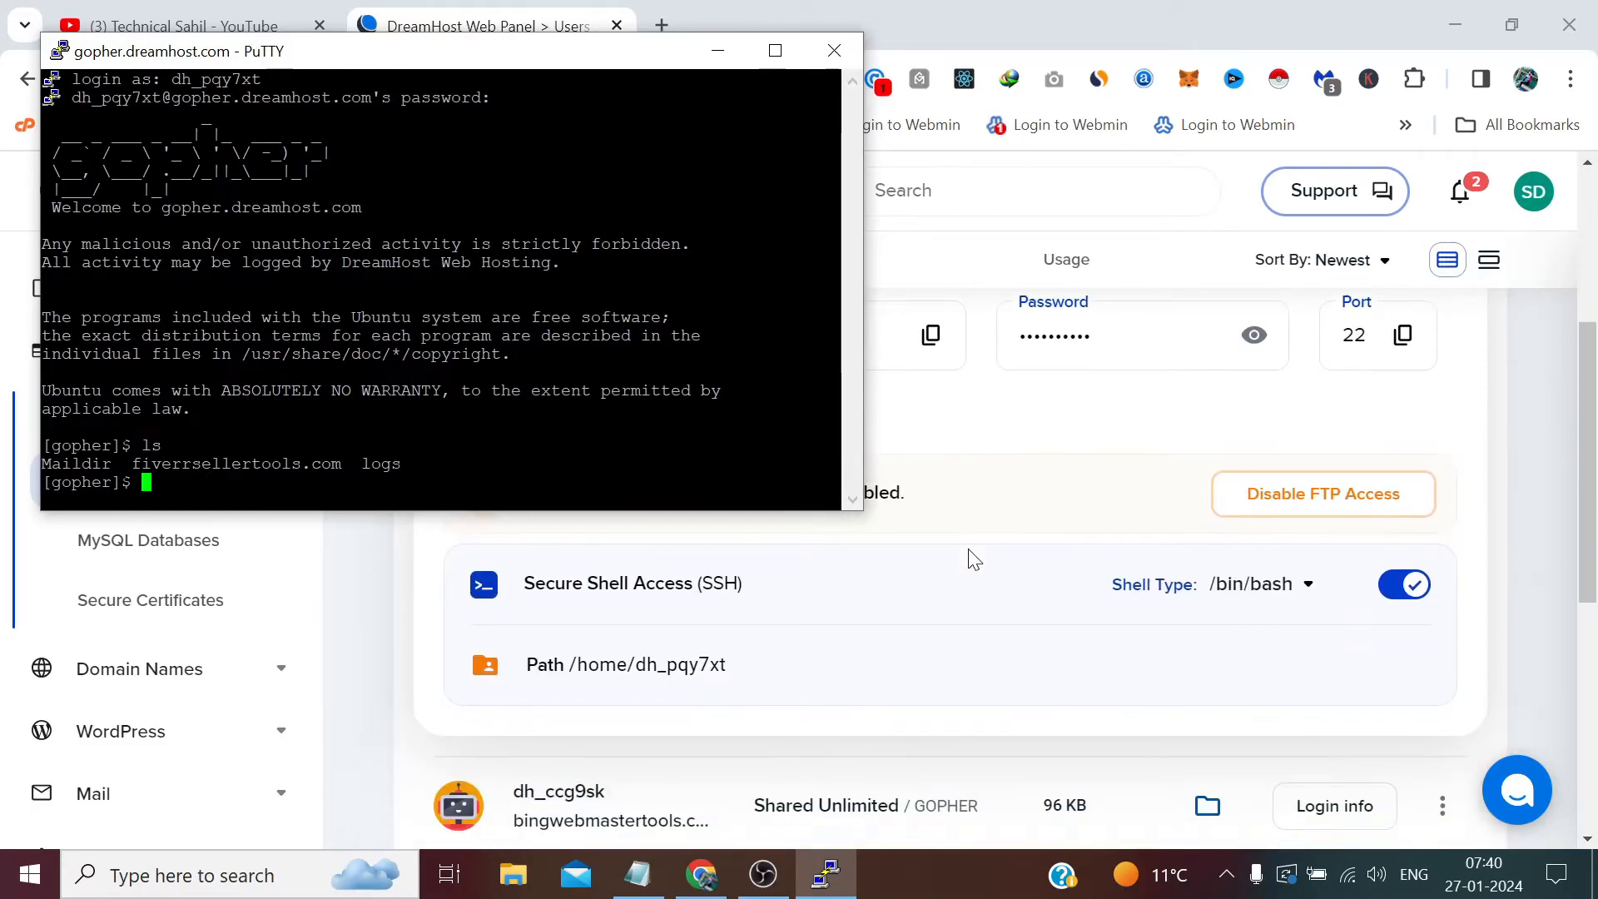
scroll(down, 3)
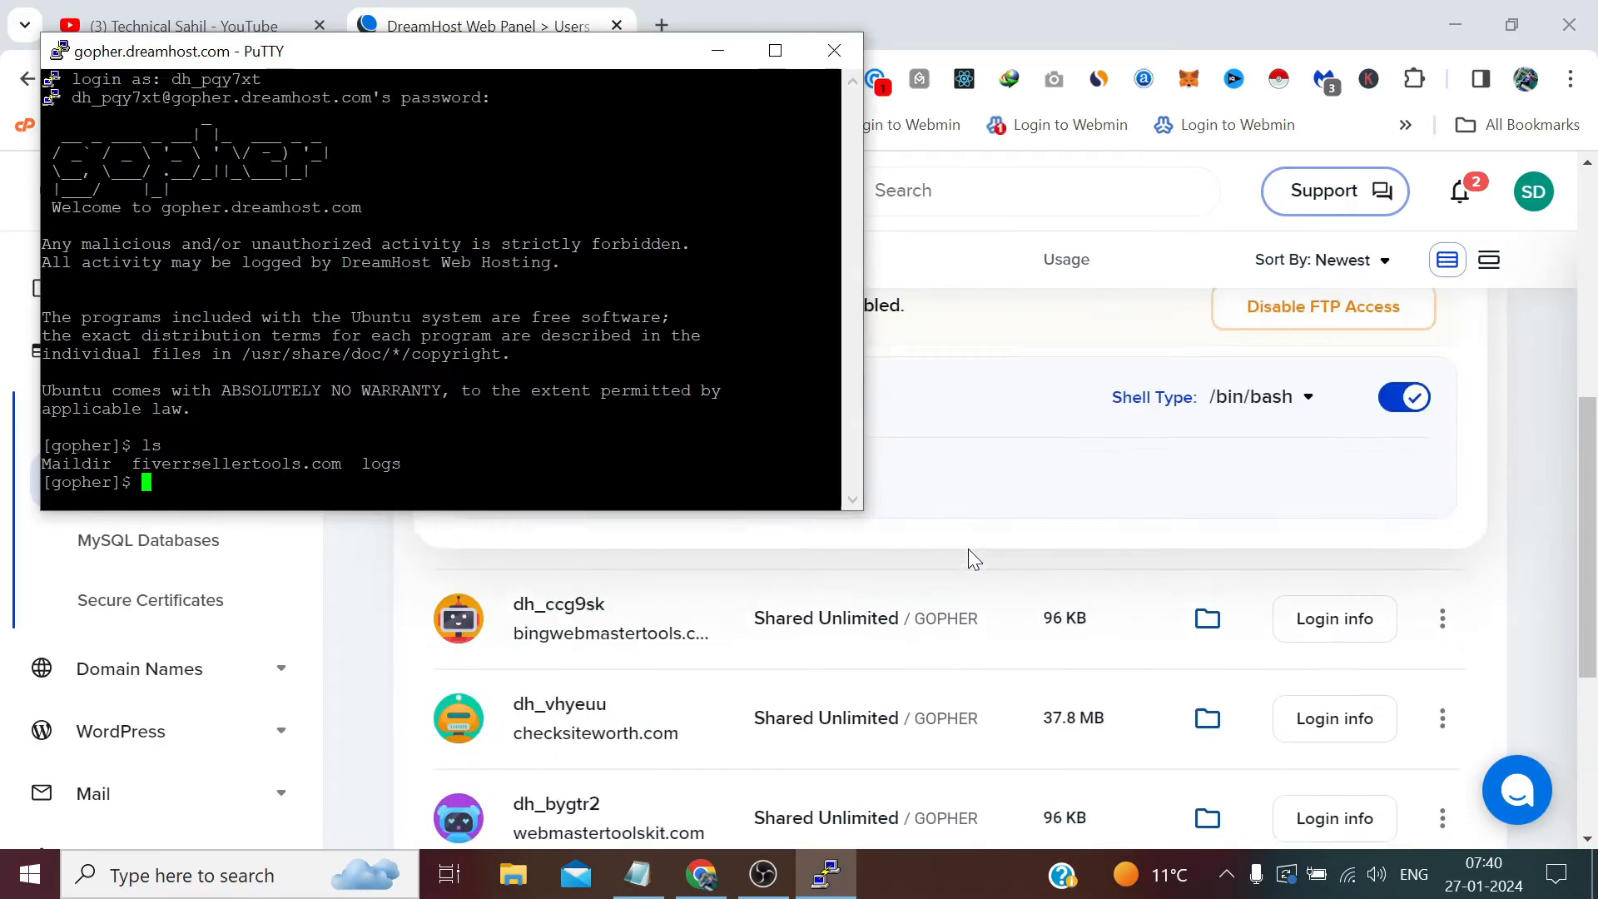
click(1334, 619)
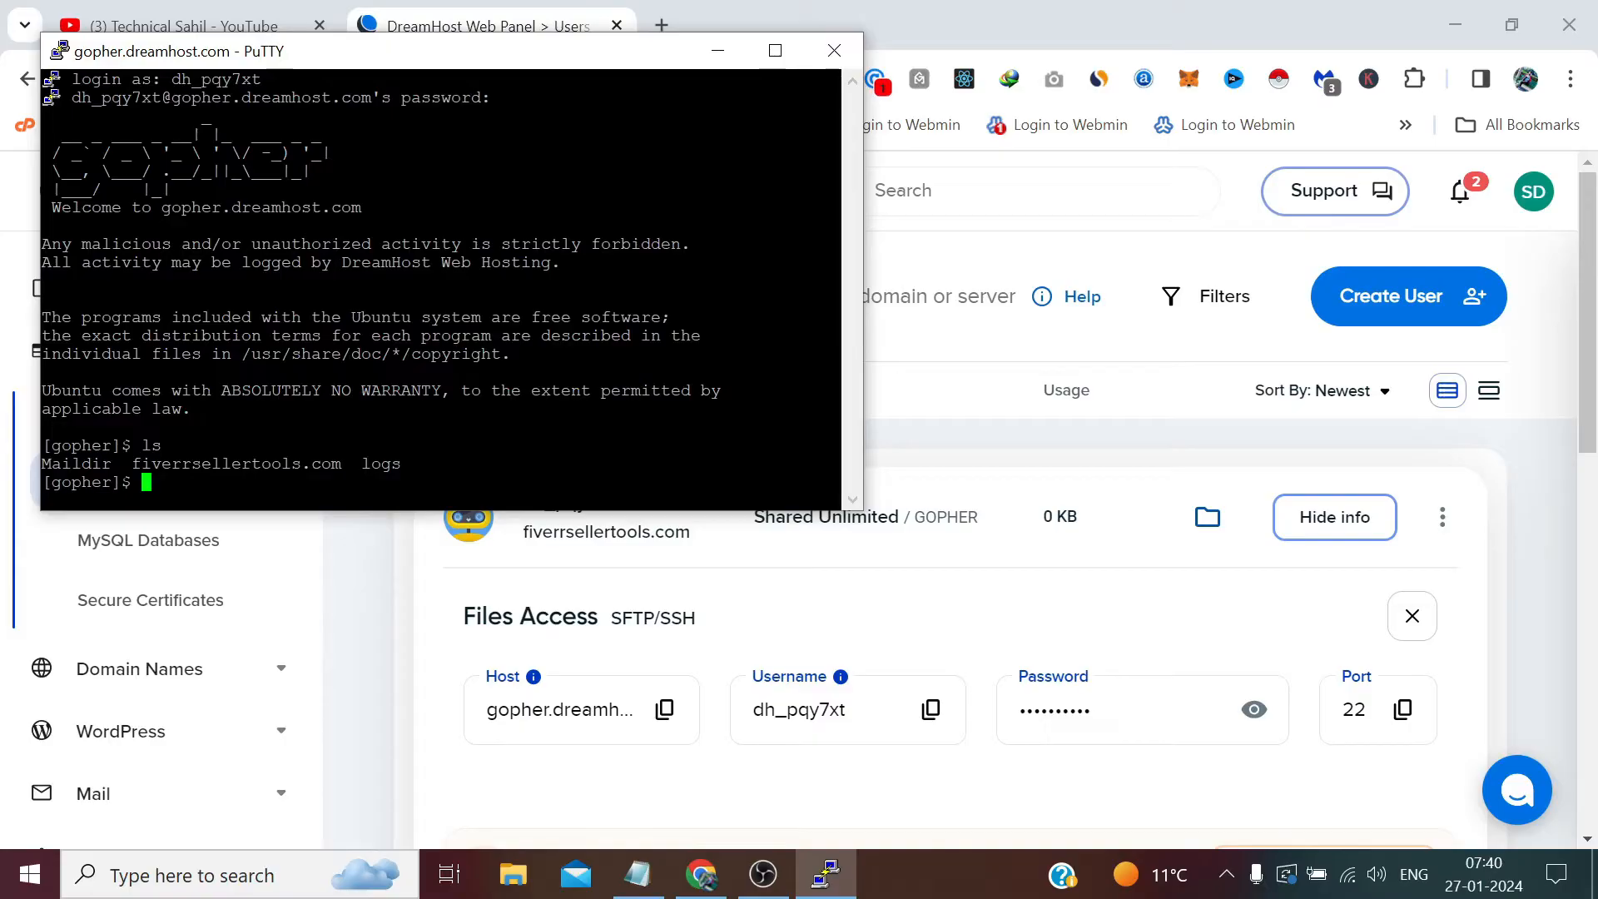
mouse_move(726, 611)
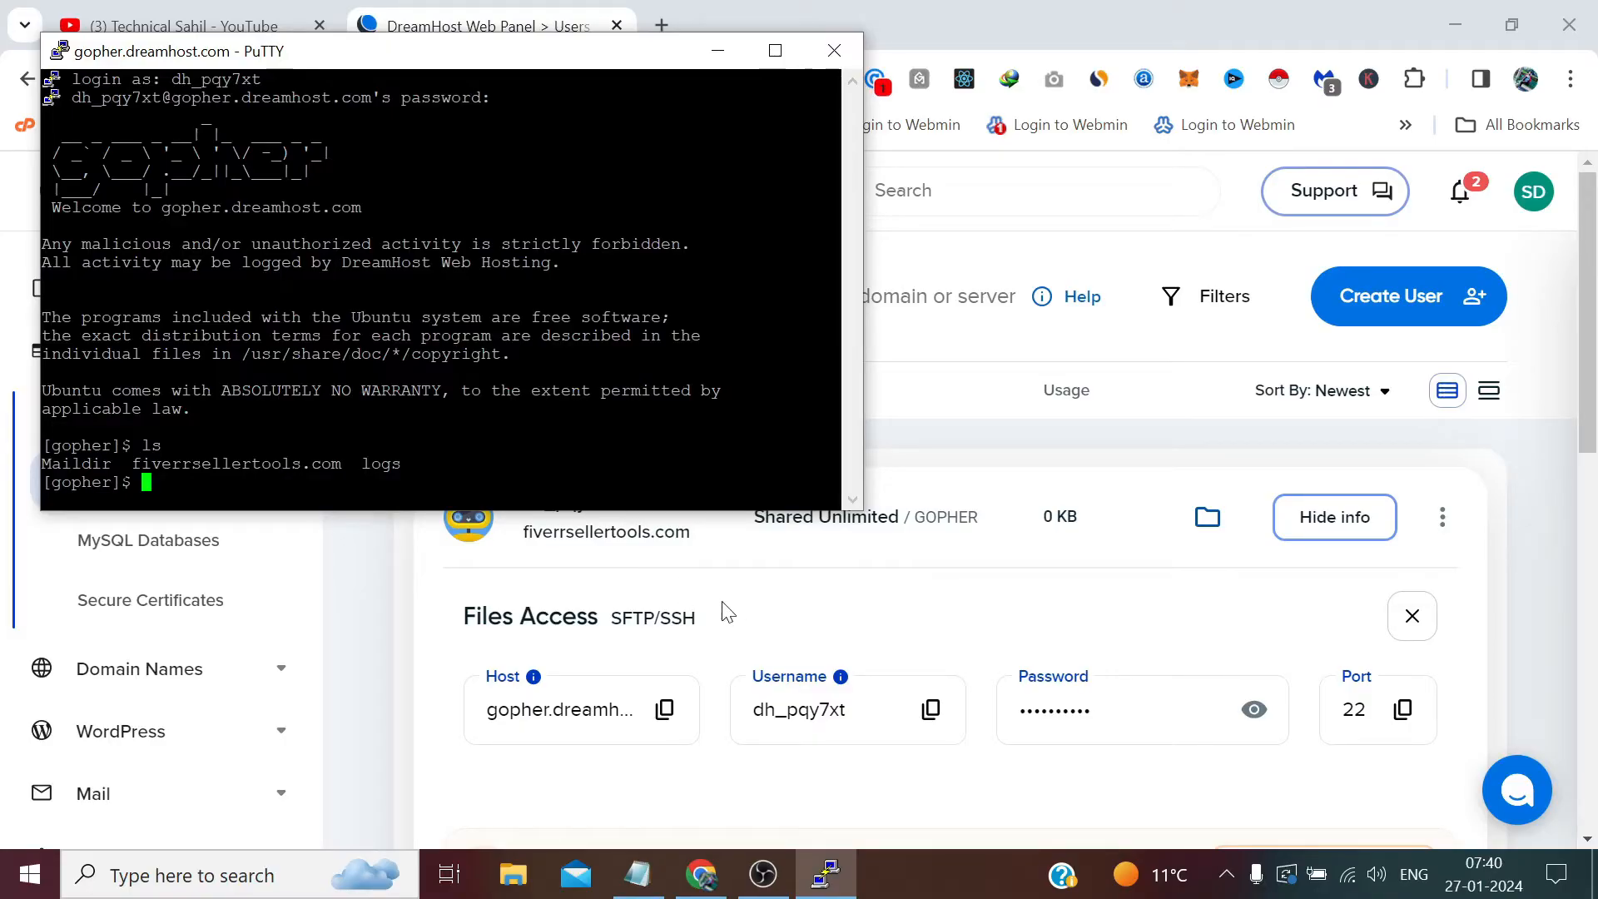
scroll(down, 3)
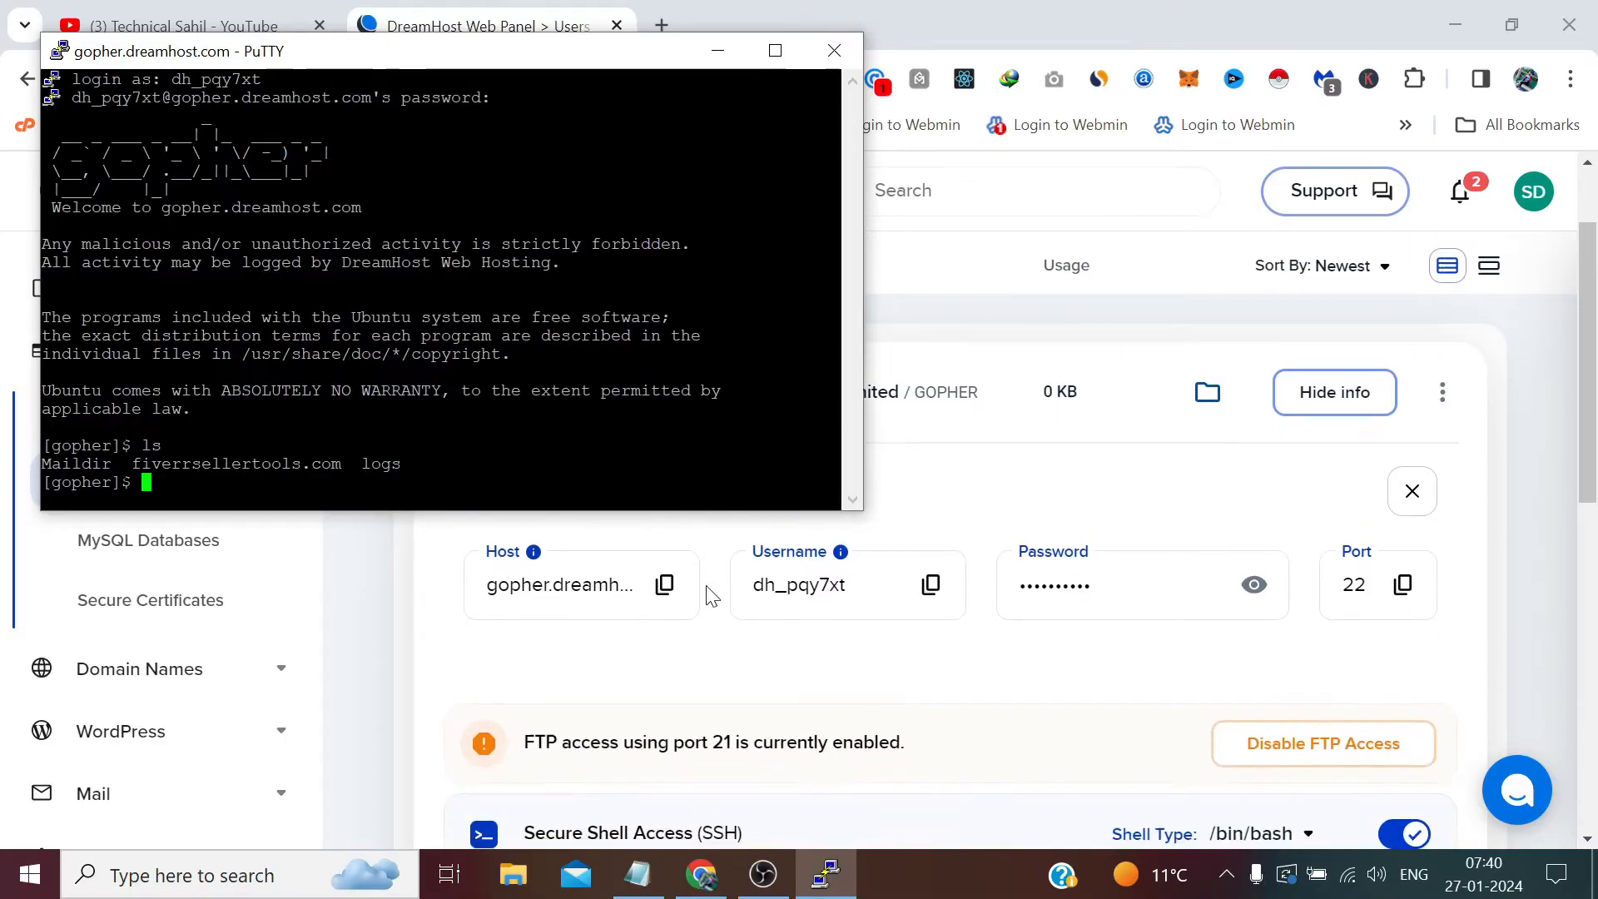
scroll(up, 3)
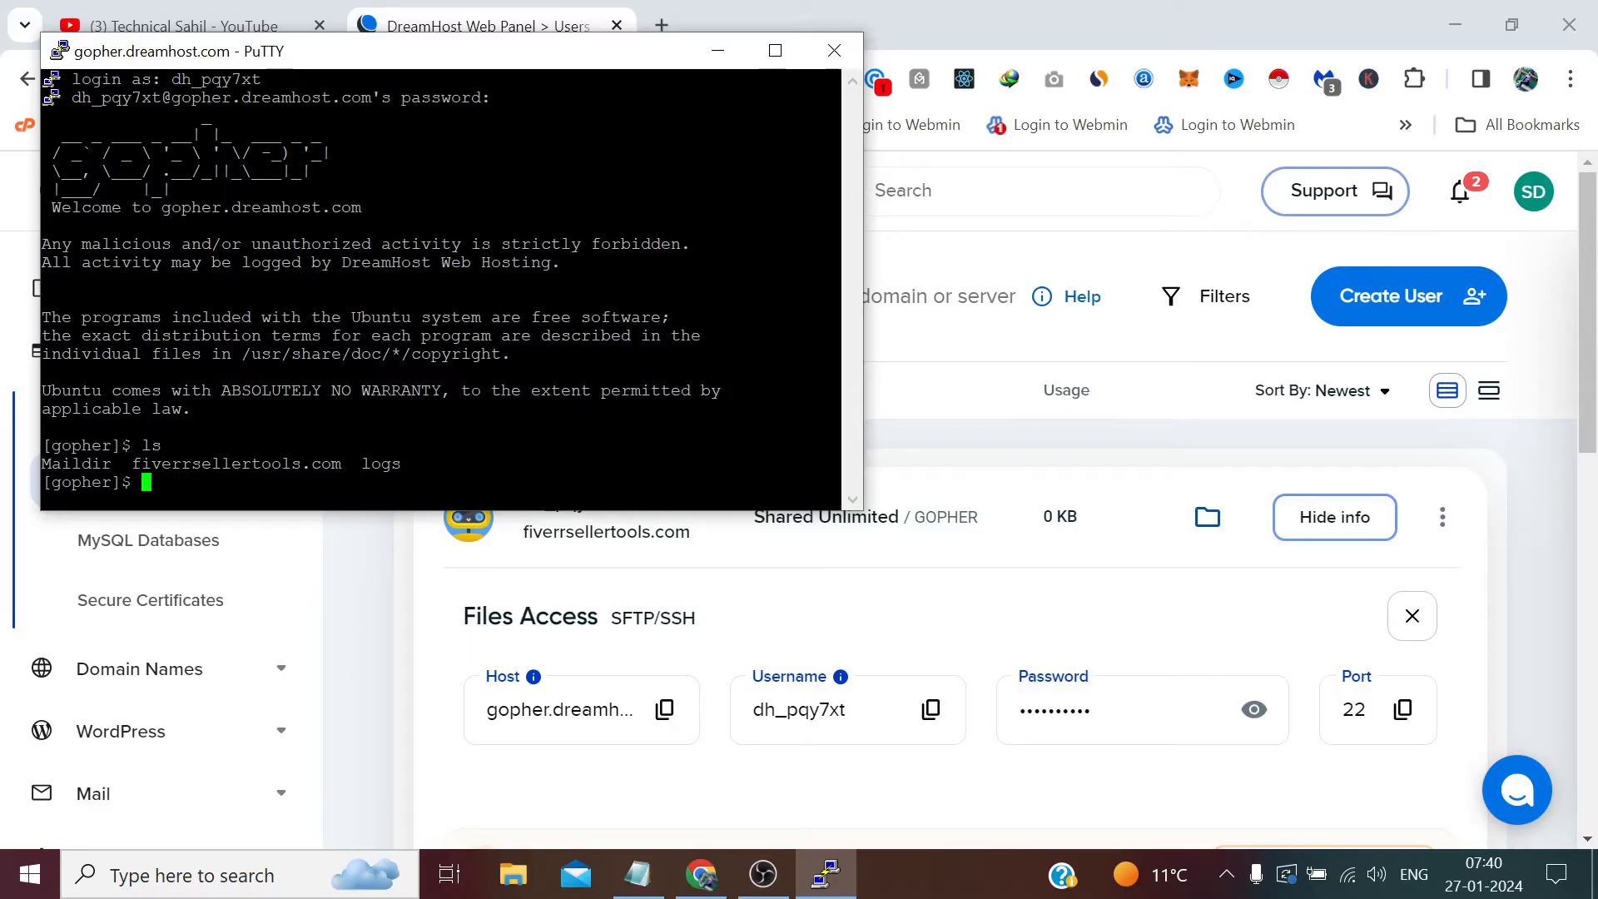
scroll(down, 3)
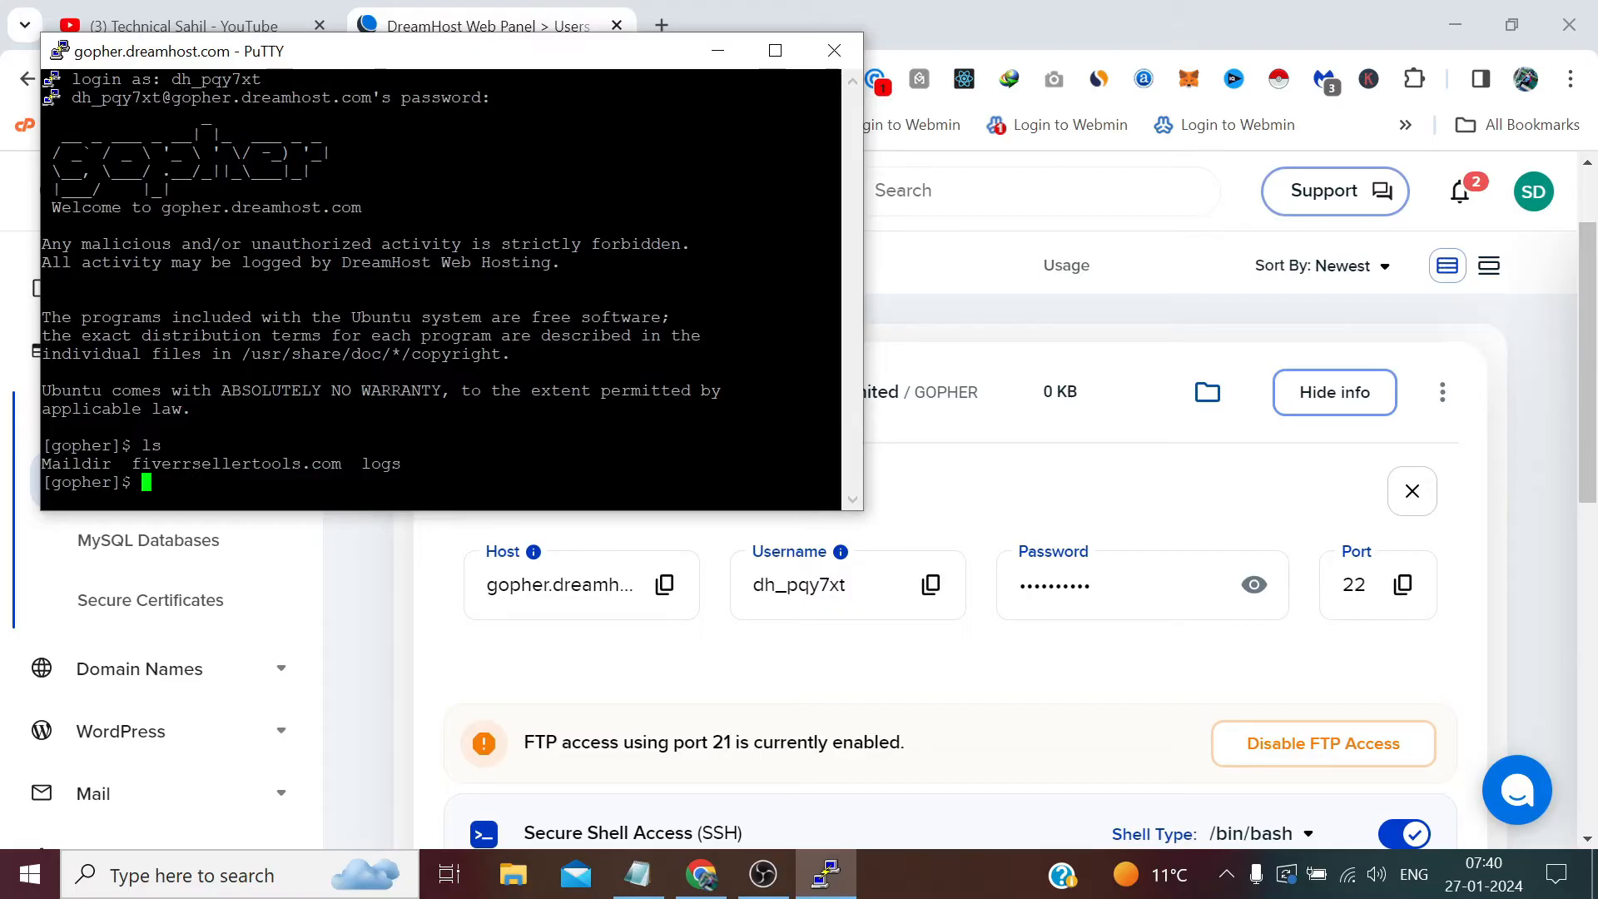
Run pwd to show the home directory /home/dh_pqy7xt.
text(p)
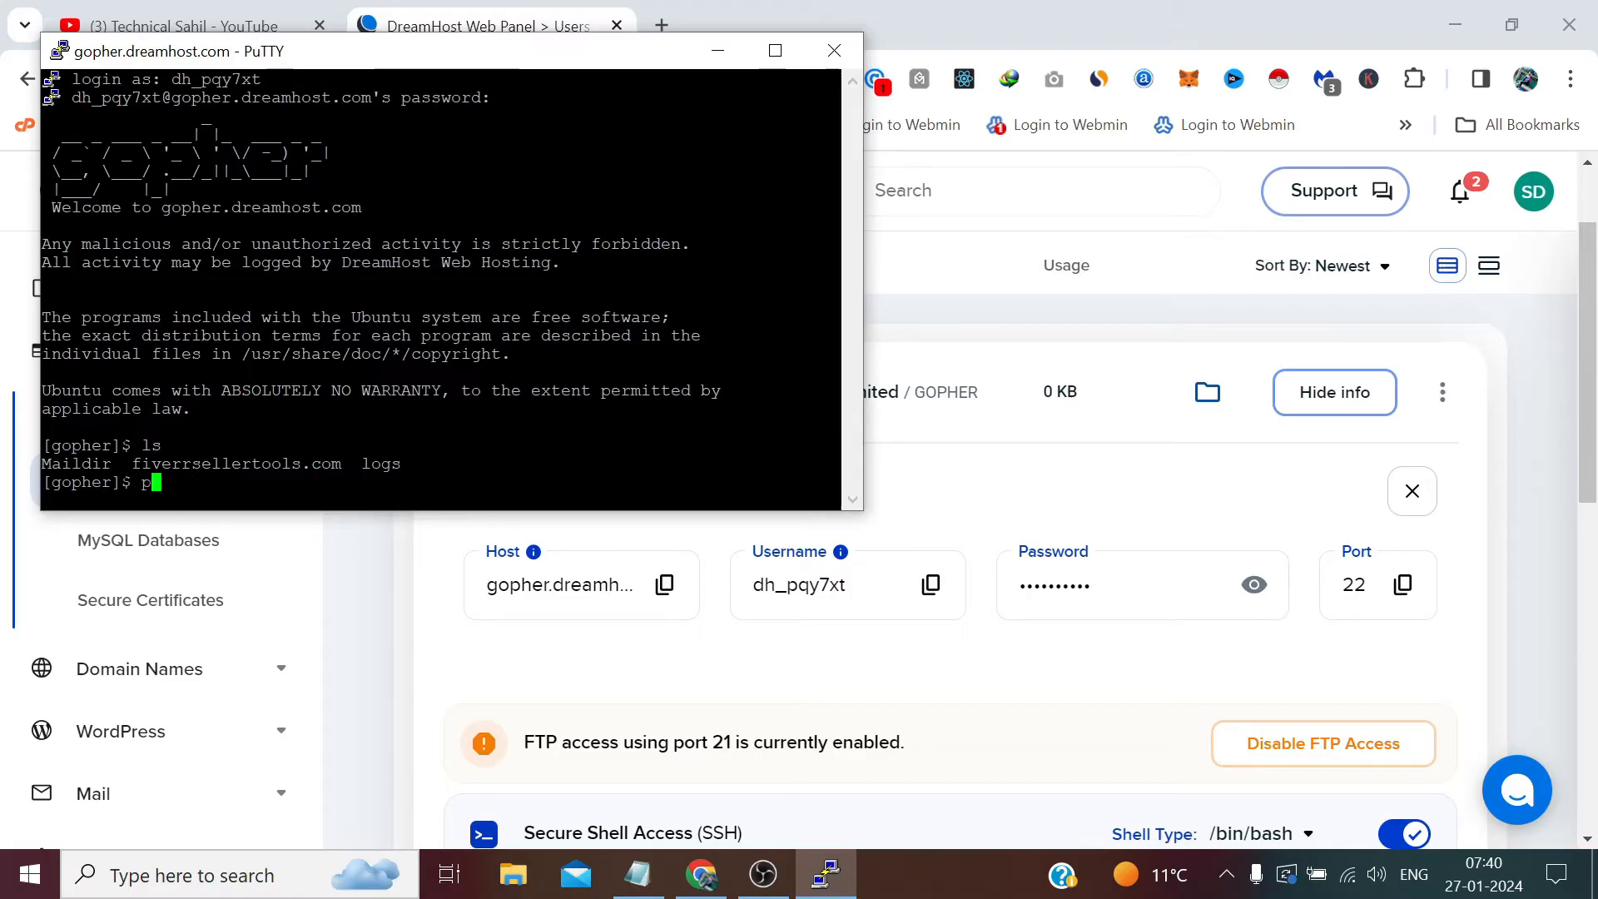
text(wd)
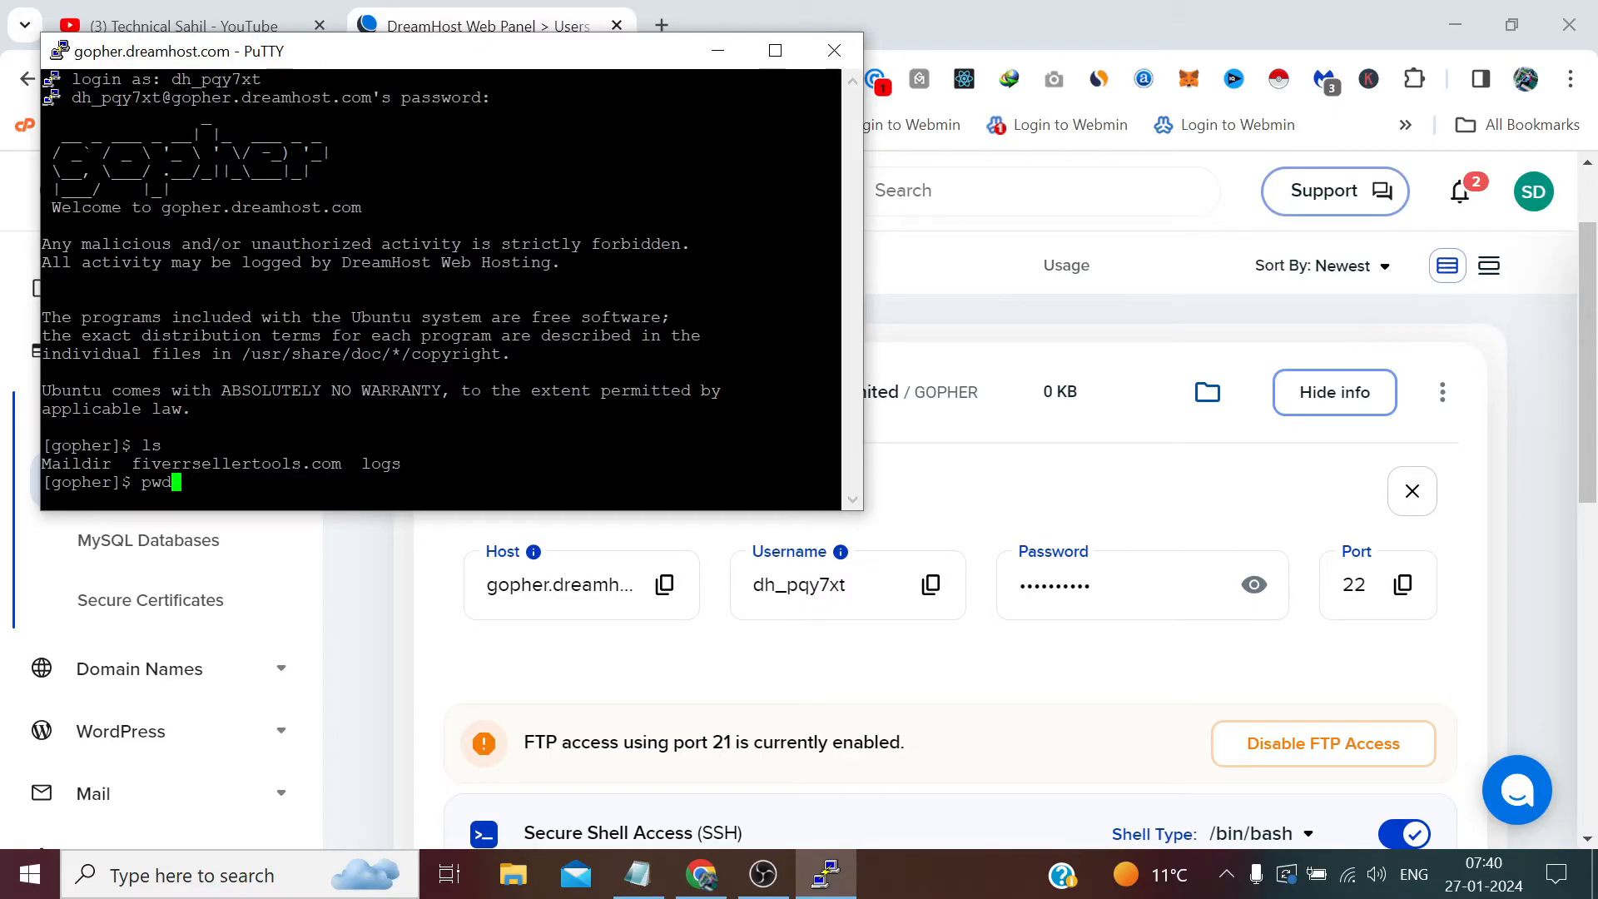
key(Return)
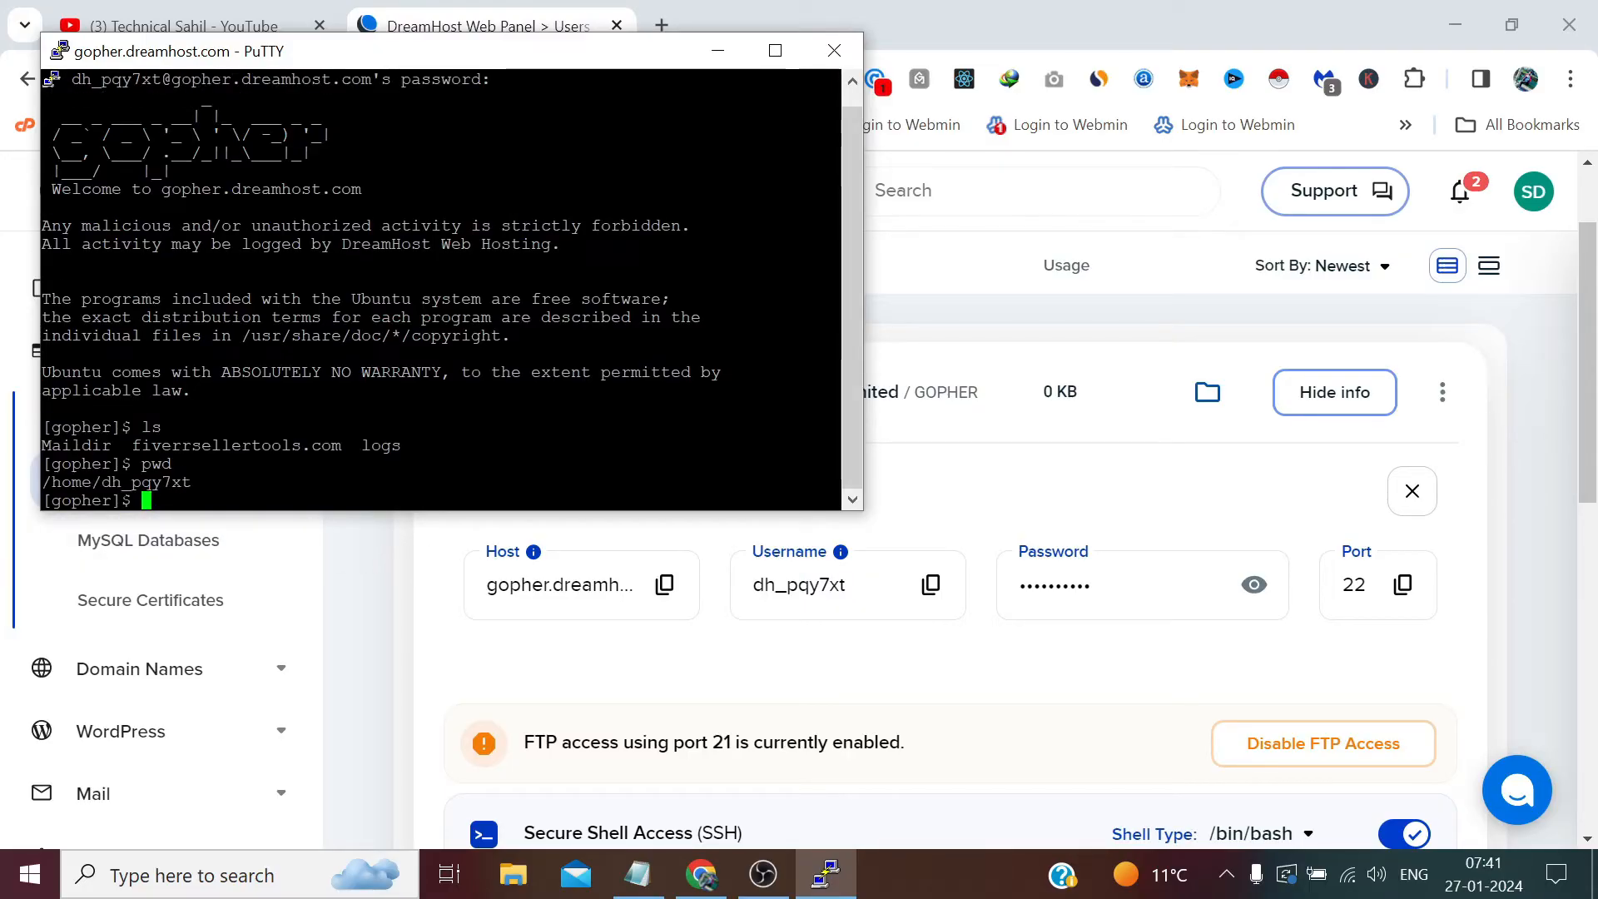
Run cd fiverrsellertools.com to enter the site's folder.
text(cd)
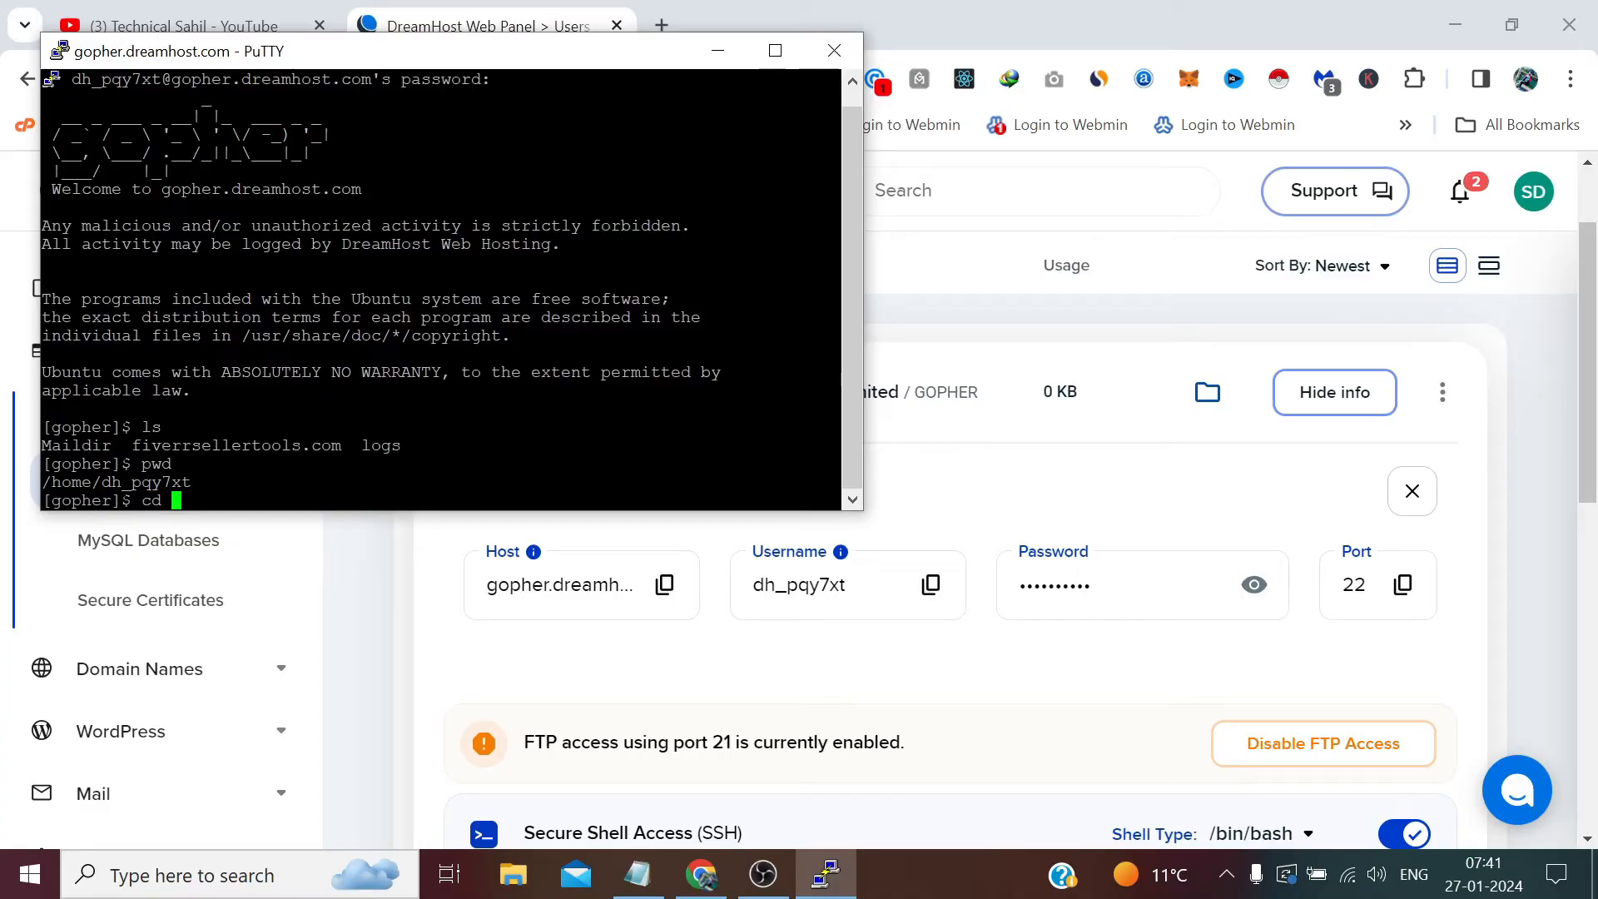
text(fiver)
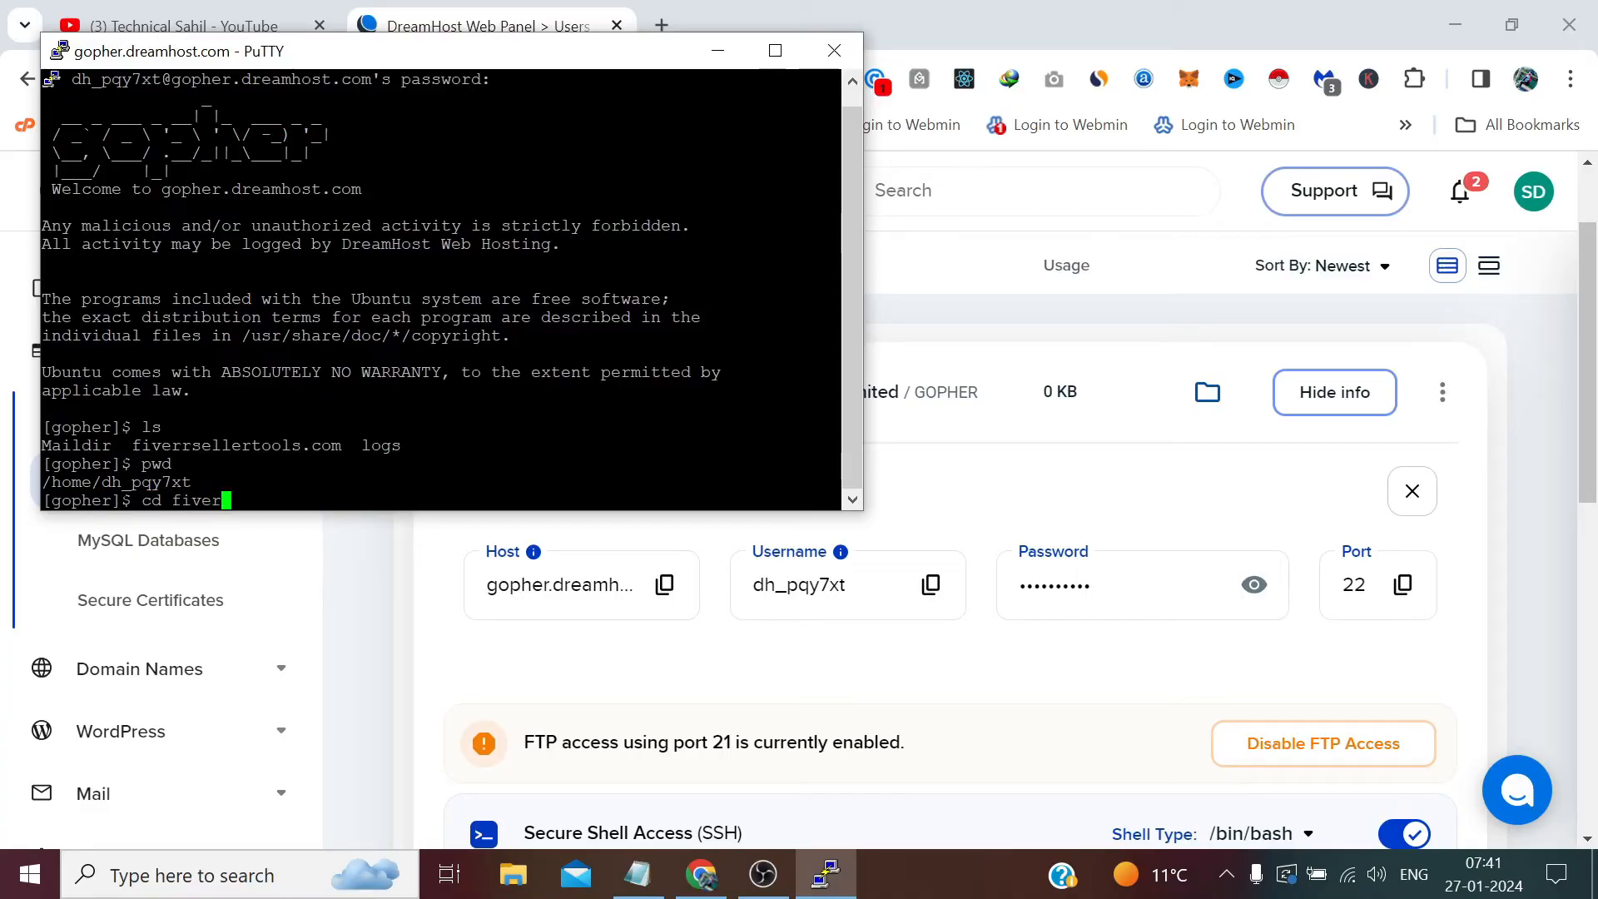
text(rsell)
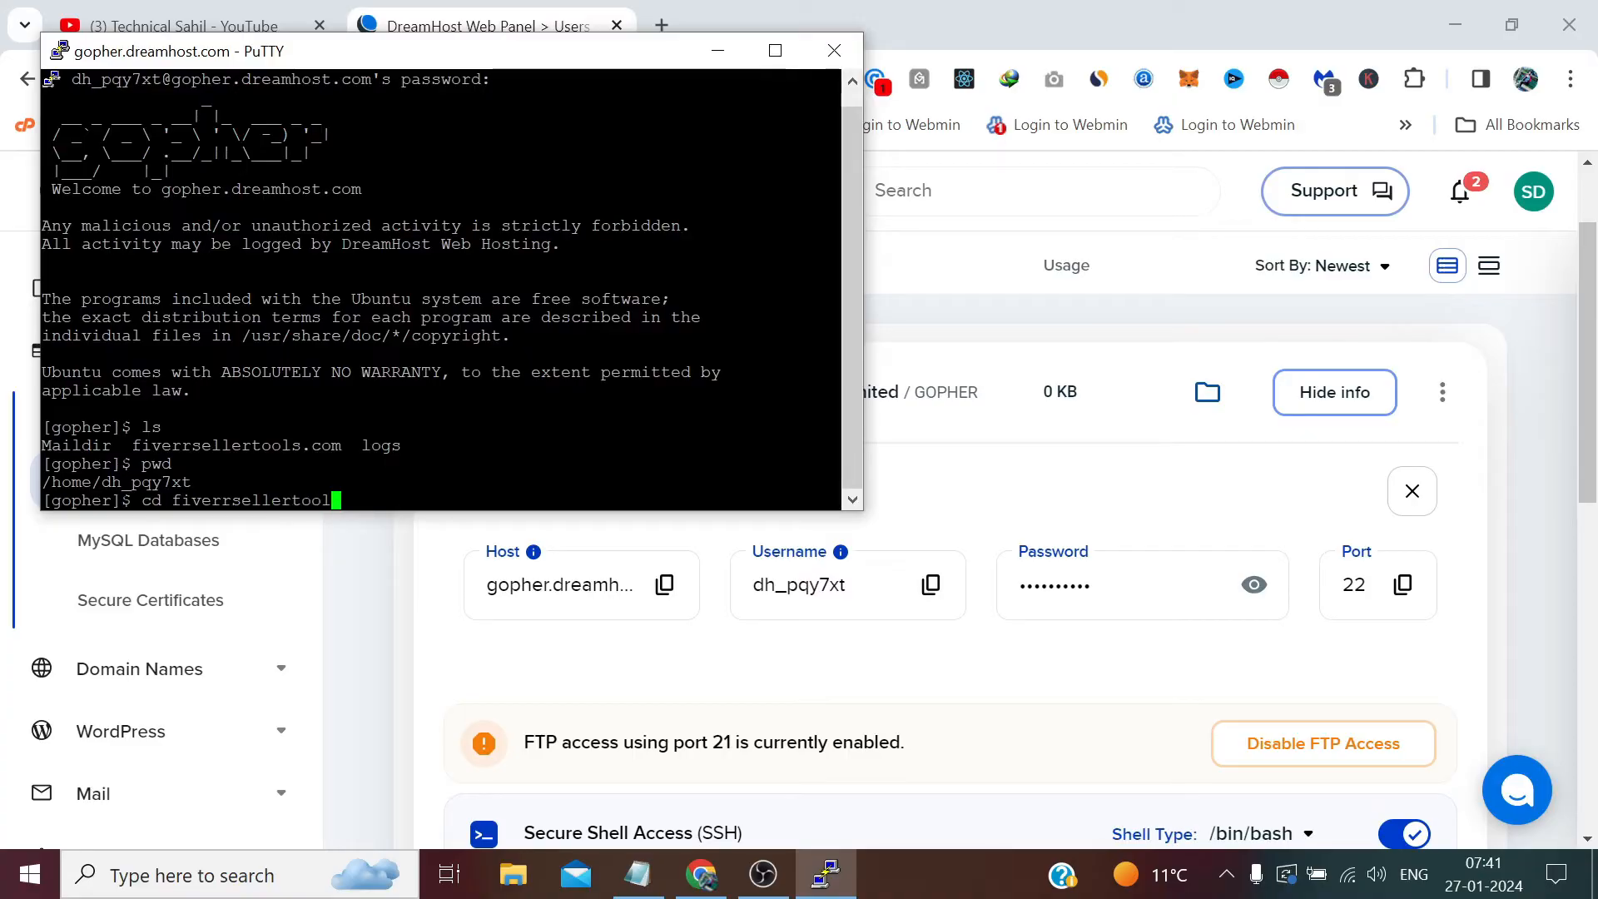
text(s.co)
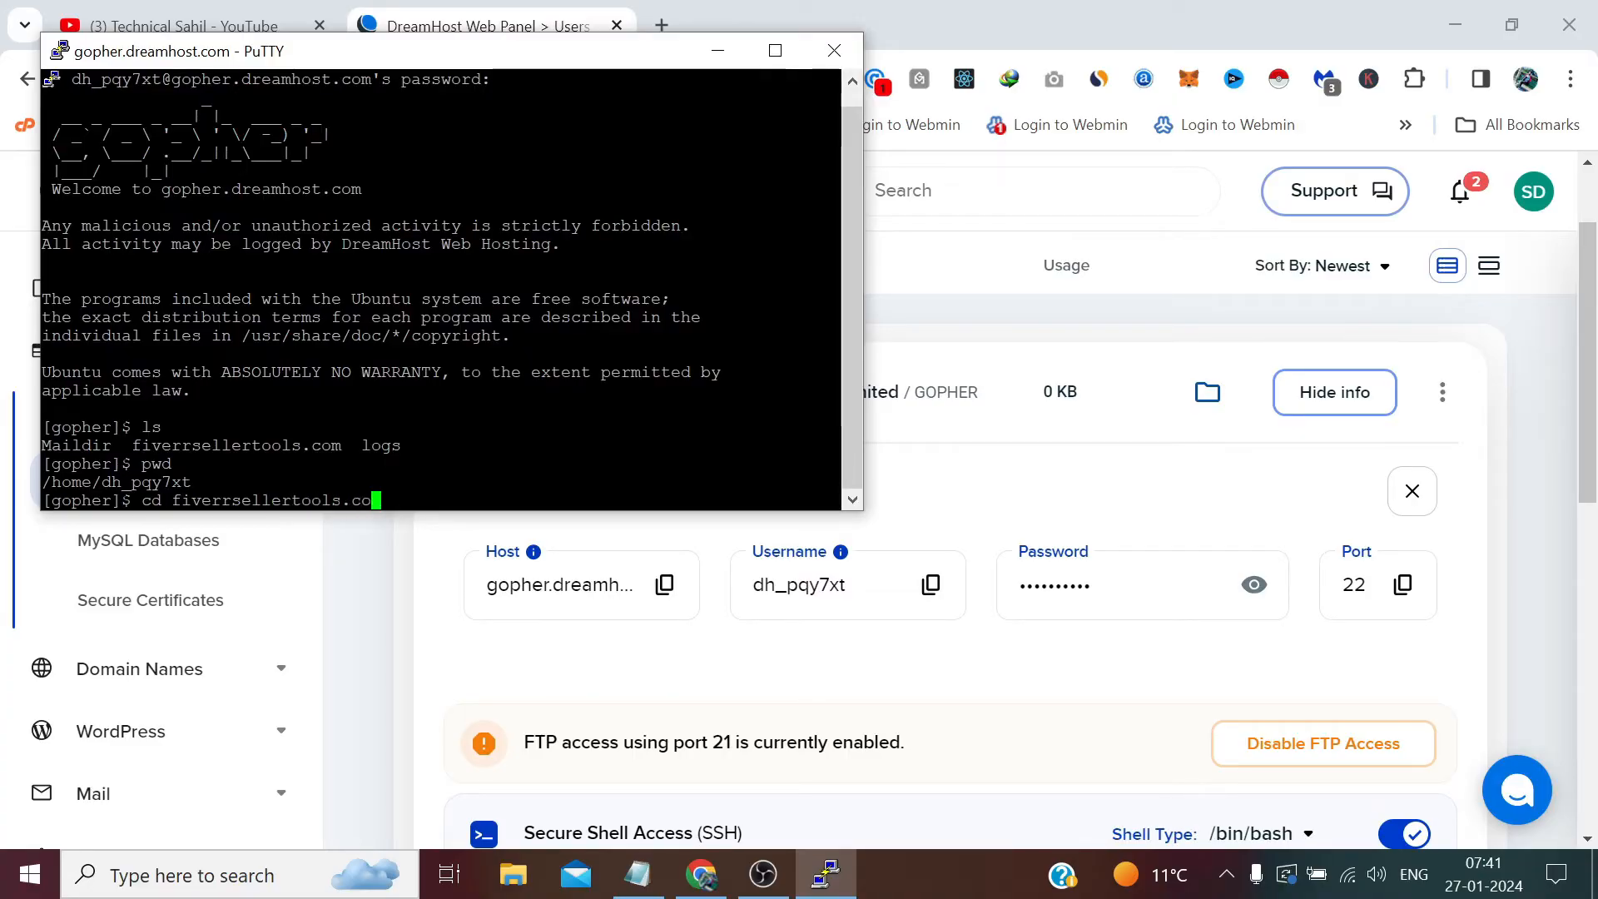
key(Return)
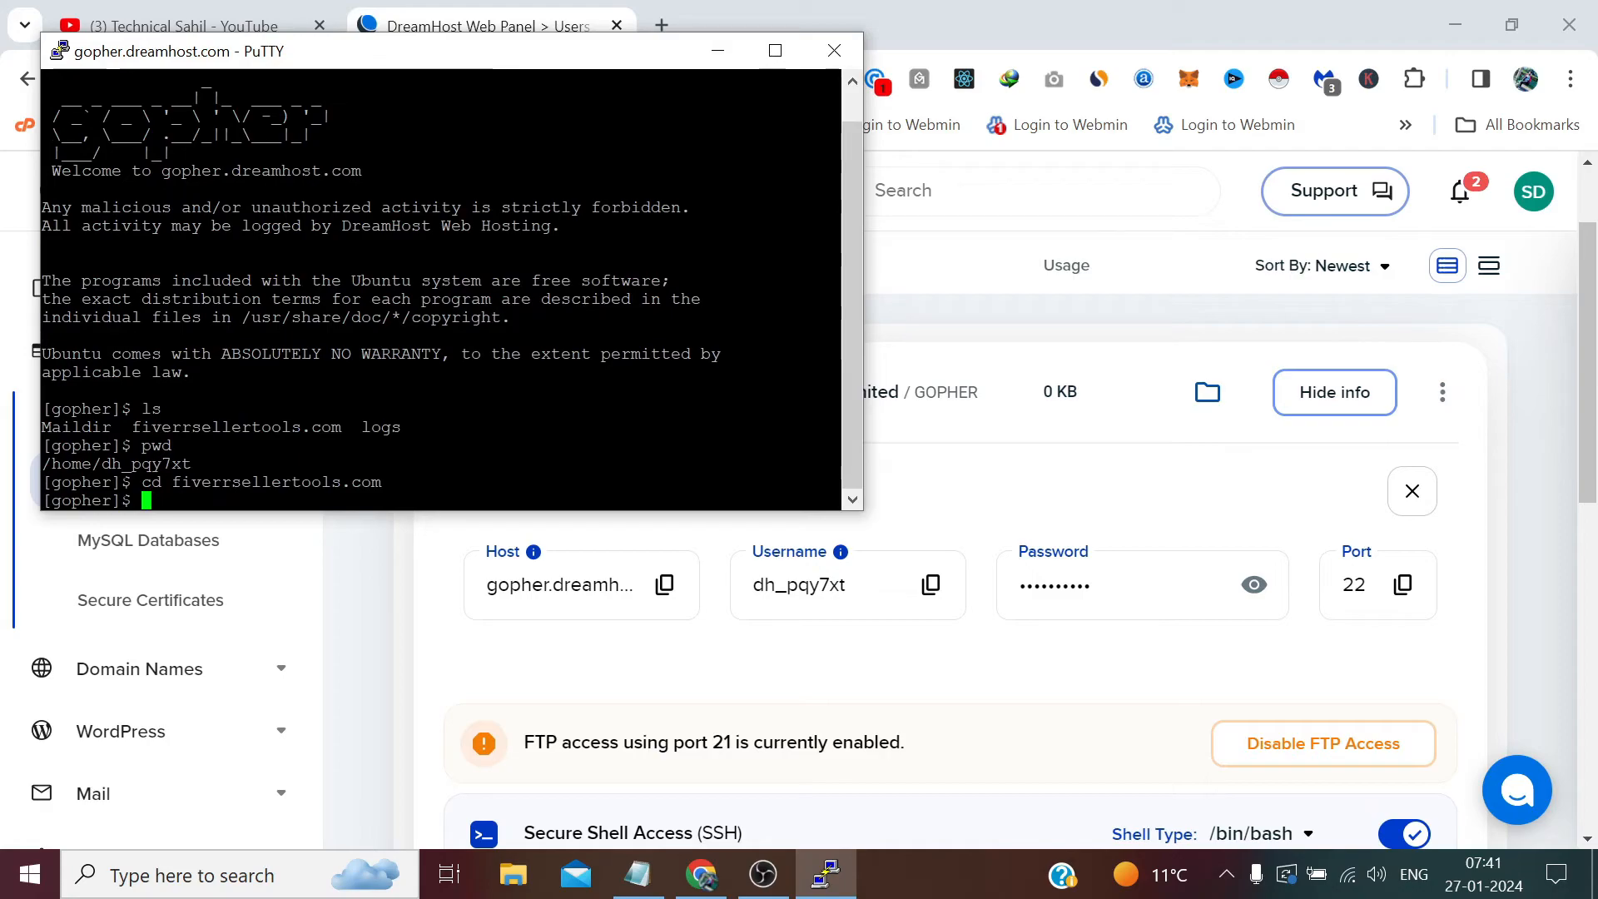
Run ls to list the WordPress files, then cat index.php to print its contents.
text(ls)
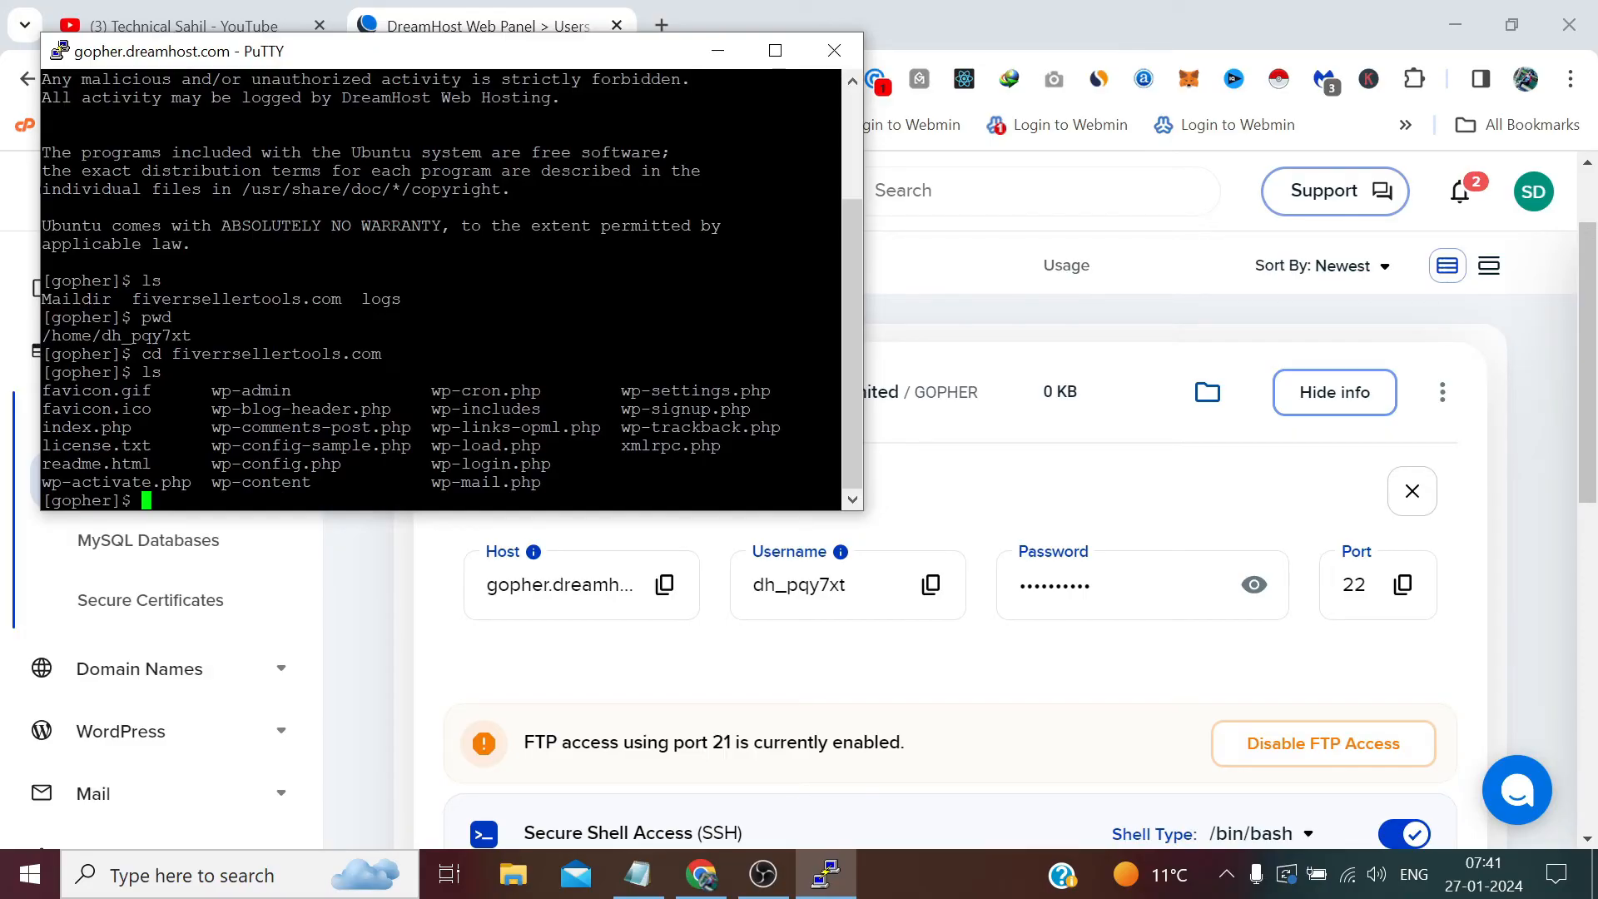
text(cat)
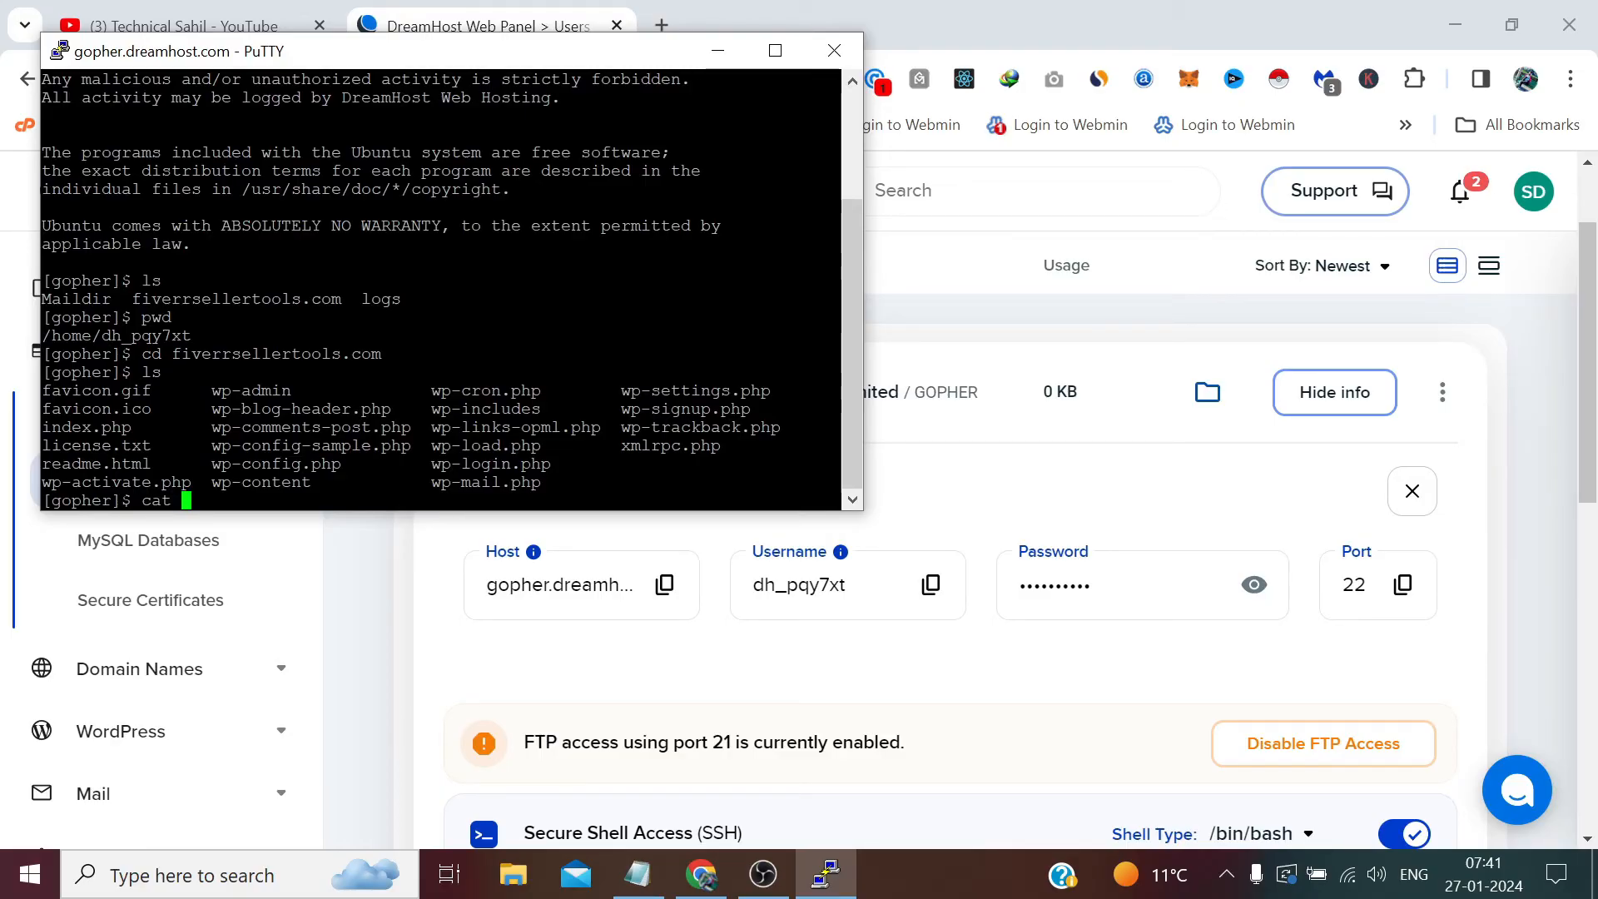
text(inde)
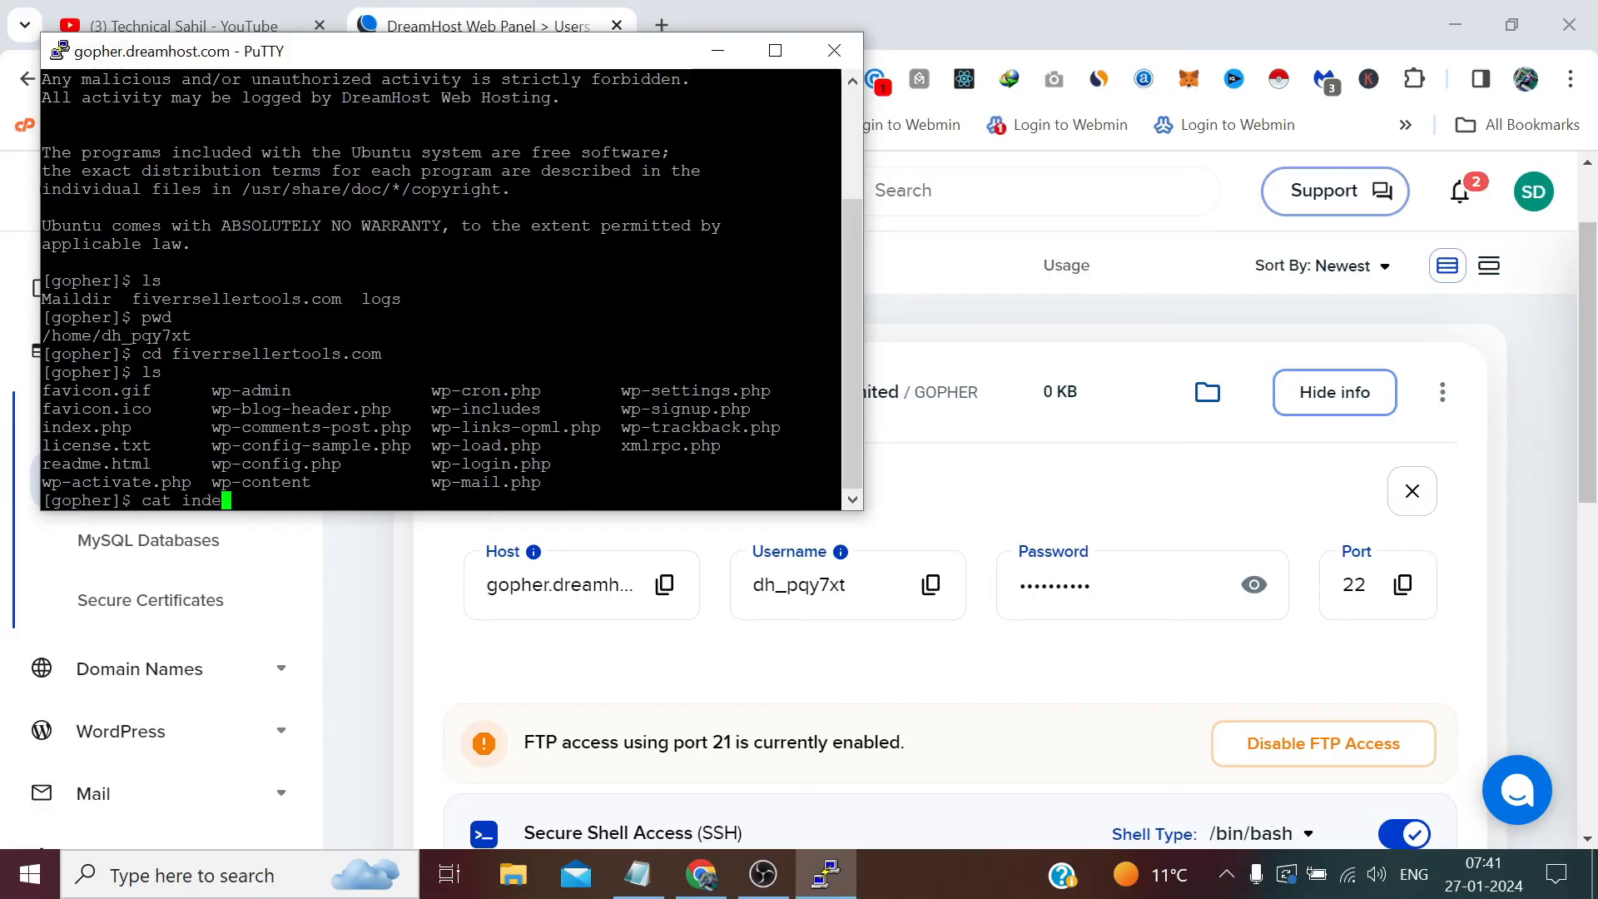
text(x.php)
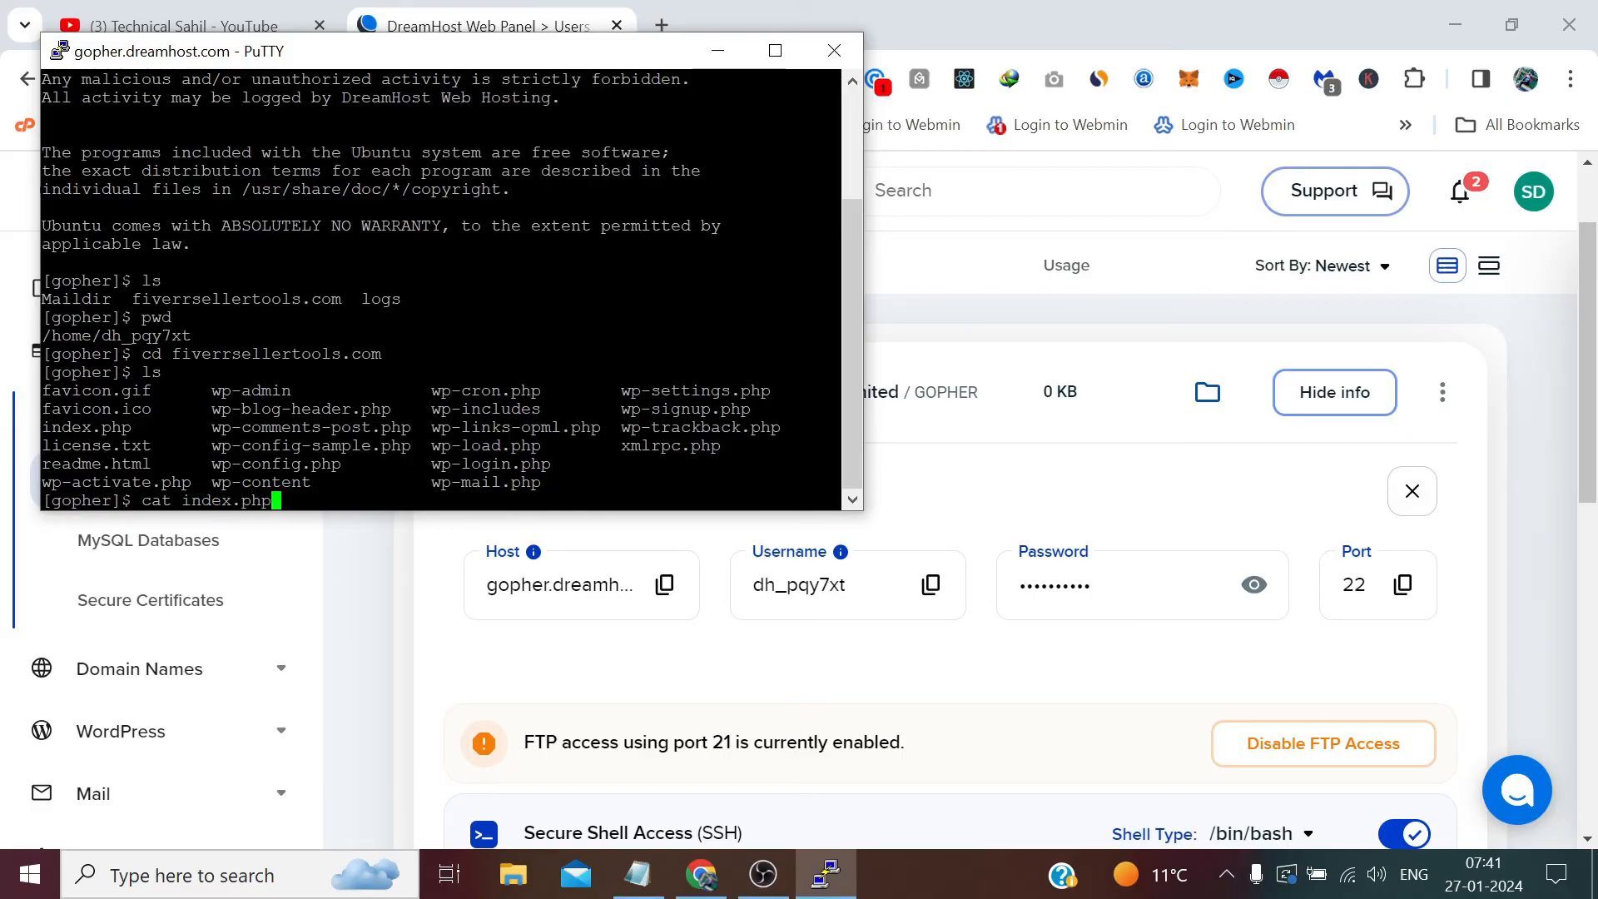
key(Return)
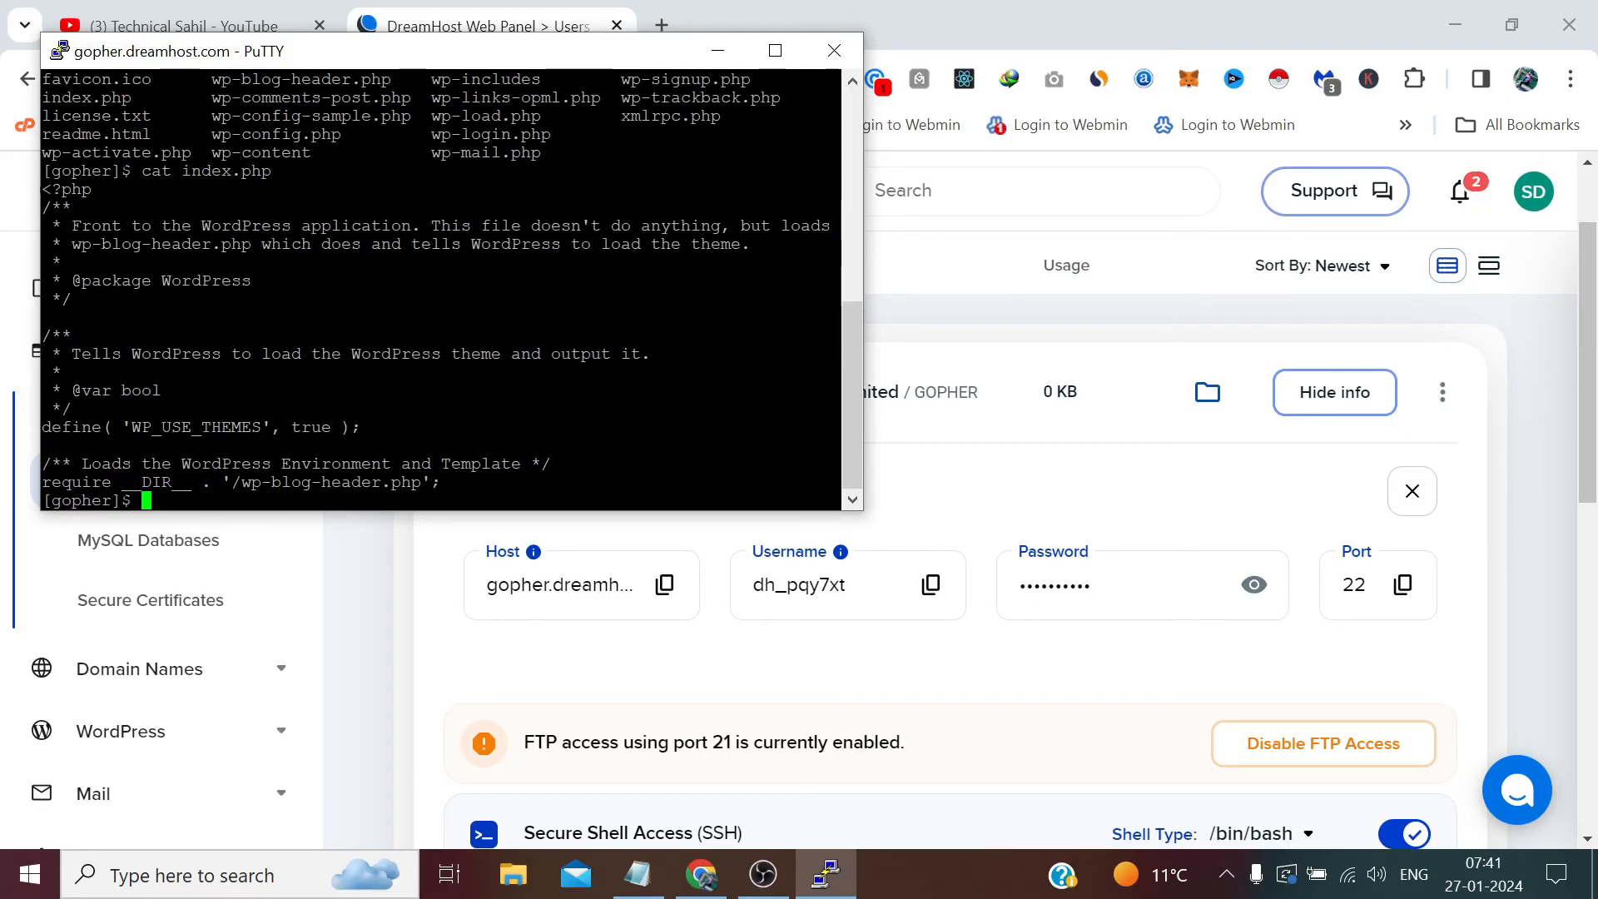